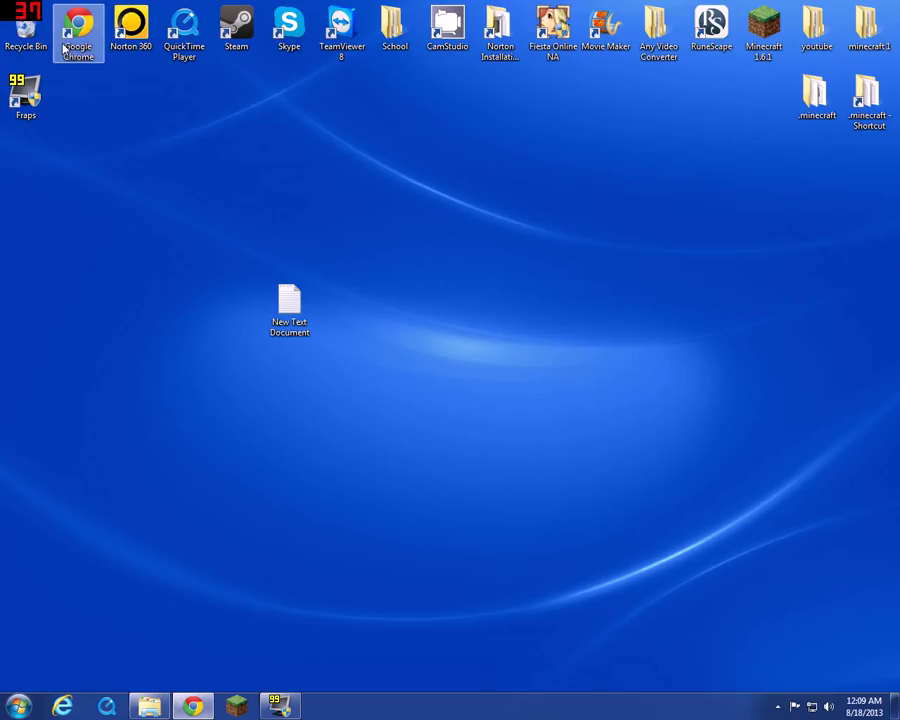
- Search Google in Chrome for mcpc+ to find the MCPC-Plus server
right_click(78, 30)
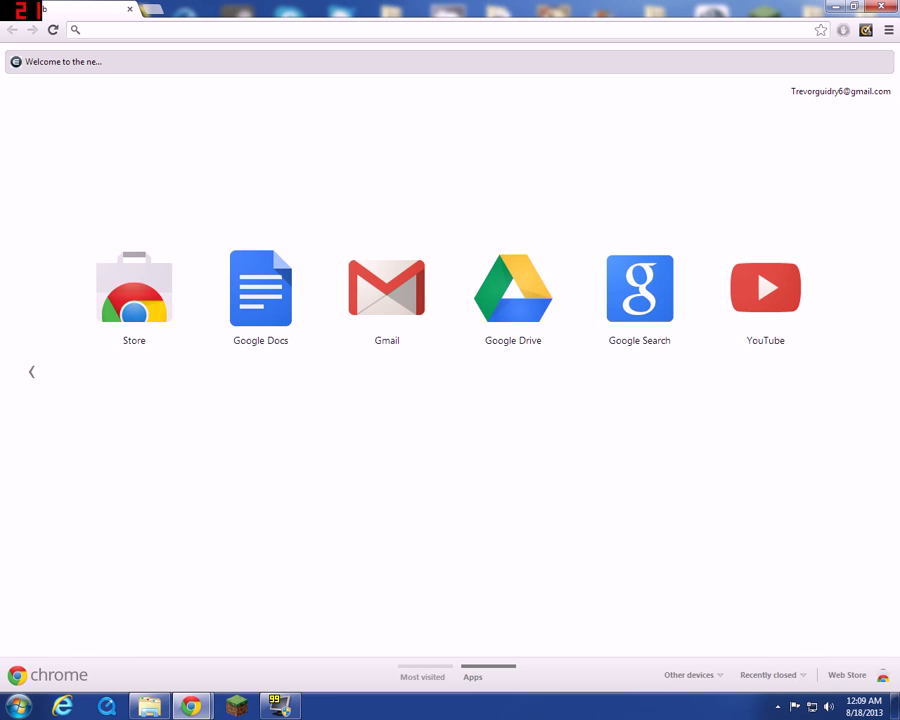
text(mcpatcher)
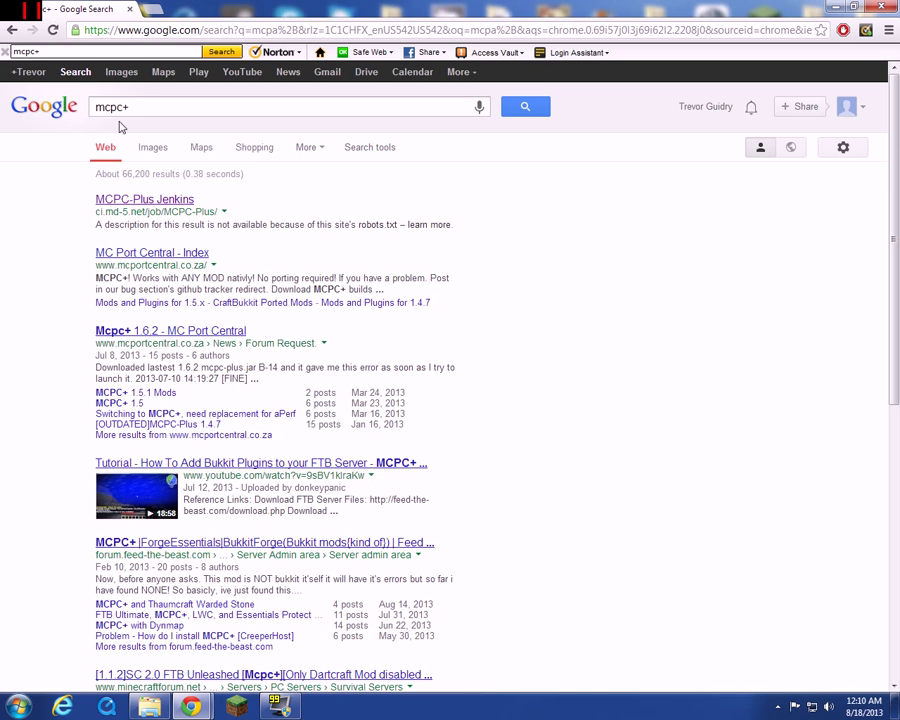
- Download the last successful MCPC-Plus 1.6.2 build jar from its Jenkins page
click(144, 200)
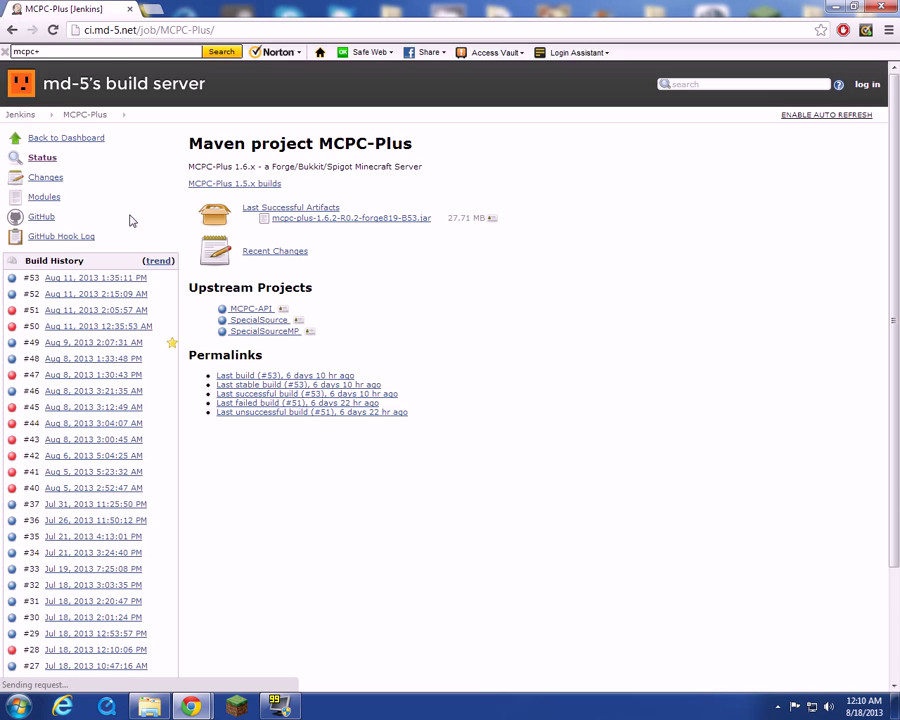
click(348, 218)
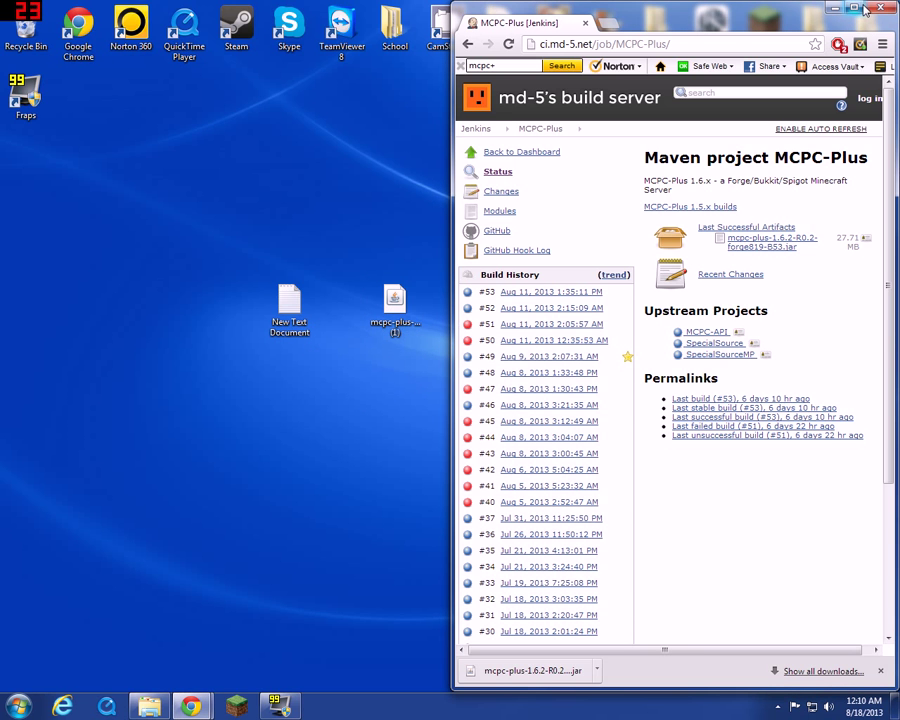
- Create a desktop folder named Forge Bukkit Server and move the server jar into it
click(880, 8)
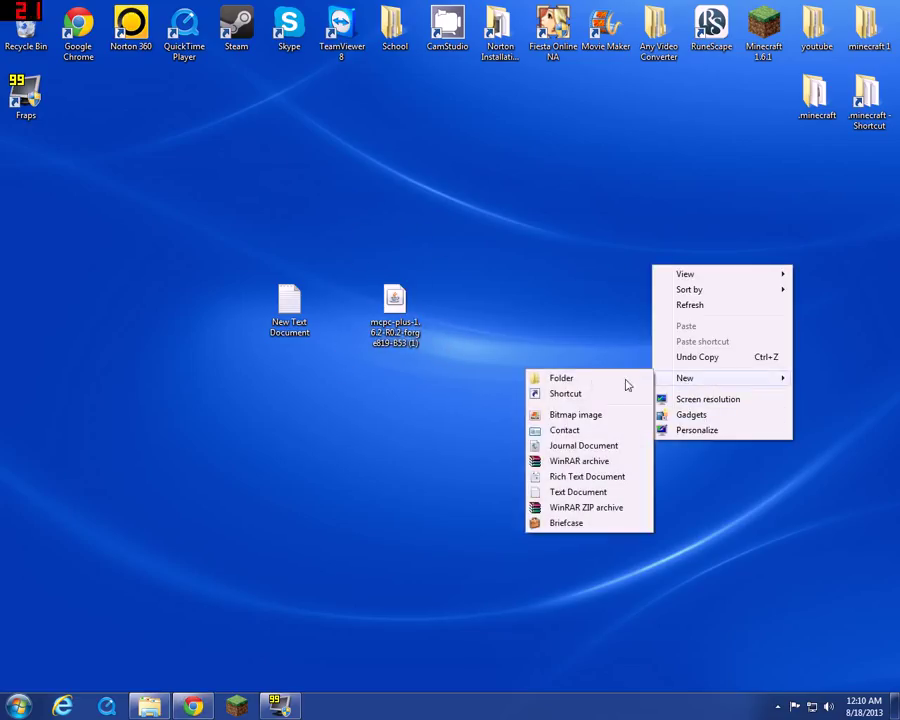
click(560, 378)
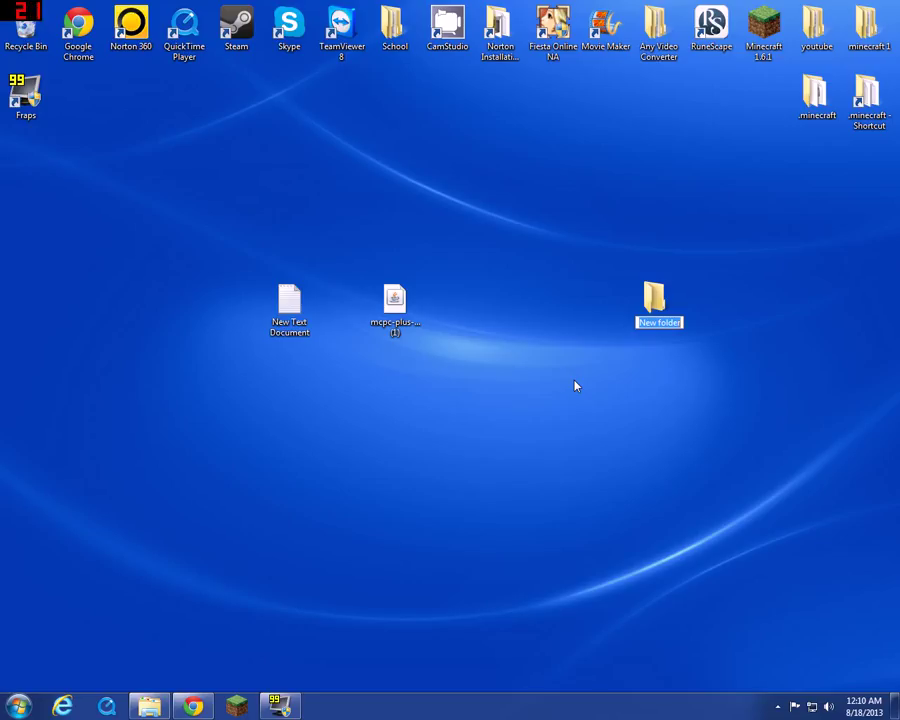
text(Forge Bukkit Server)
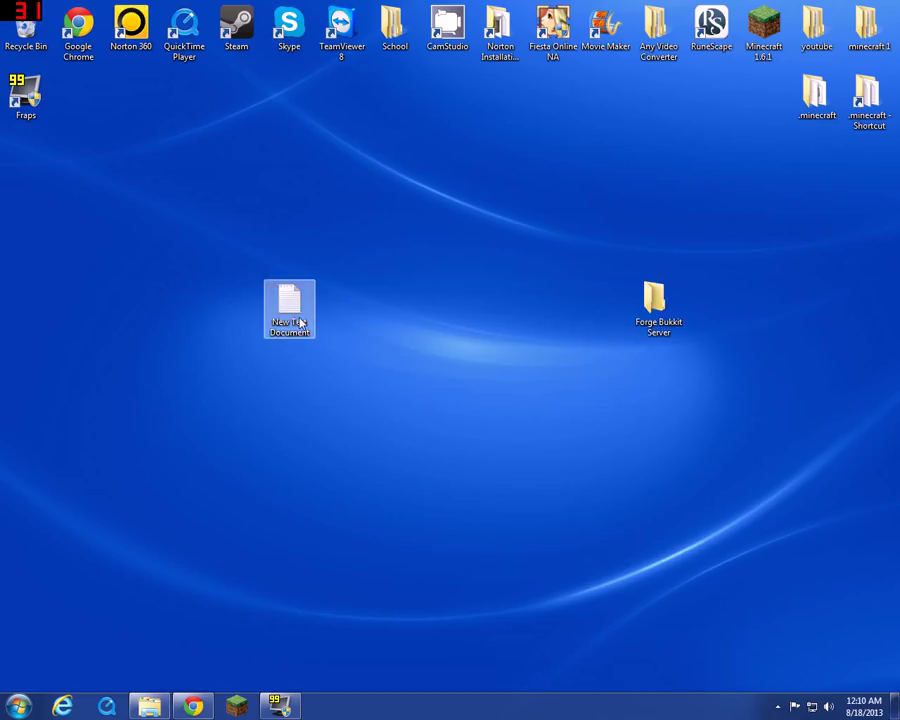
- Create a new text document in the Forge Bukkit Server folder and paste the java -jar launch command with PAUSE
double_click(658, 300)
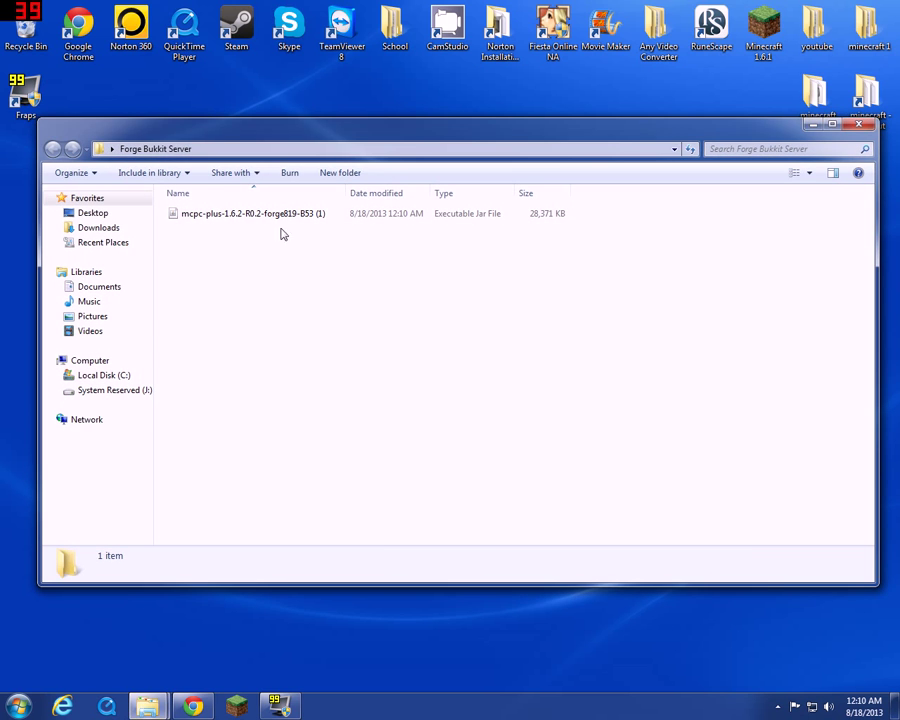
right_click(408, 450)
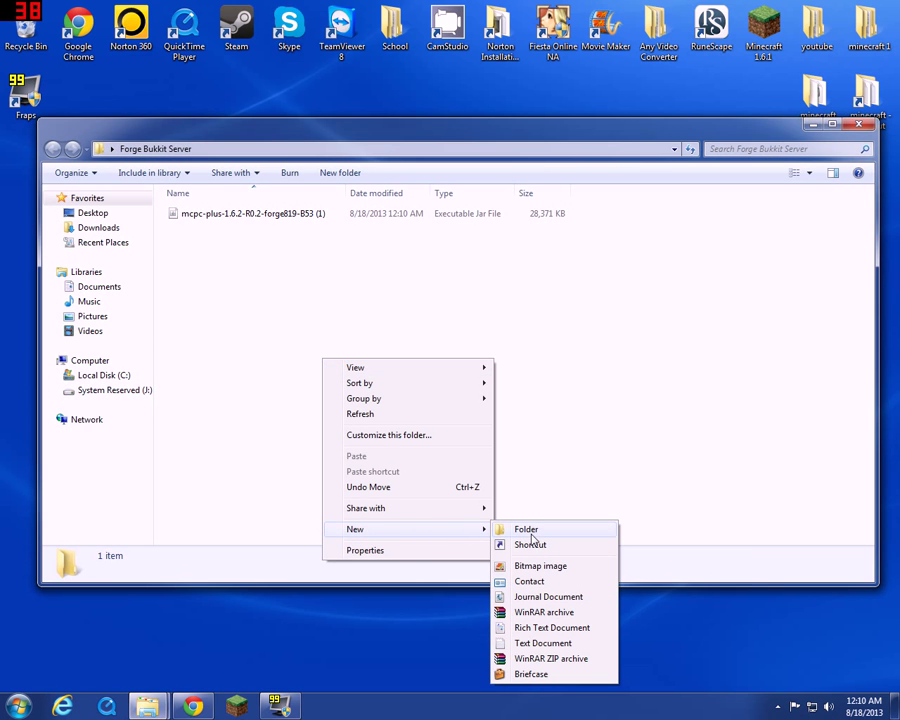
click(542, 644)
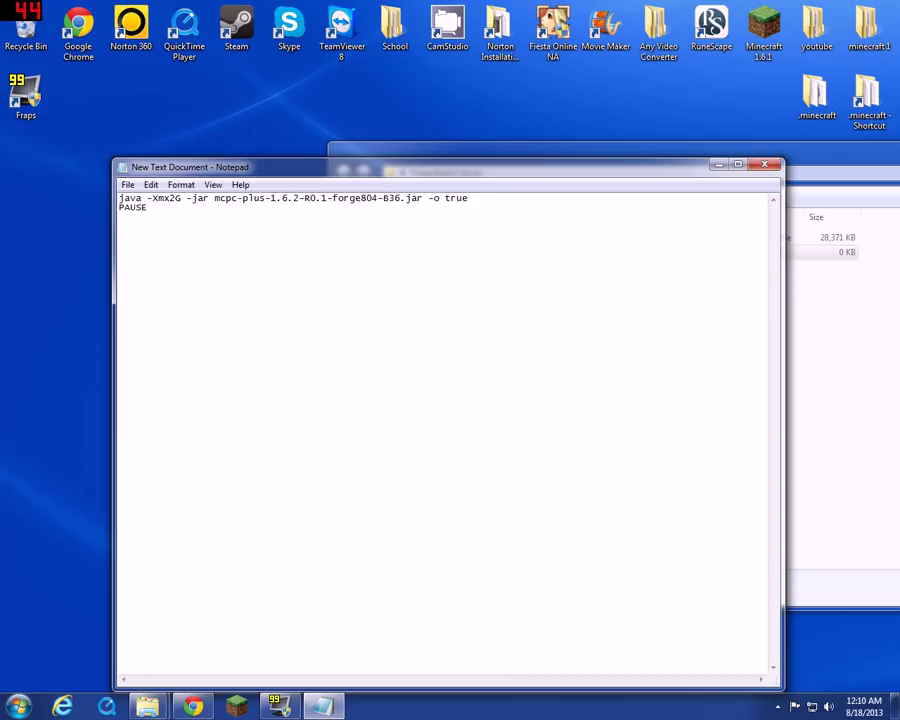
key(ctrl+a)
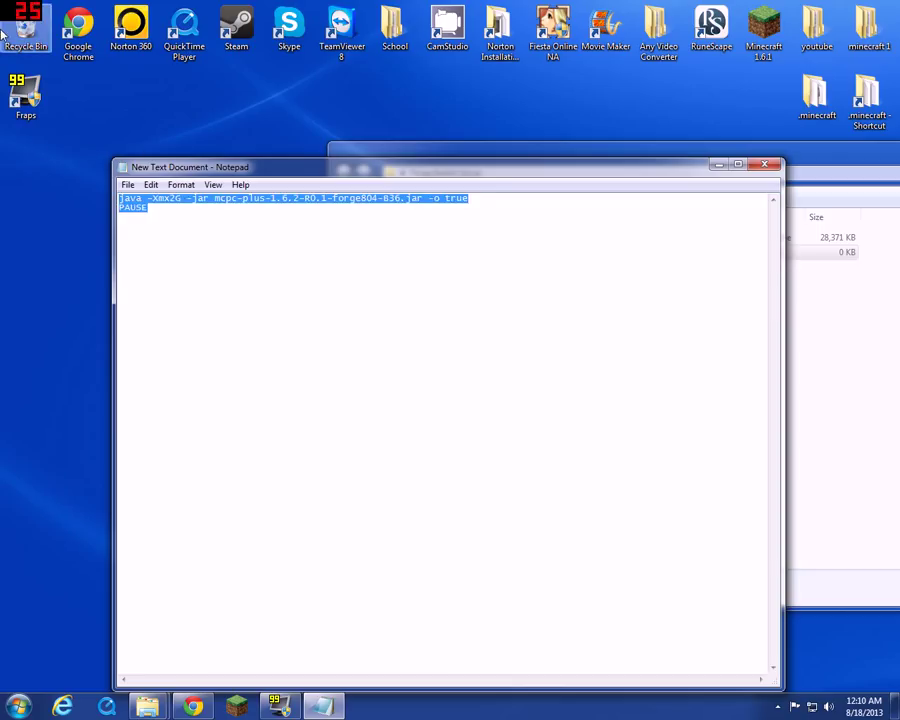
mouse_move(696, 156)
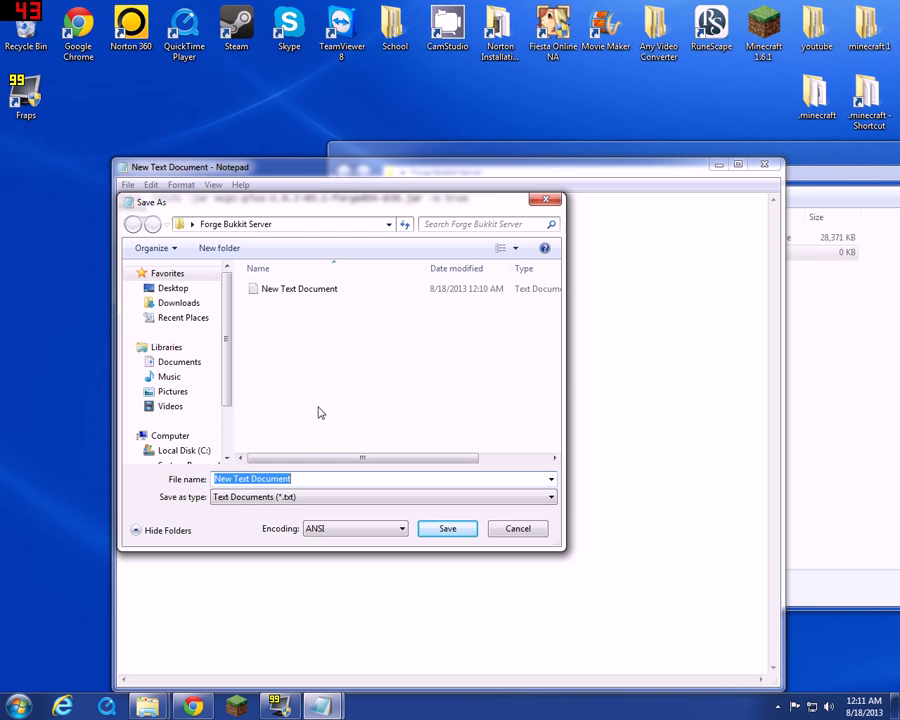
- Save the script as start.bat in the server folder
text(start)
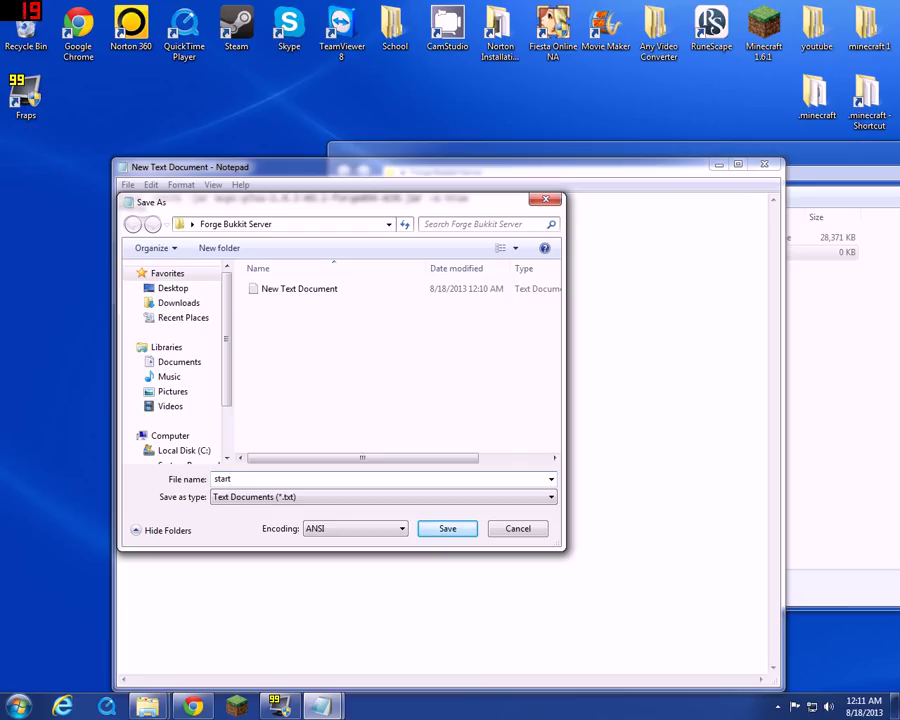
text(.bat)
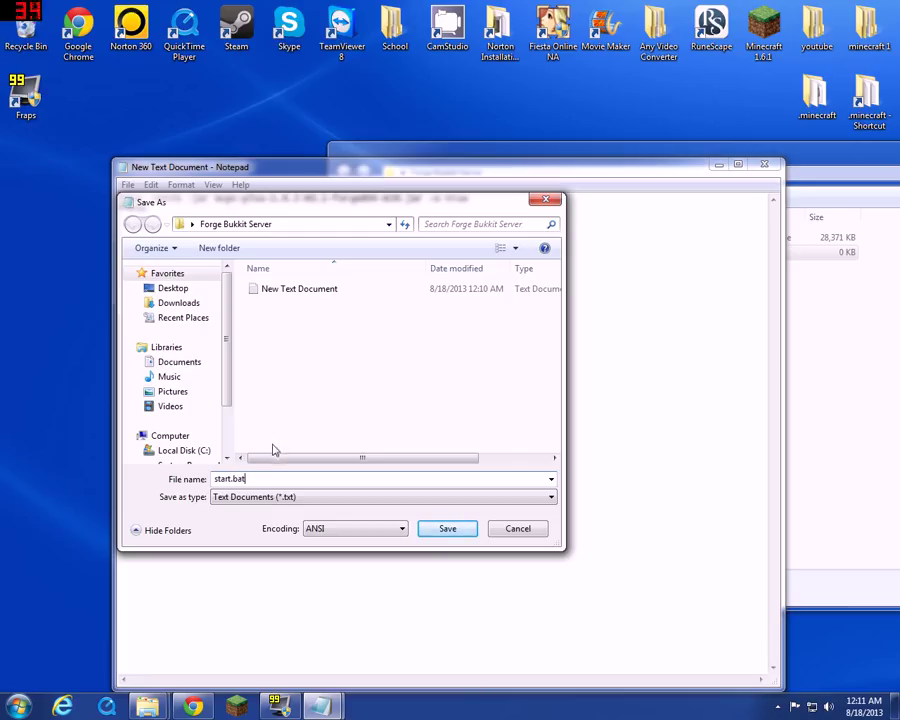
mouse_move(736, 518)
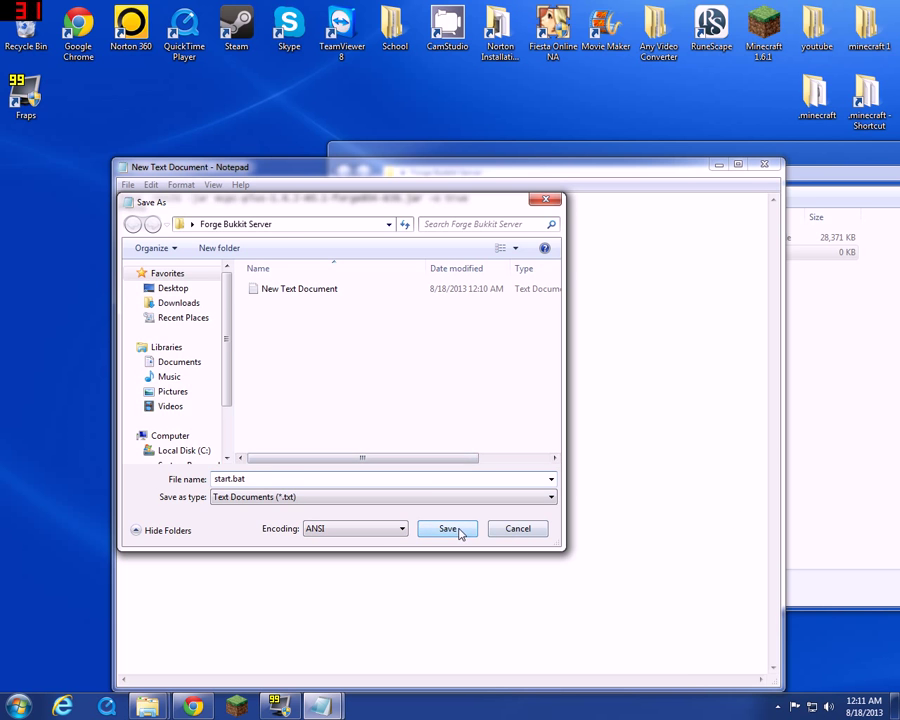
click(448, 528)
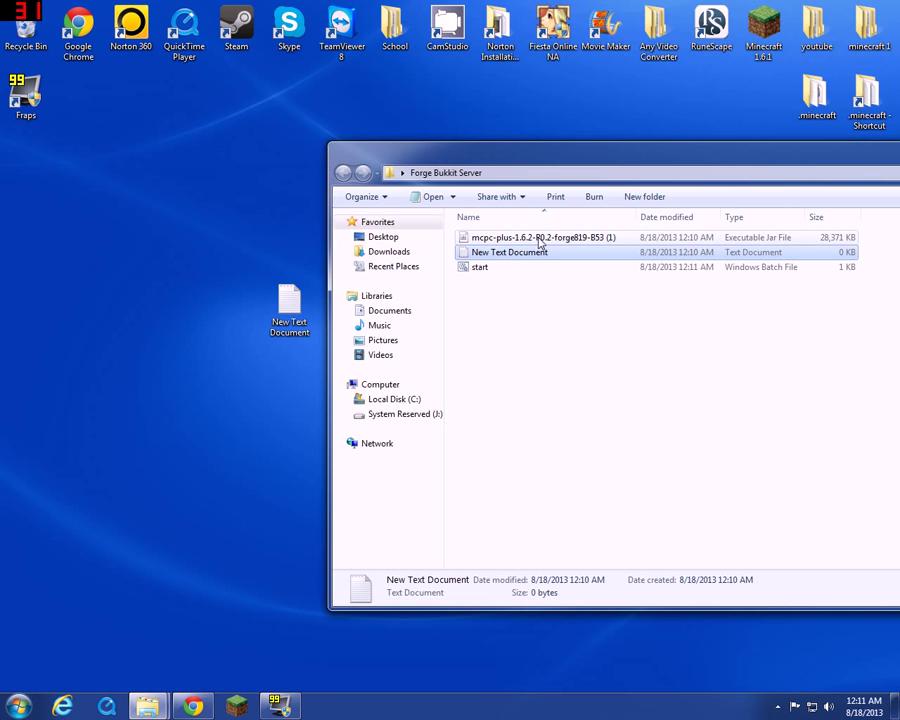
mouse_move(580, 252)
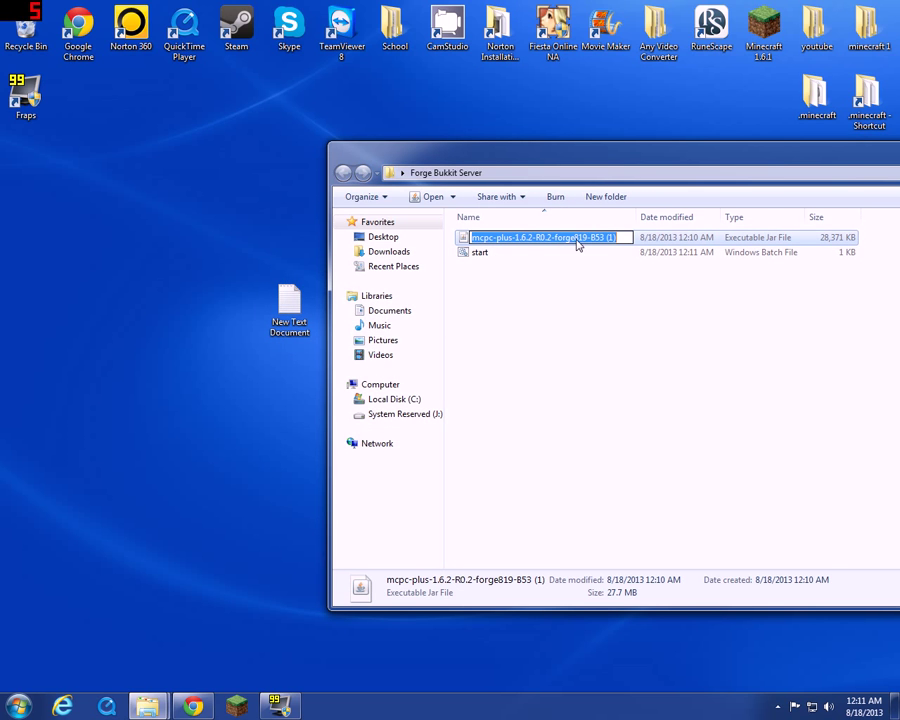
- Rename the server jar to MCPC and open start.bat for editing
text(MCPC)
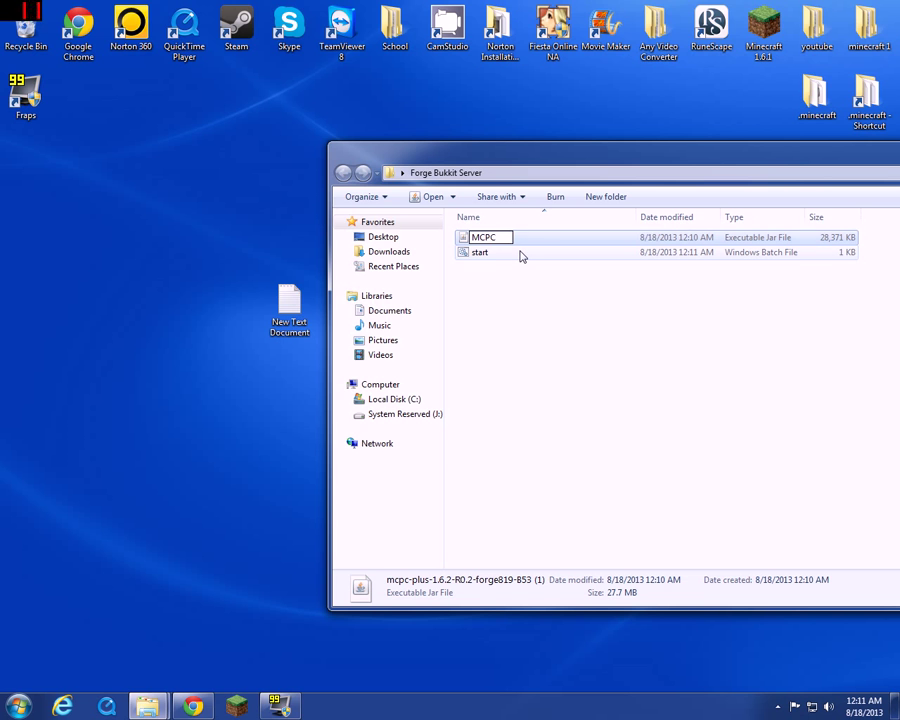
right_click(480, 252)
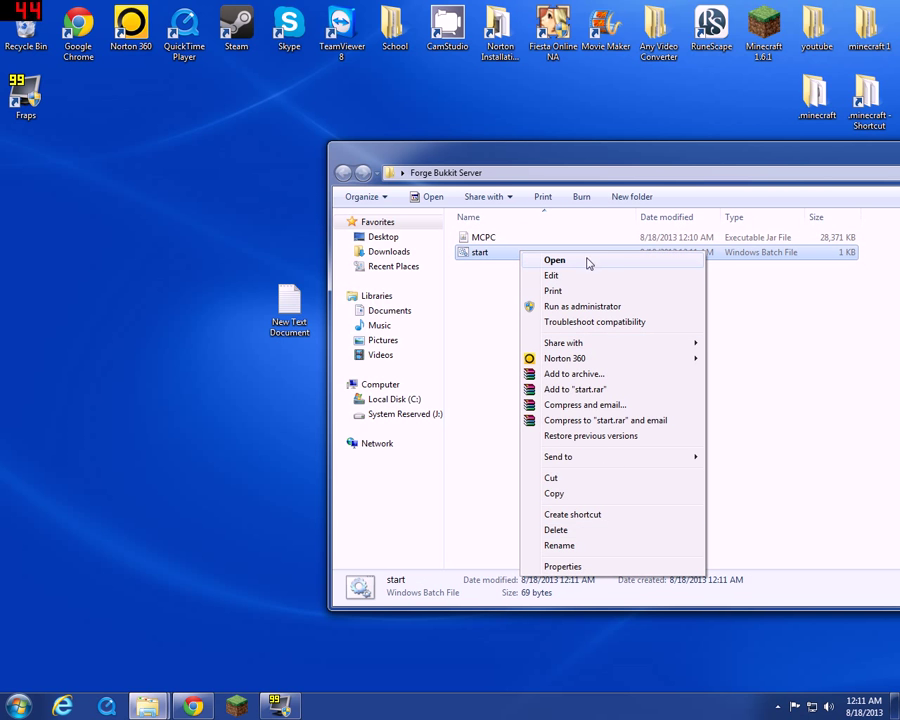
click(552, 276)
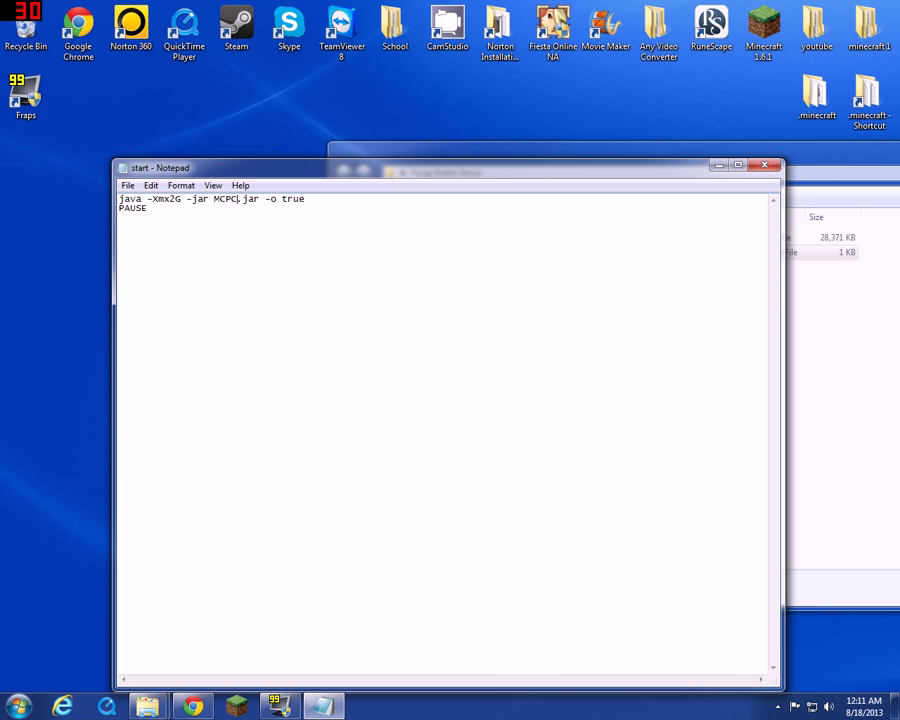
- Change the launch command in start.bat to reference MCPC.jar and save it
double_click(224, 198)
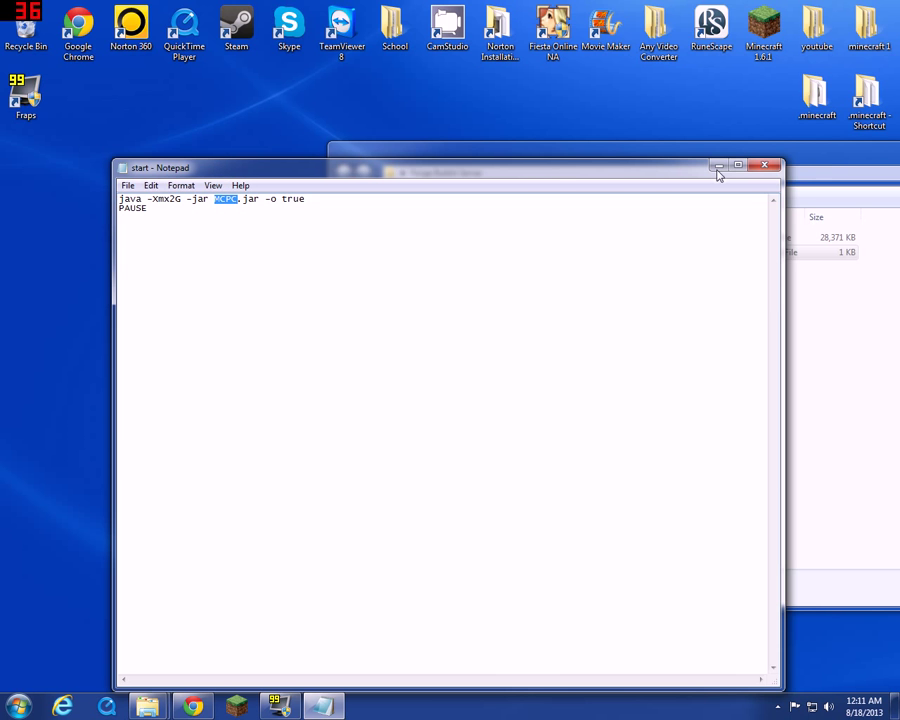
click(720, 164)
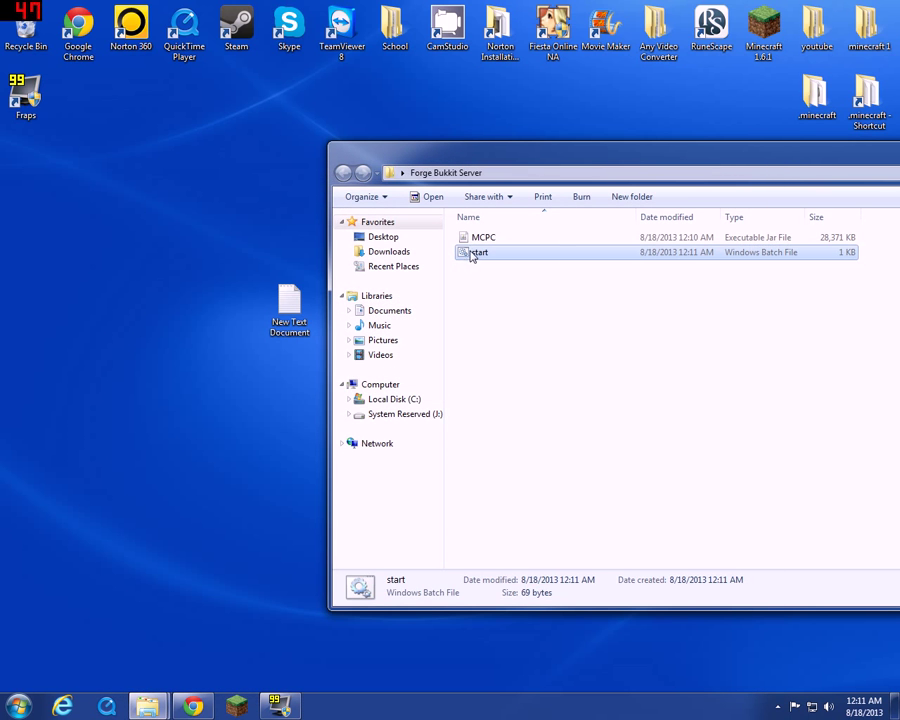
click(482, 236)
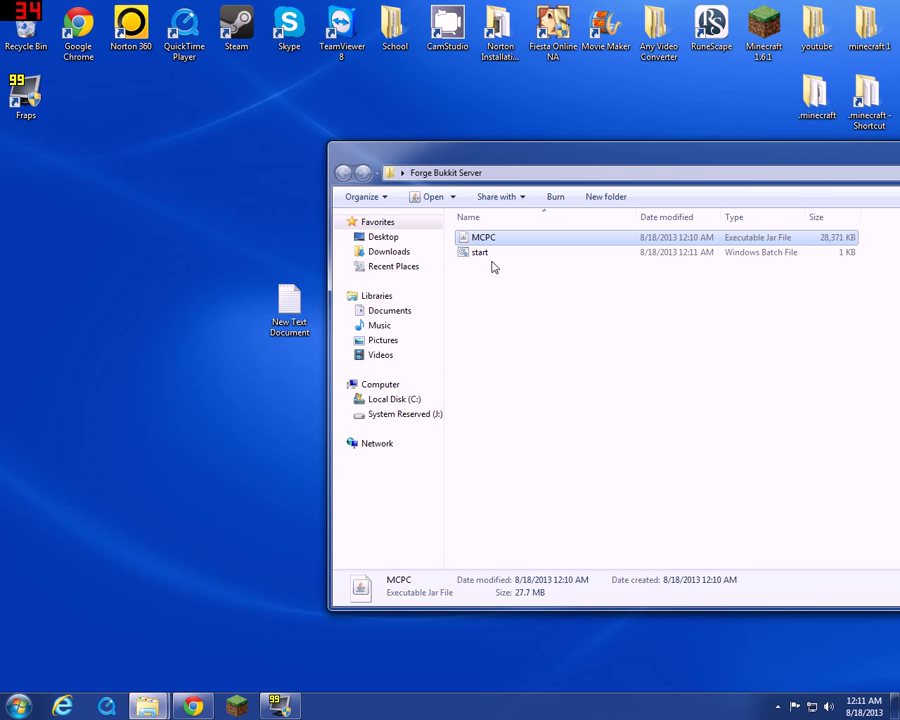
- Run start.bat once to generate the server files, then stop the server and close its console
double_click(480, 252)
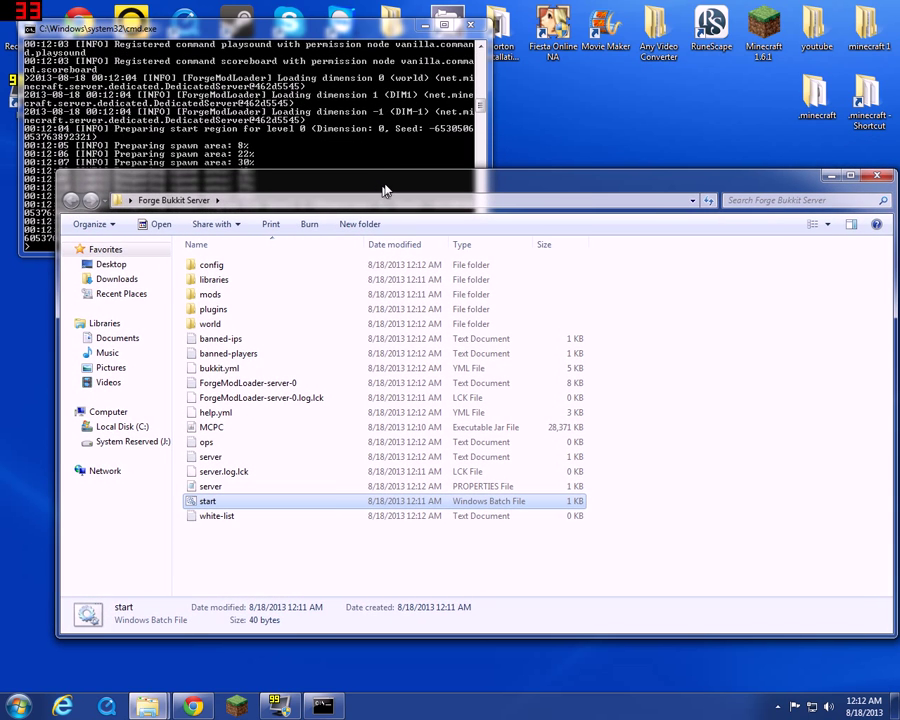
click(250, 28)
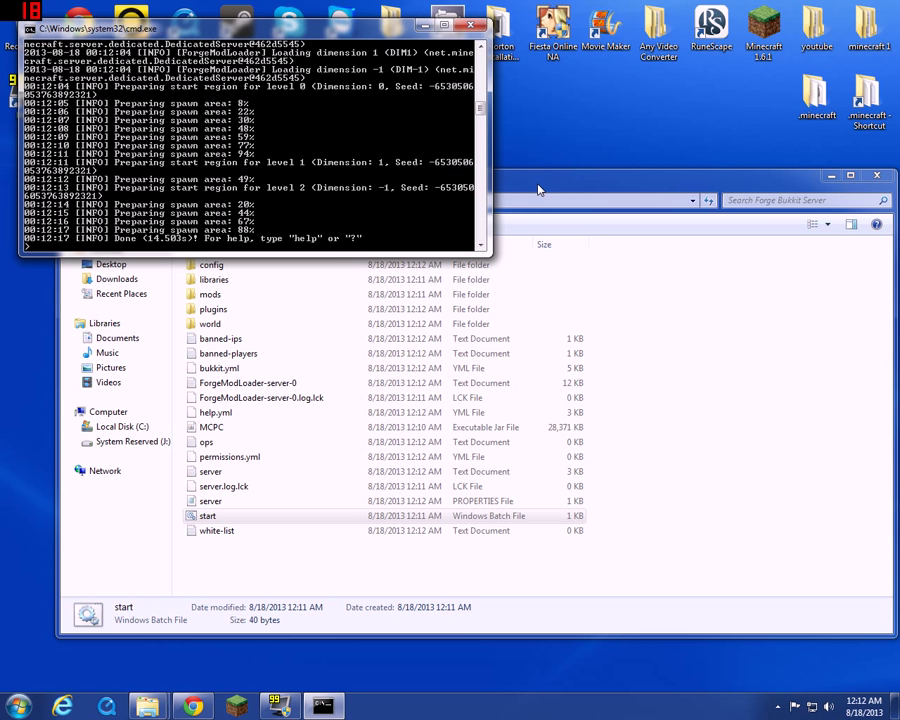
mouse_move(364, 168)
text(stop)
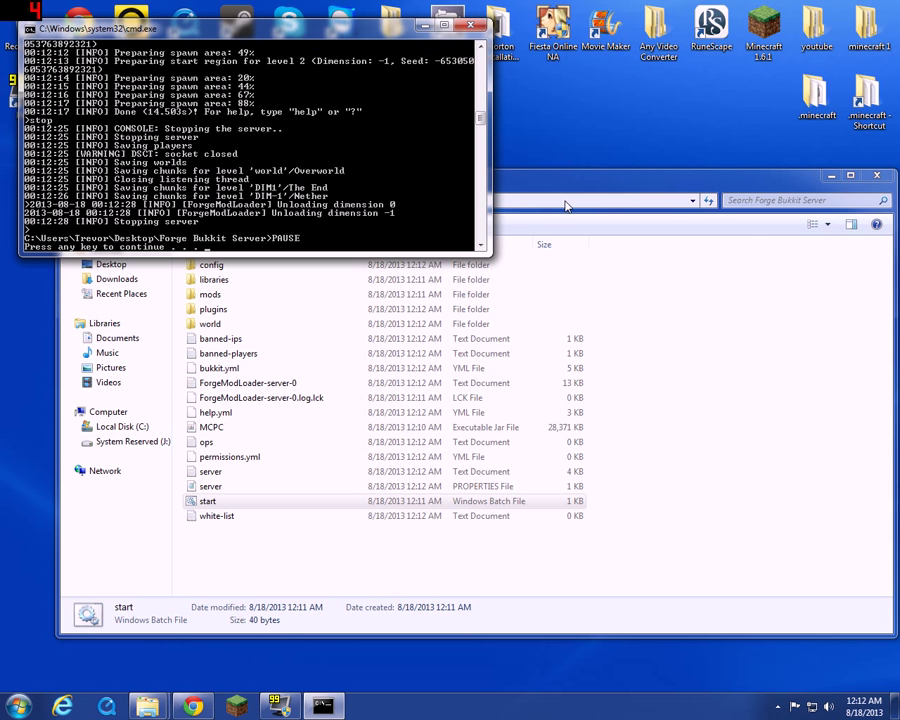
click(472, 28)
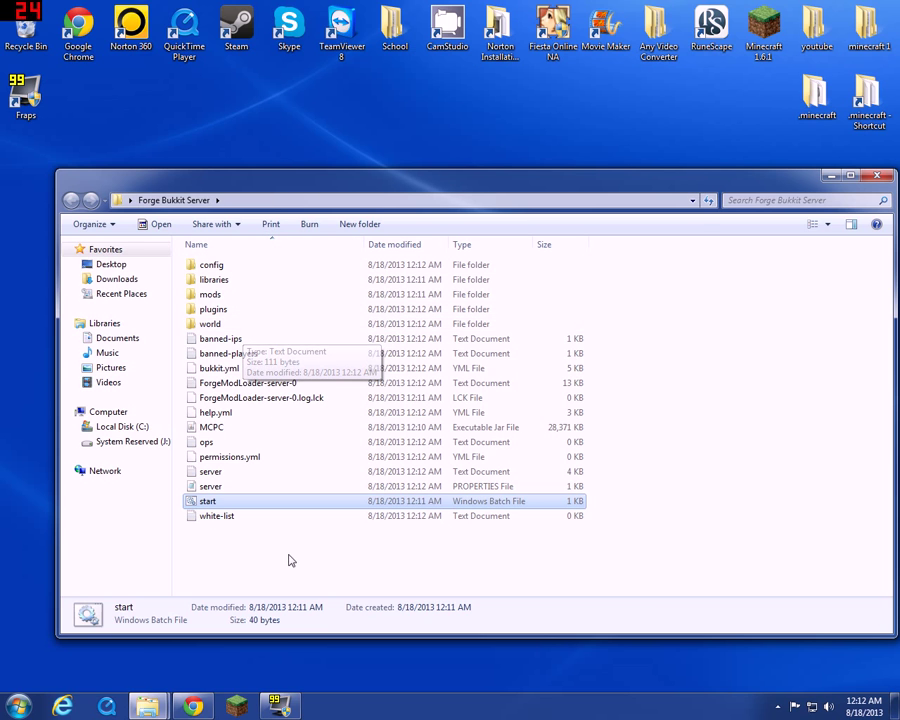
mouse_move(684, 512)
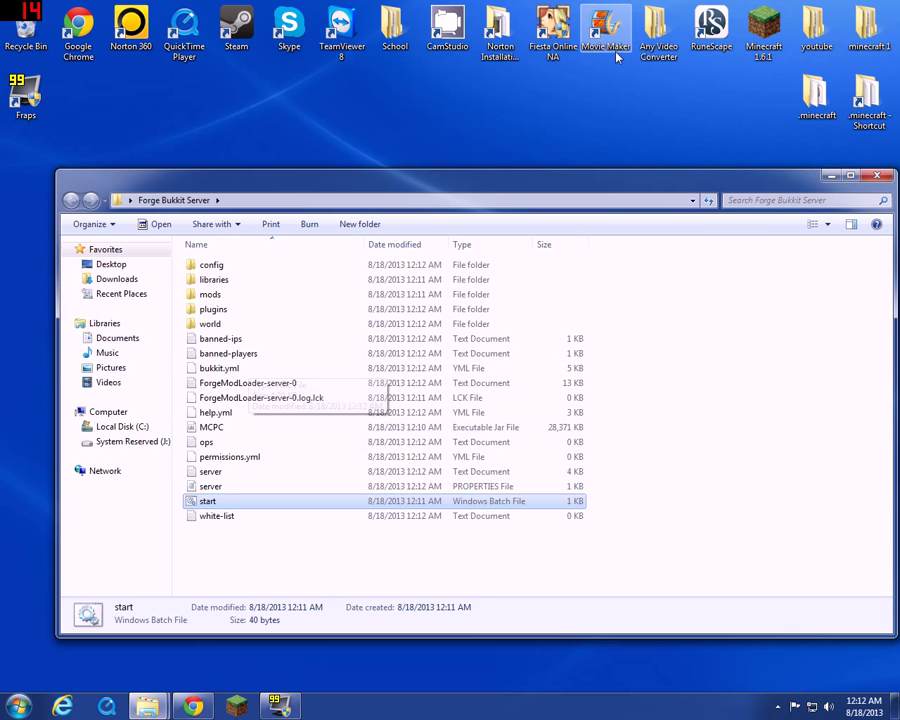
mouse_move(404, 152)
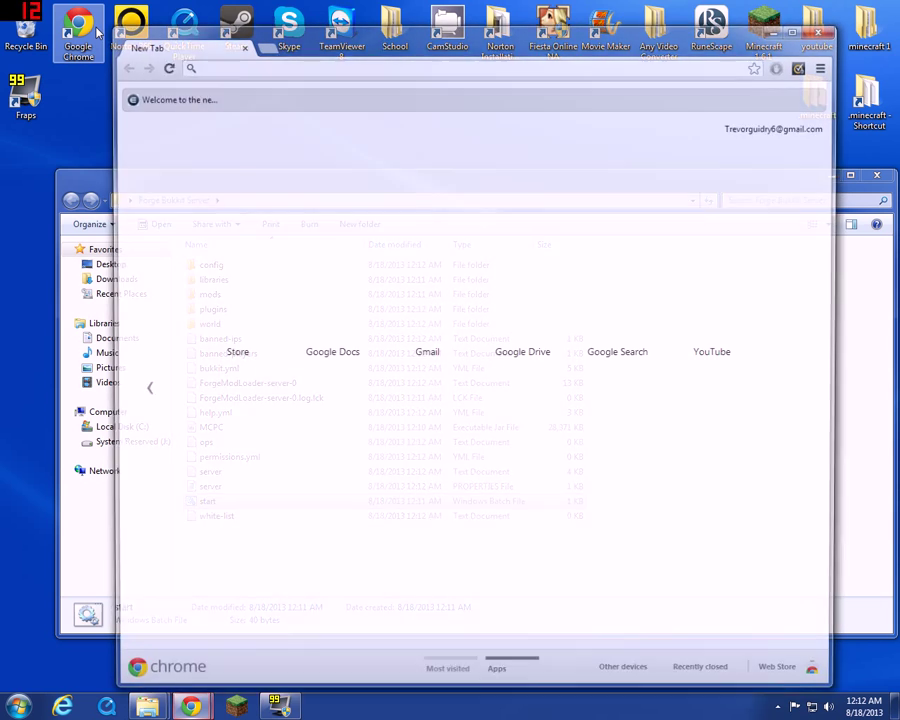
- Search Google for 'forge download' and open the Minecraft Forge Downloads page
click(852, 176)
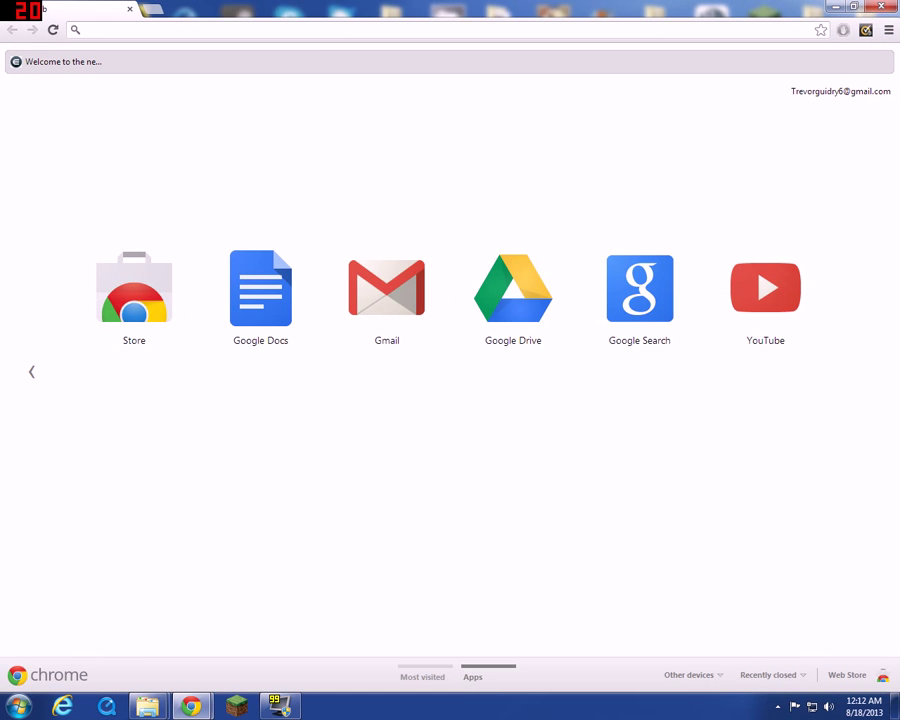
text(forge minecaft)
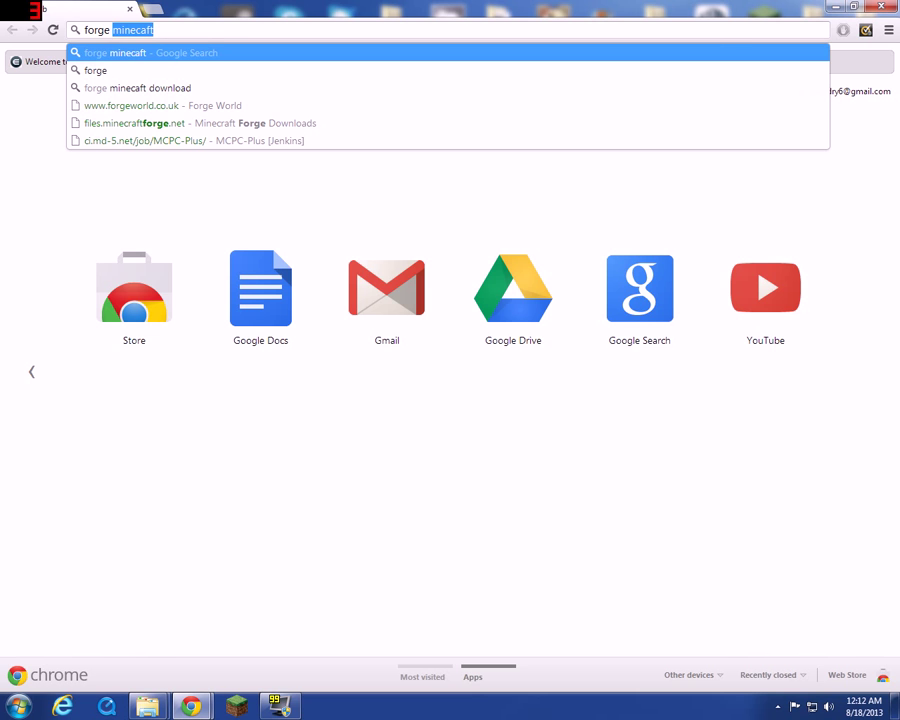
text(forge download)
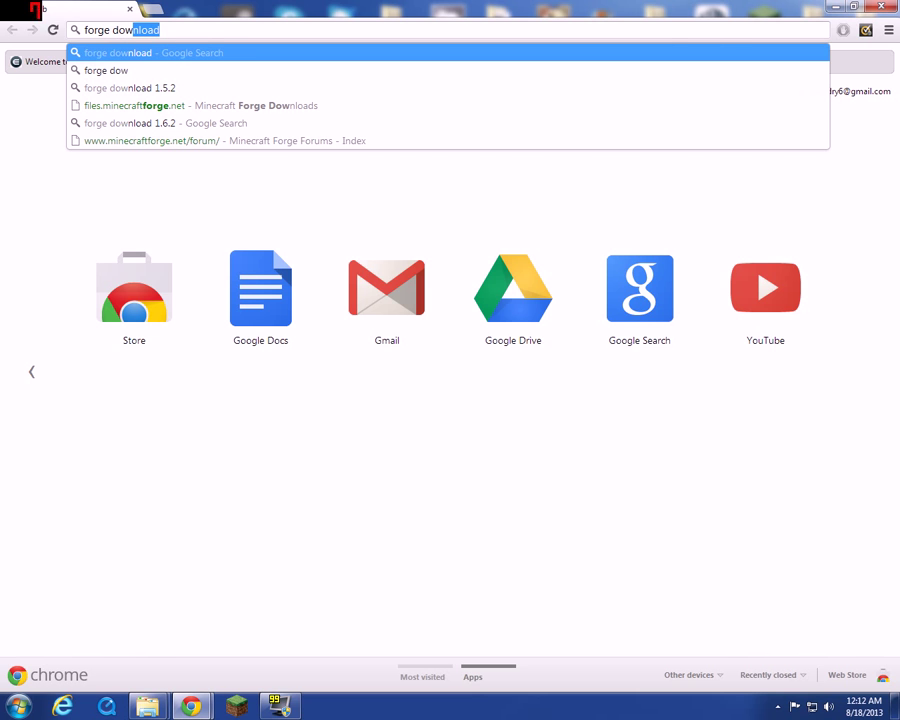
key(Return)
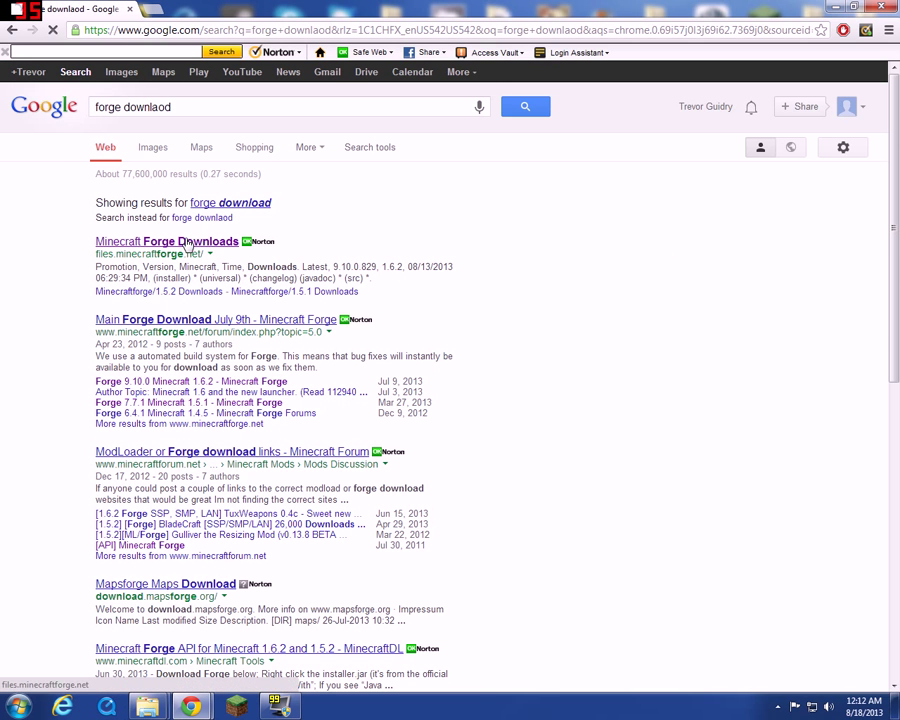
click(166, 240)
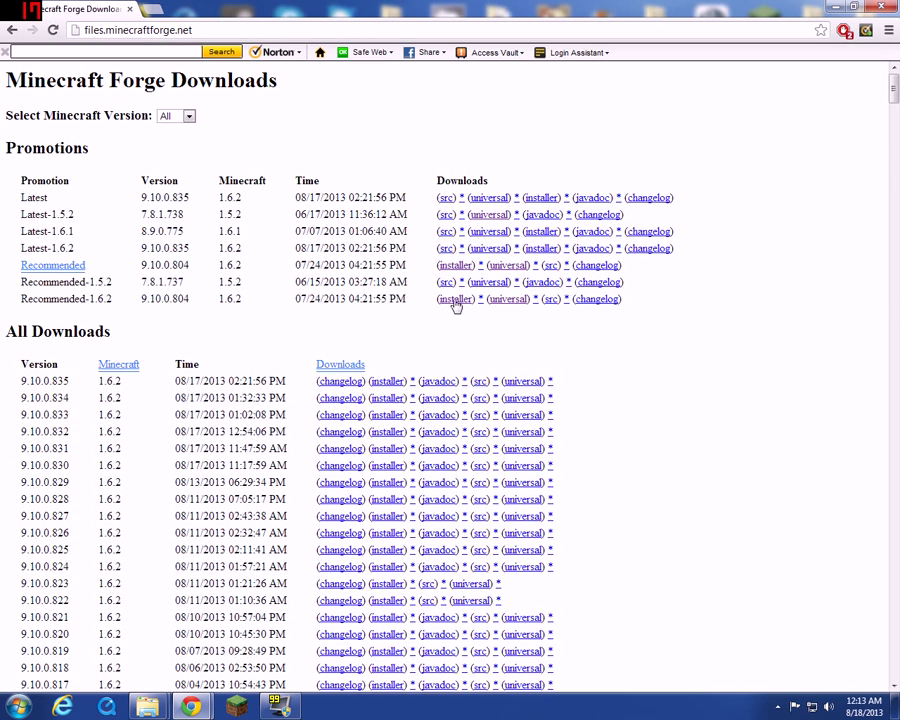
- Download the recommended Forge 1.6.2 installer (9.10.0.804) via adf.ly and keep the file
click(456, 300)
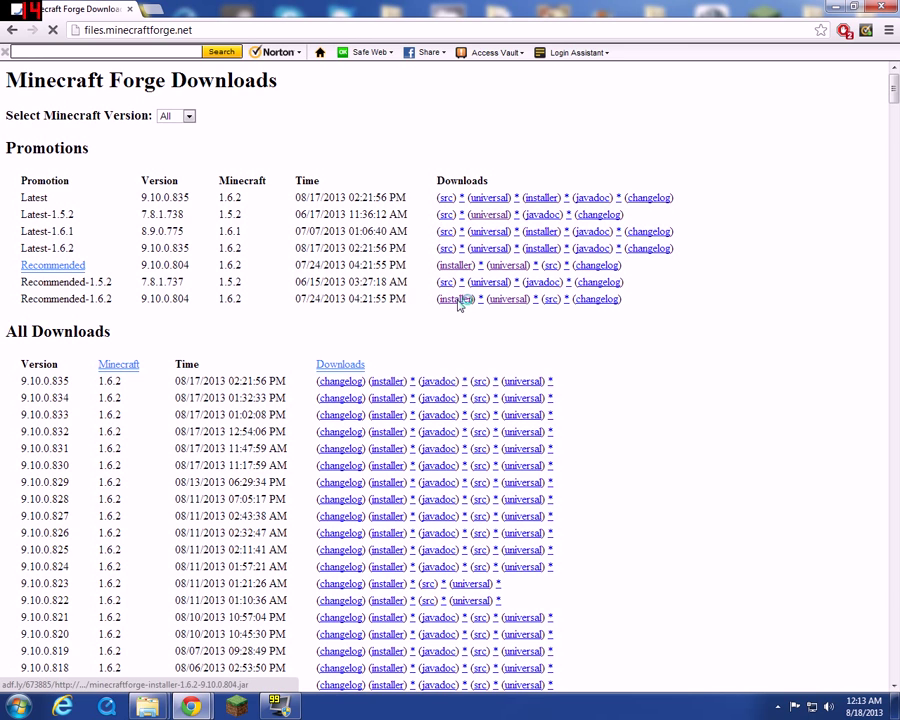
click(456, 298)
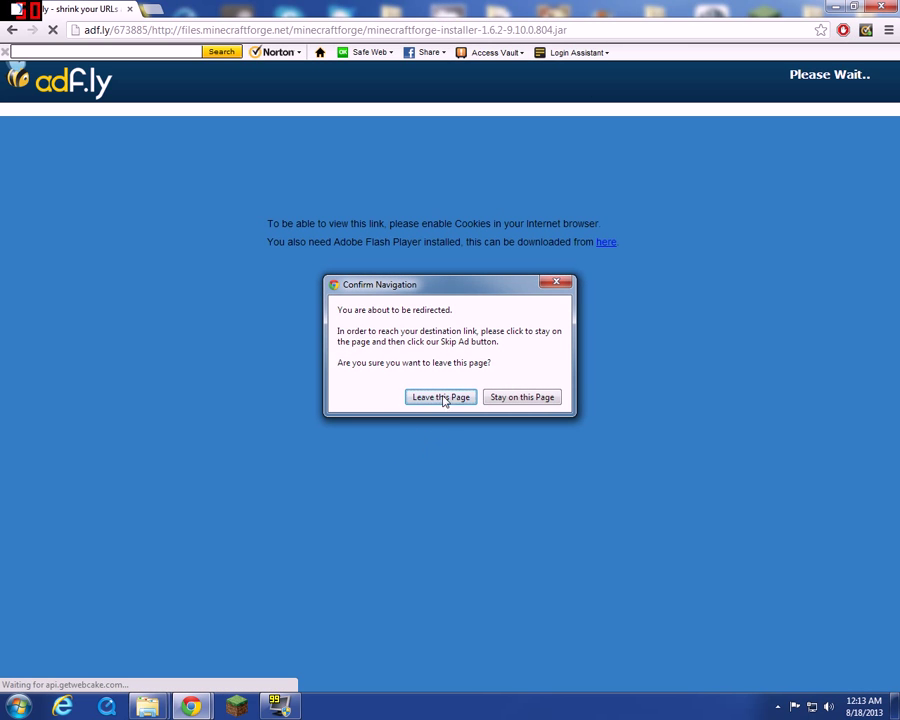
click(520, 396)
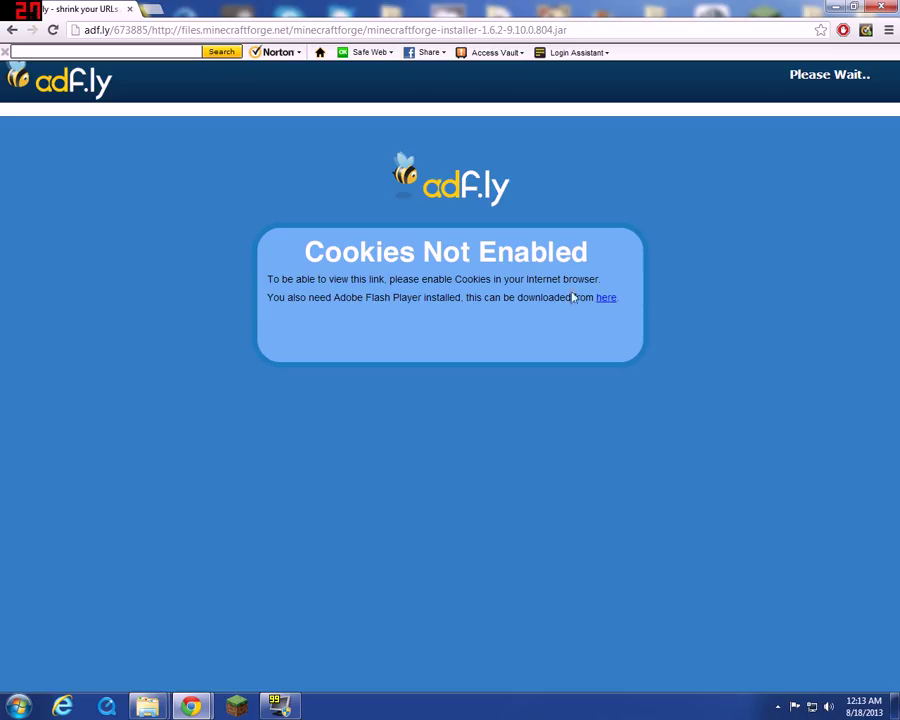
mouse_move(622, 252)
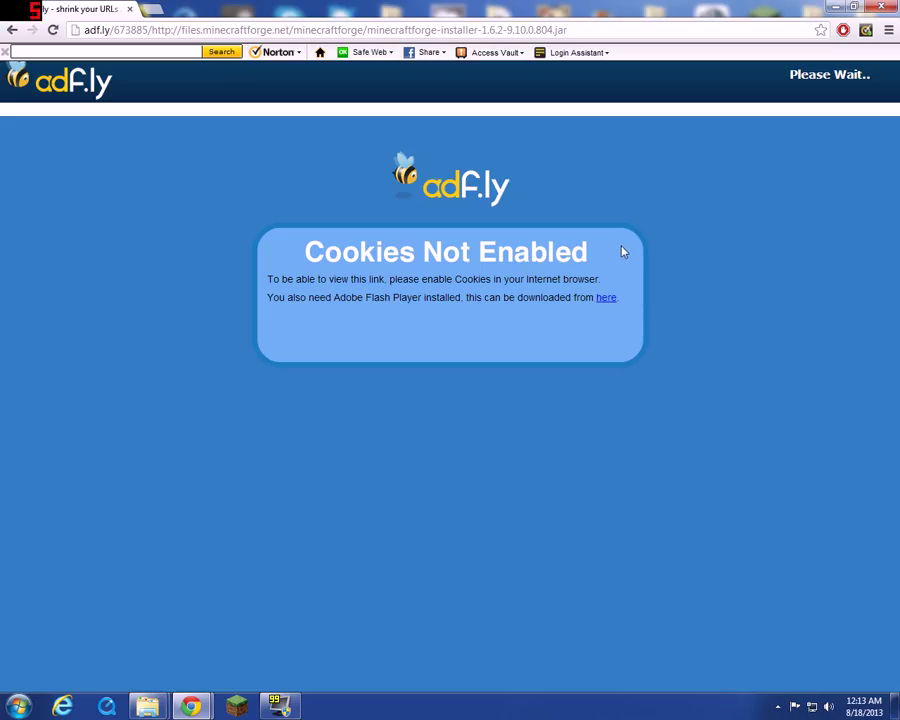
mouse_move(494, 78)
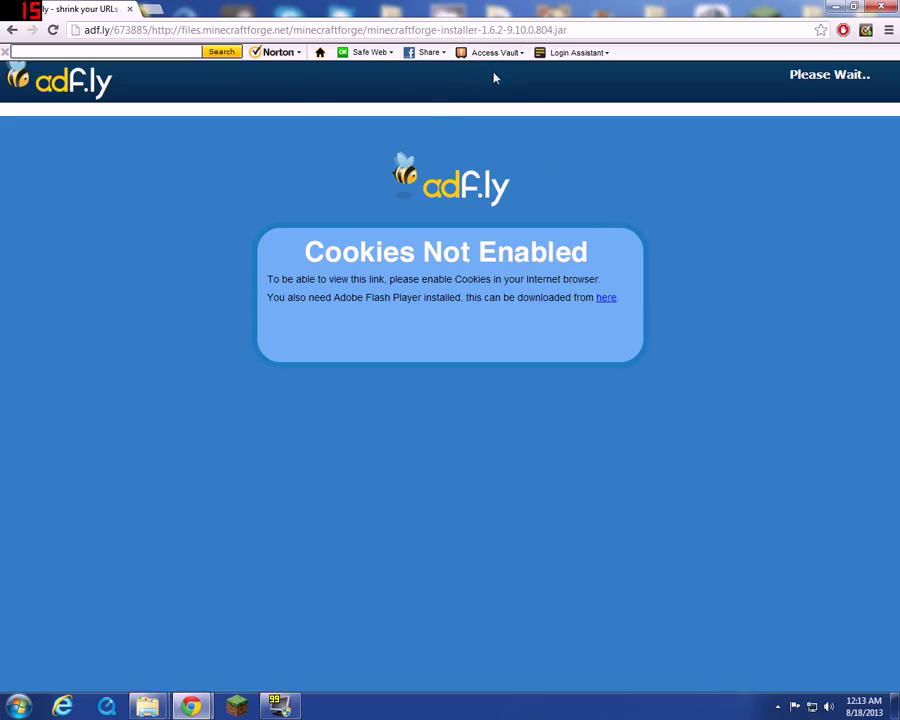
mouse_move(470, 376)
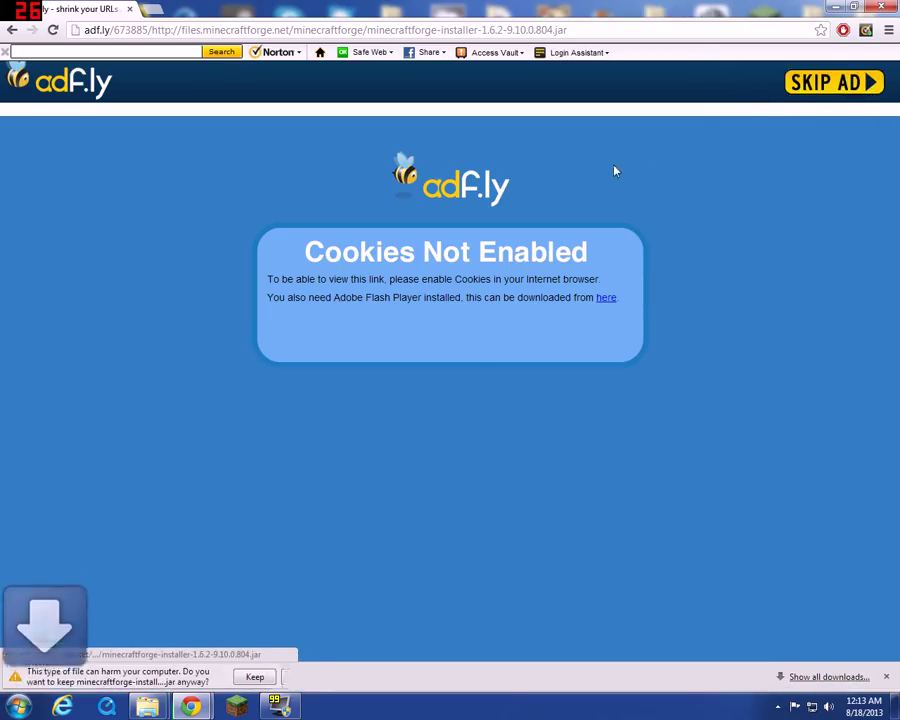
click(254, 676)
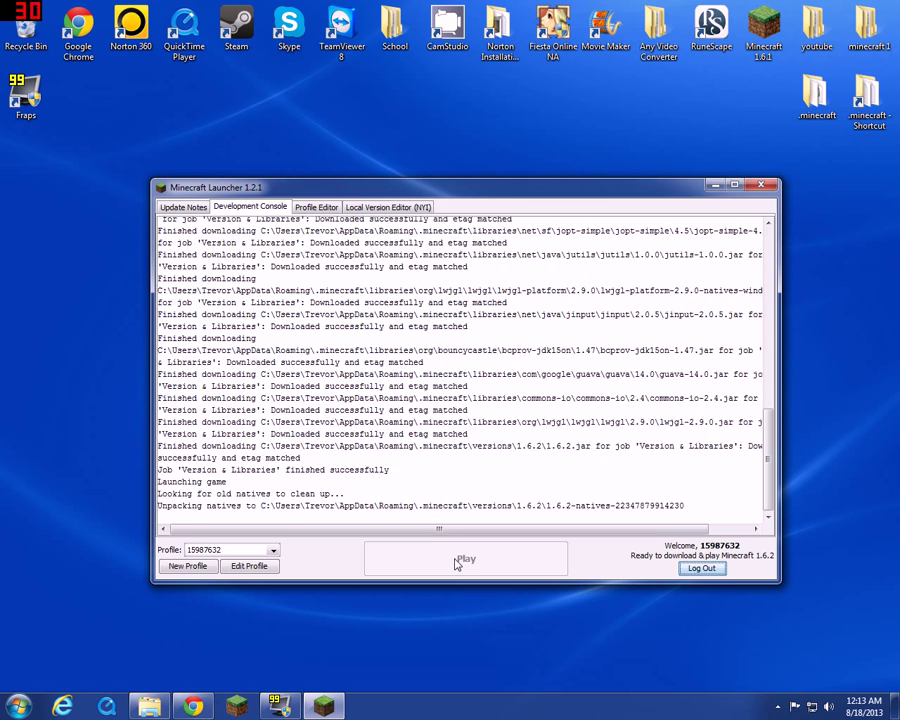
- Play the 1.6.2 profile once to download its libraries, then close the game window
click(466, 558)
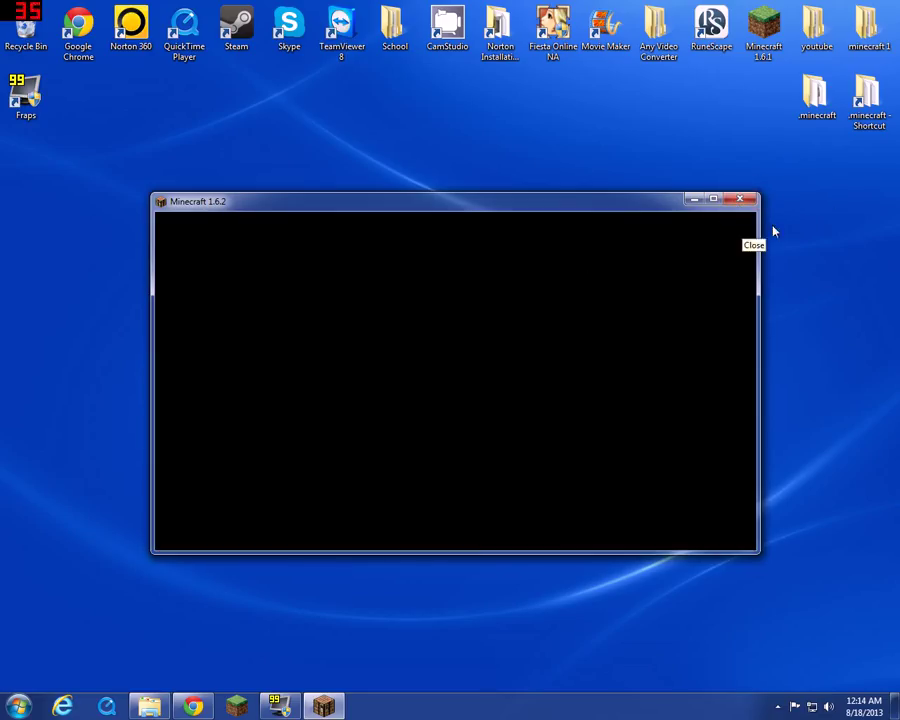
click(16, 706)
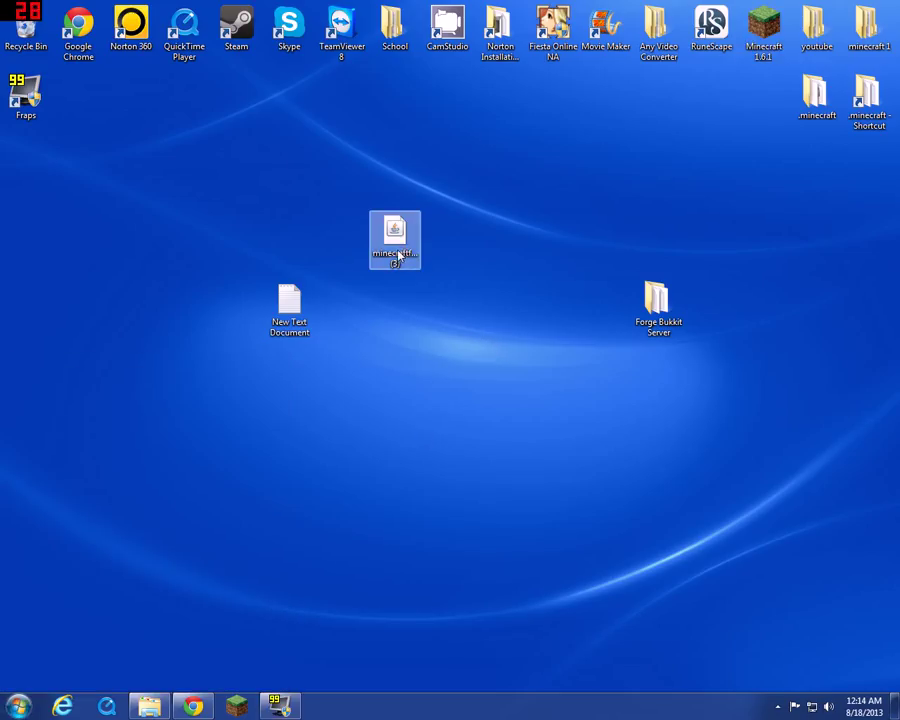
- Run the Forge 9.10.0.804 installer and install the client into .minecraft
double_click(396, 240)
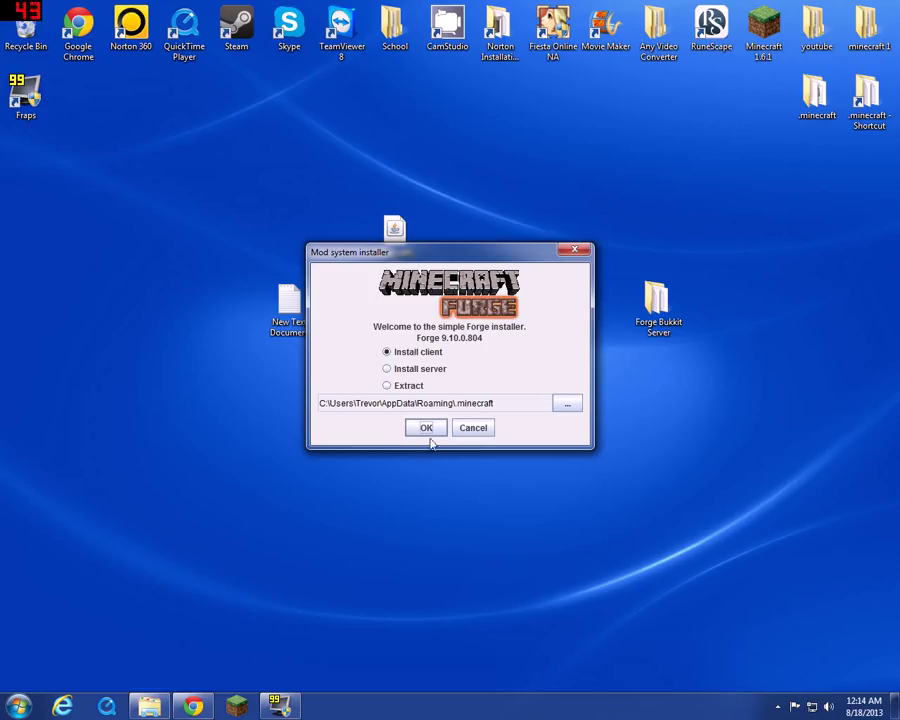
click(424, 428)
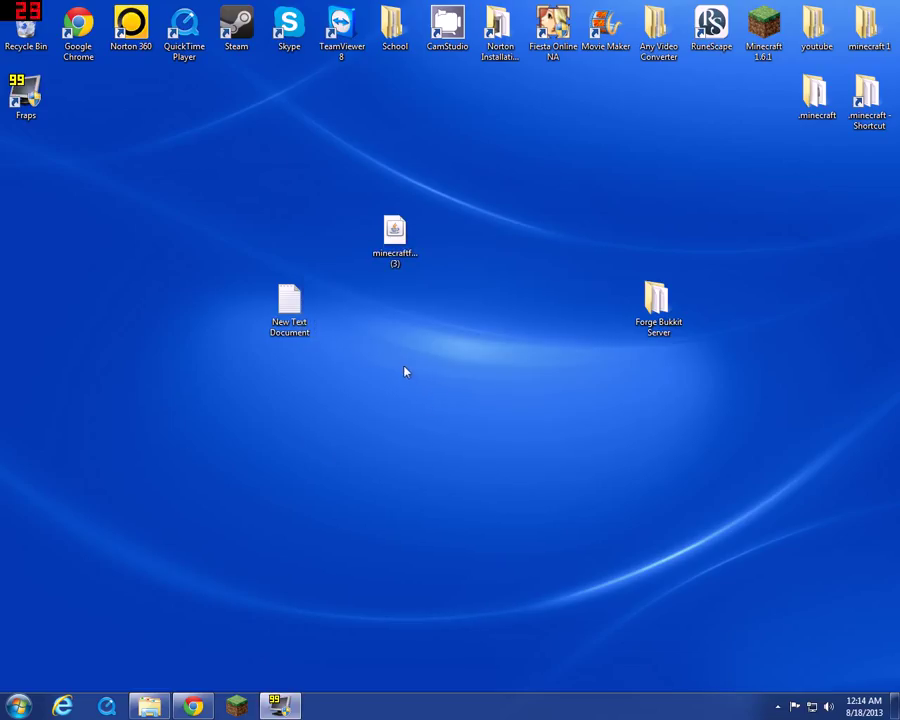
drag(404, 372, 450, 374)
text(minercaft mo)
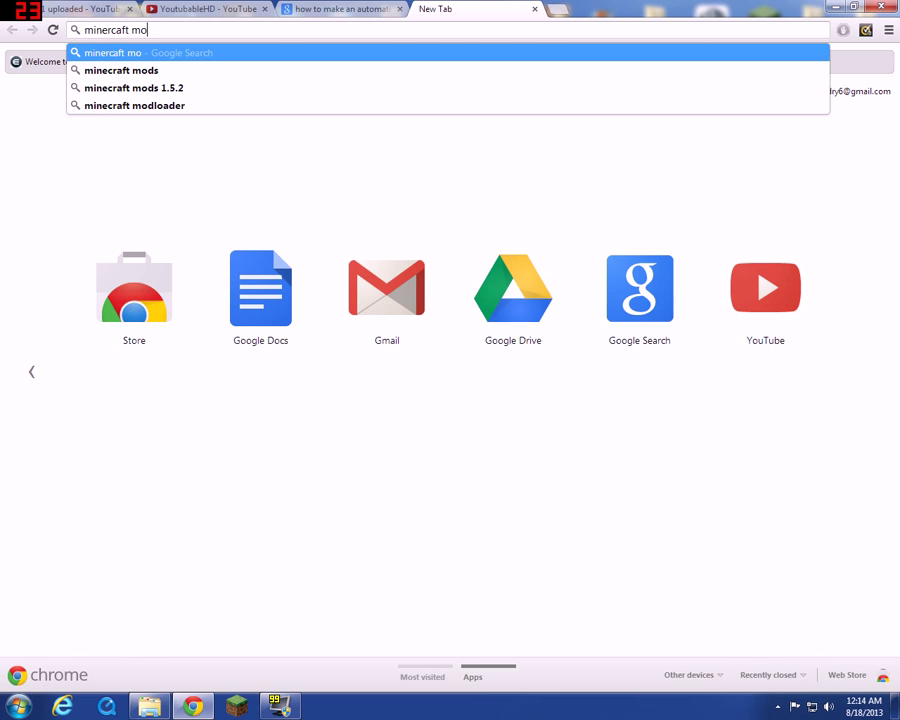
- Search 'battletower 1.6.2' and open AtomicStryker's Battle Towers Minecraft Forum thread
text(ds)
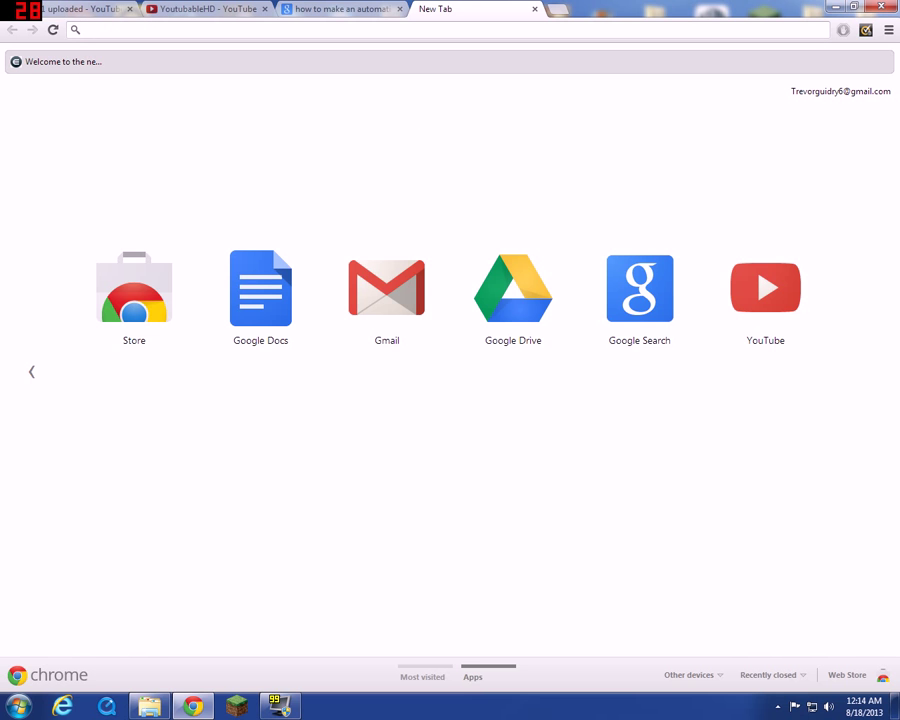
text(batl)
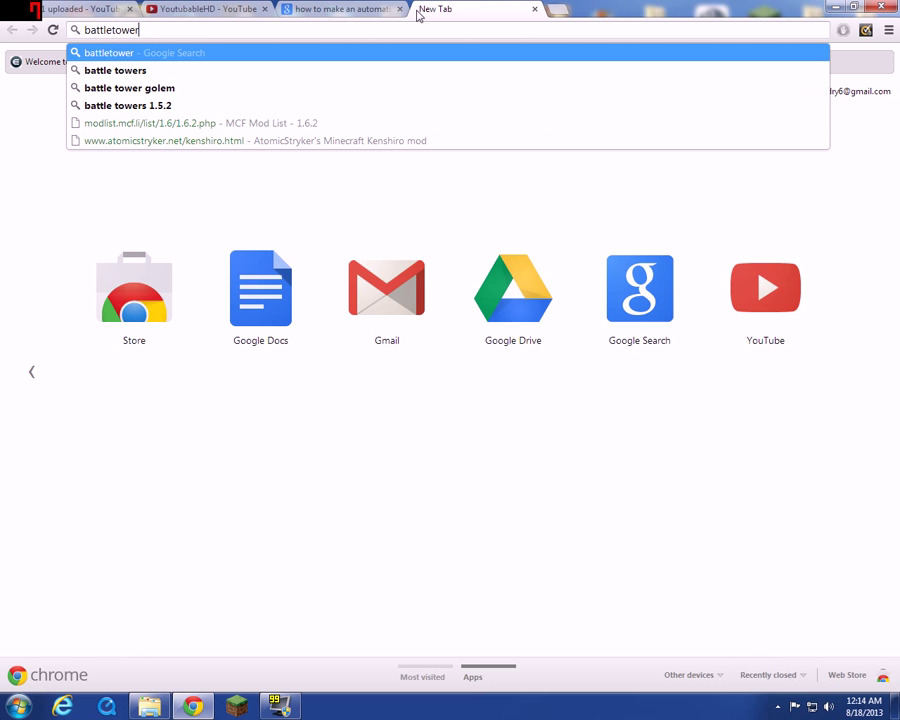
text(1)
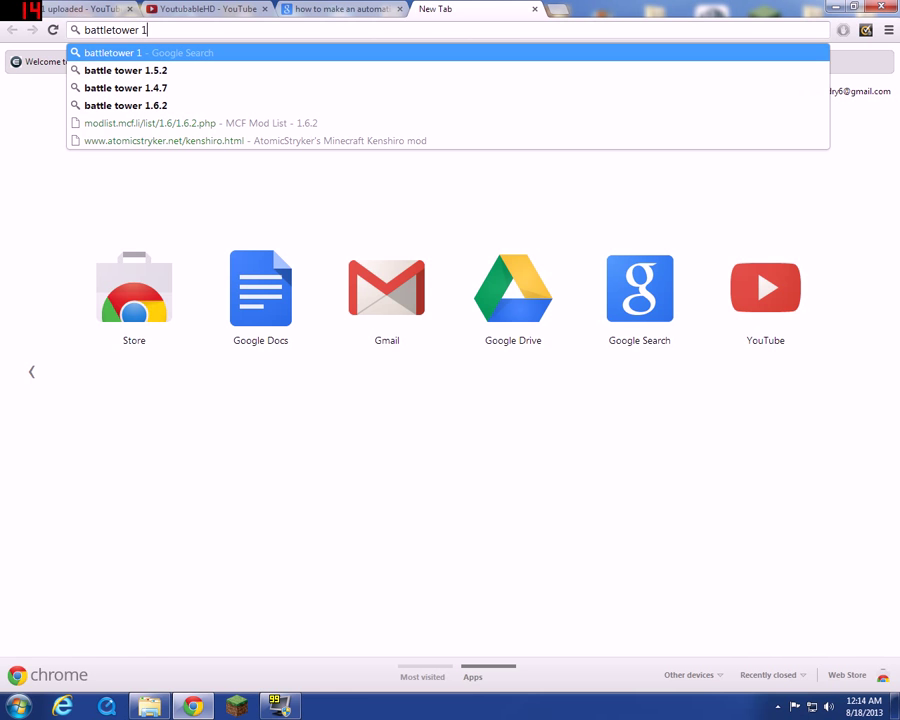
click(126, 104)
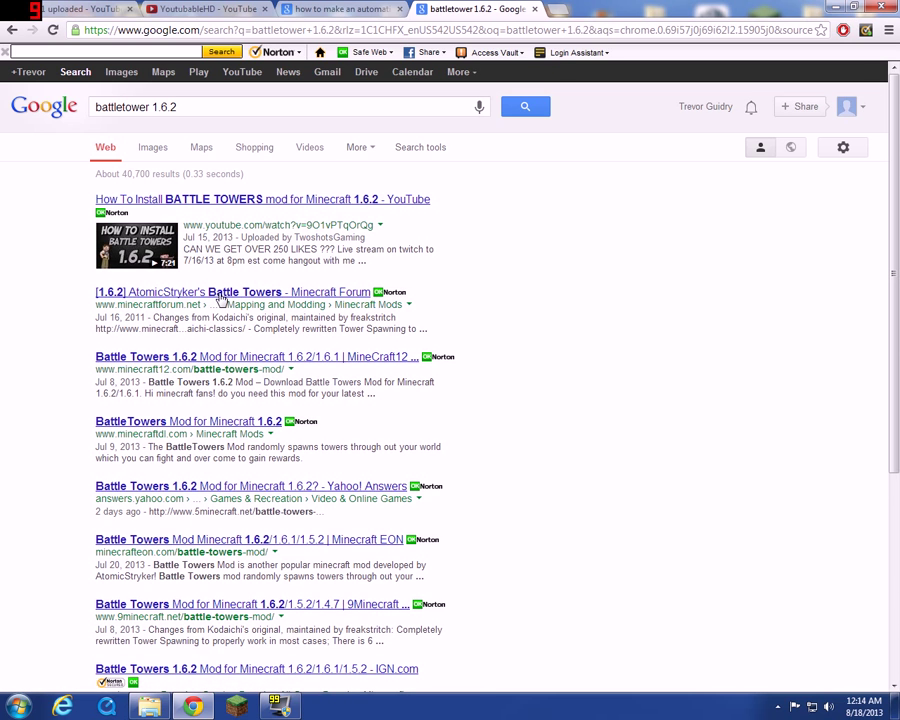
click(180, 292)
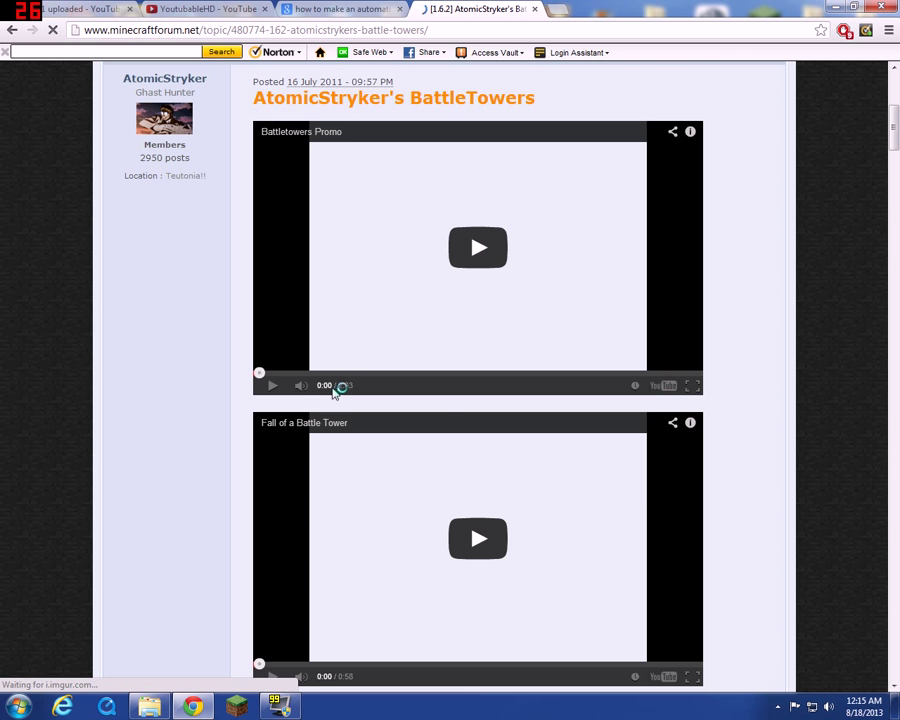
- Follow the thread to atomicstryker.net and reach the BattleTowers mod page
scroll(down, 3)
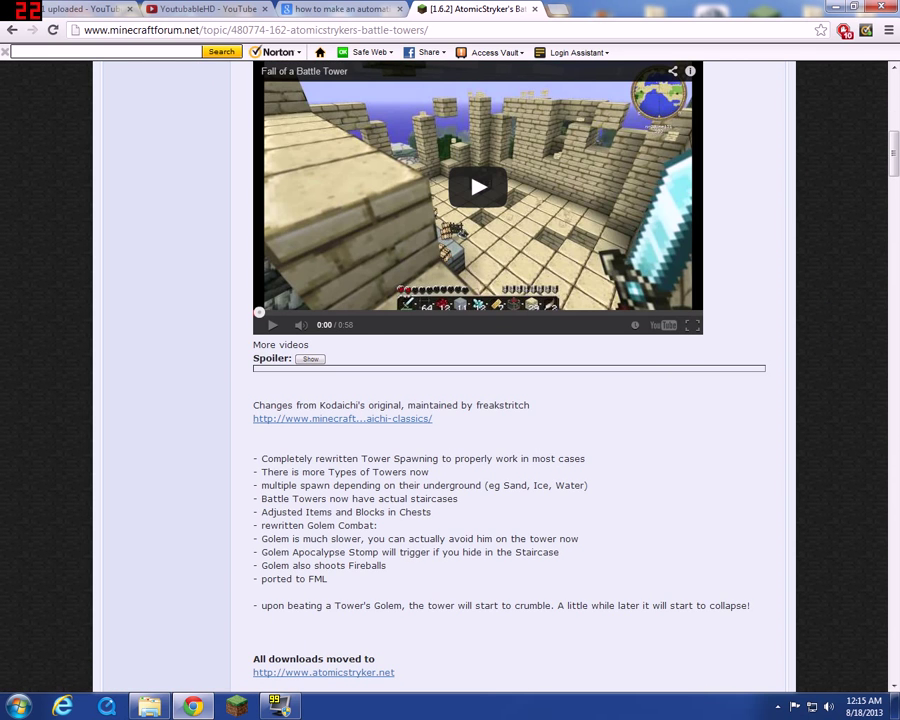
scroll(down, 3)
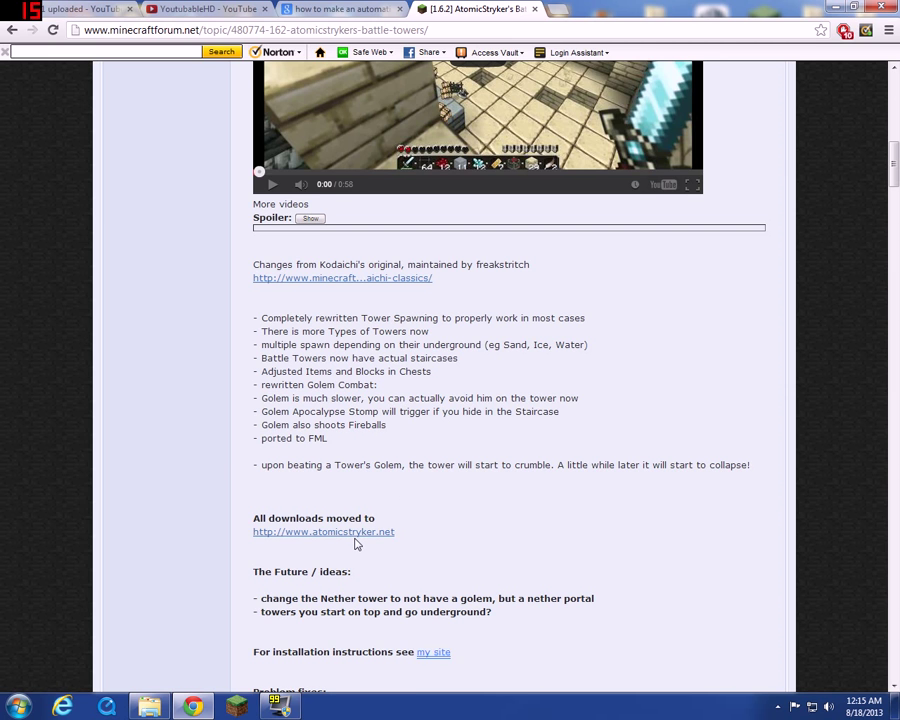
scroll(down, 3)
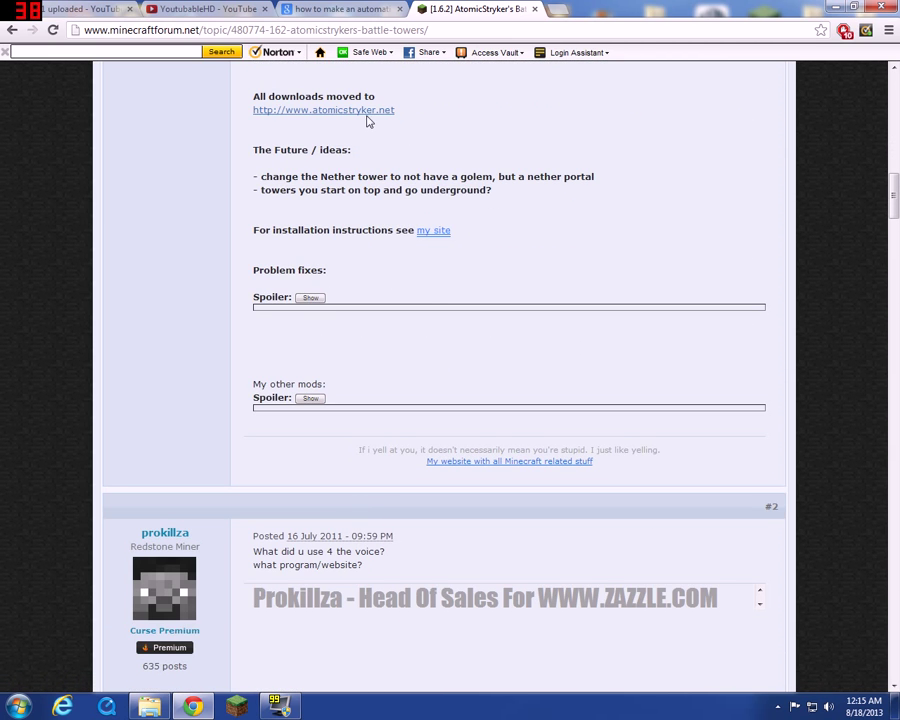
click(324, 110)
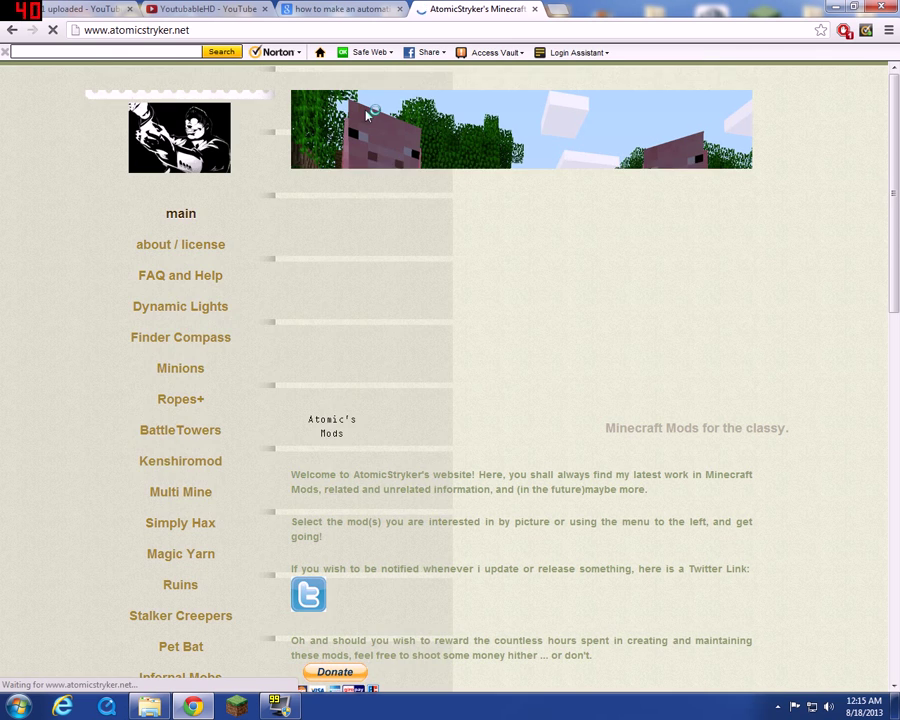
scroll(down, 3)
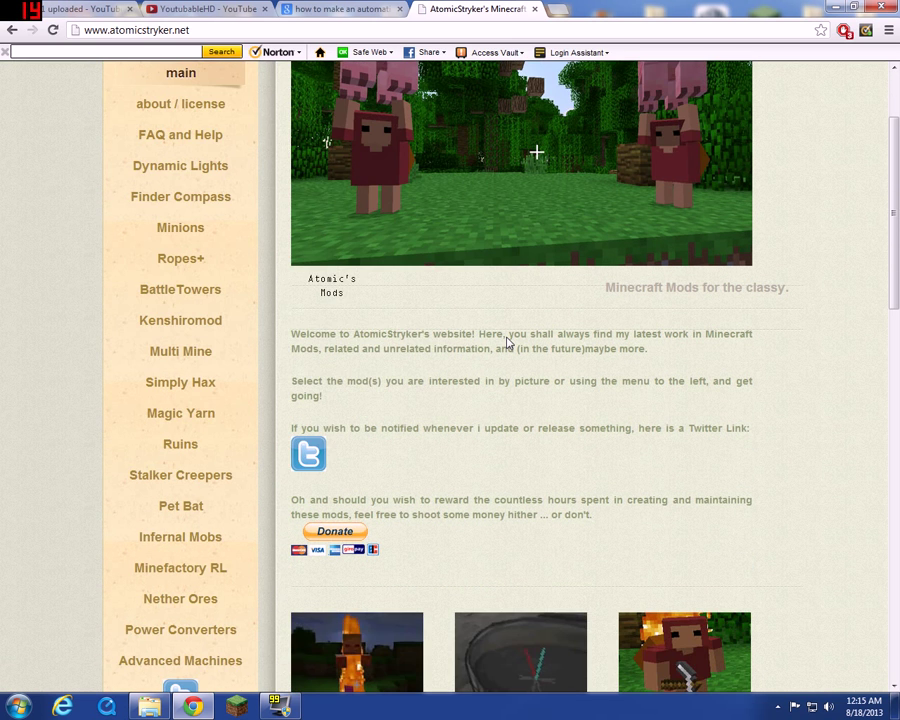
scroll(down, 3)
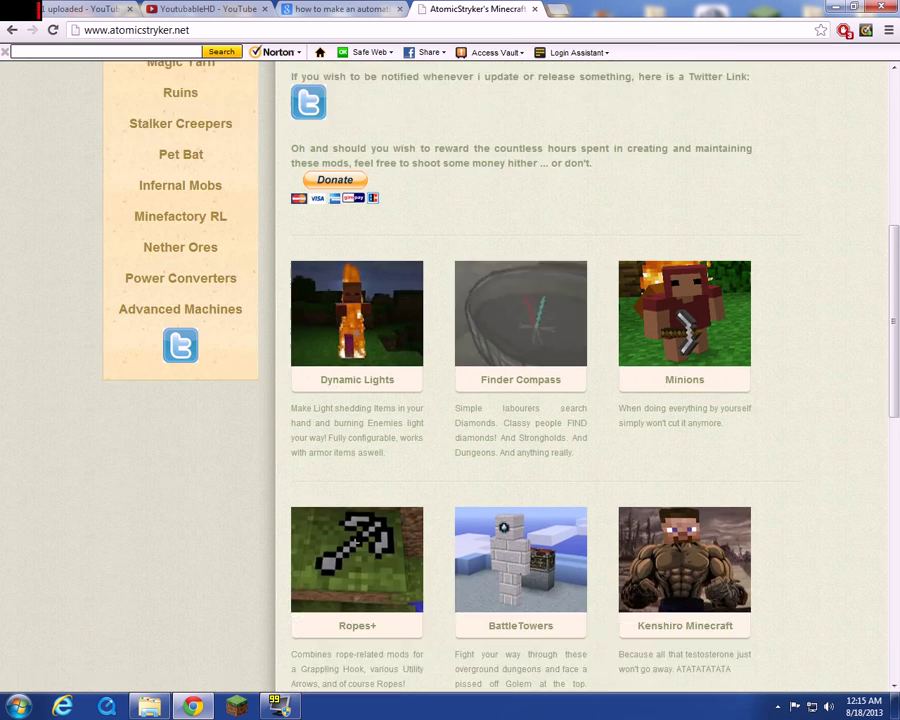
scroll(down, 3)
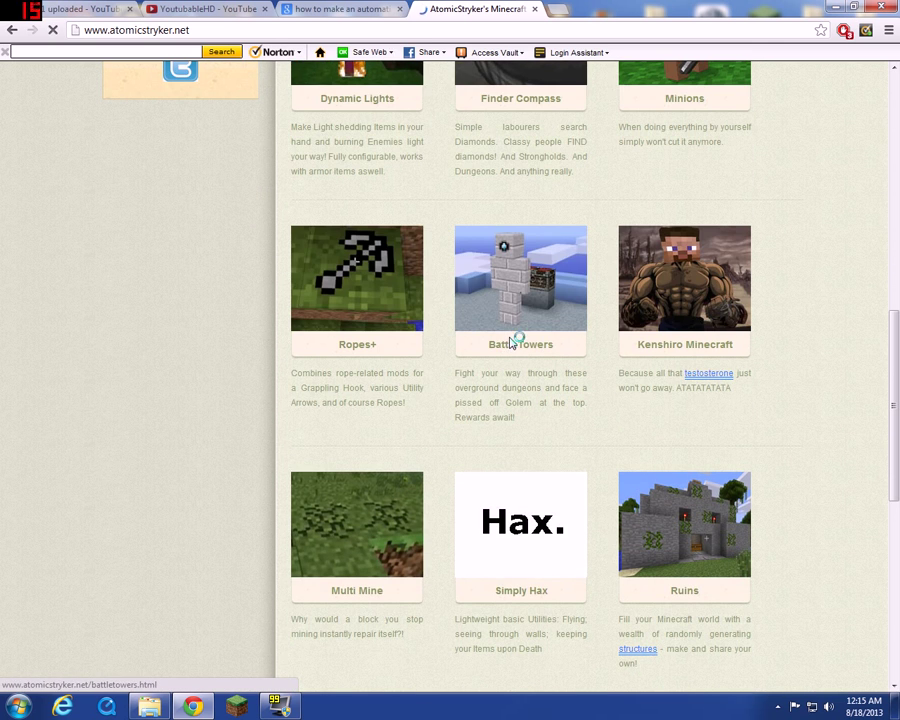
click(520, 344)
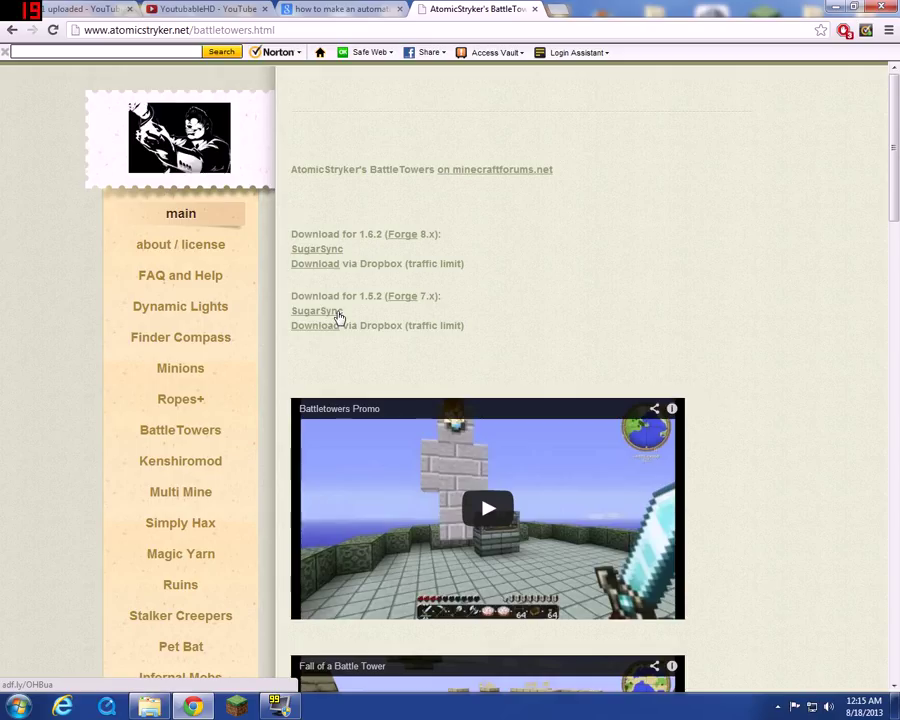
- Download the BattleTowers 1.6.2 zip via the Dropbox link
click(316, 264)
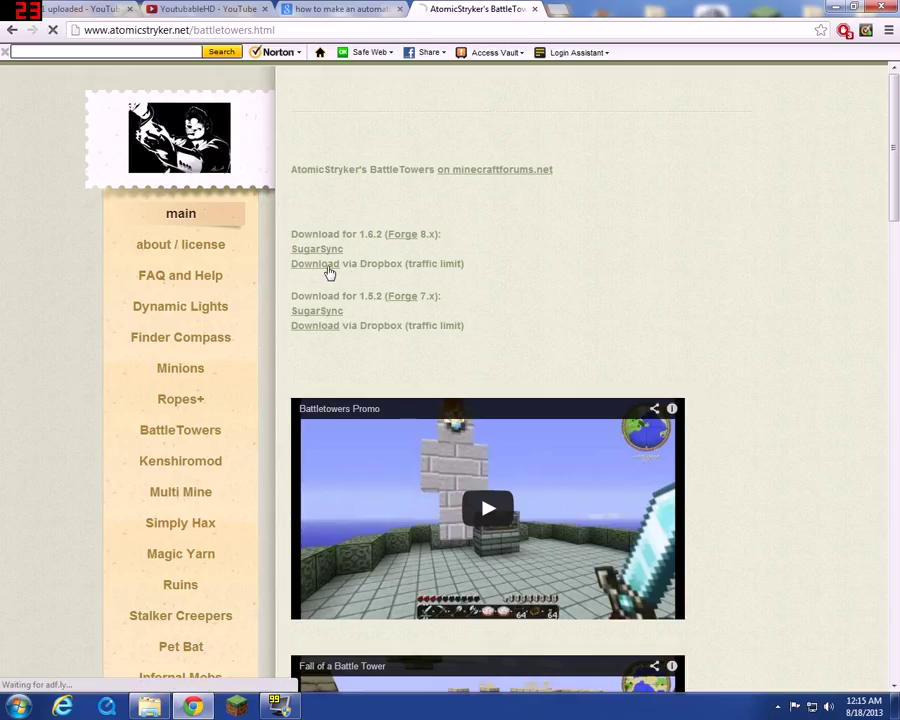
click(314, 264)
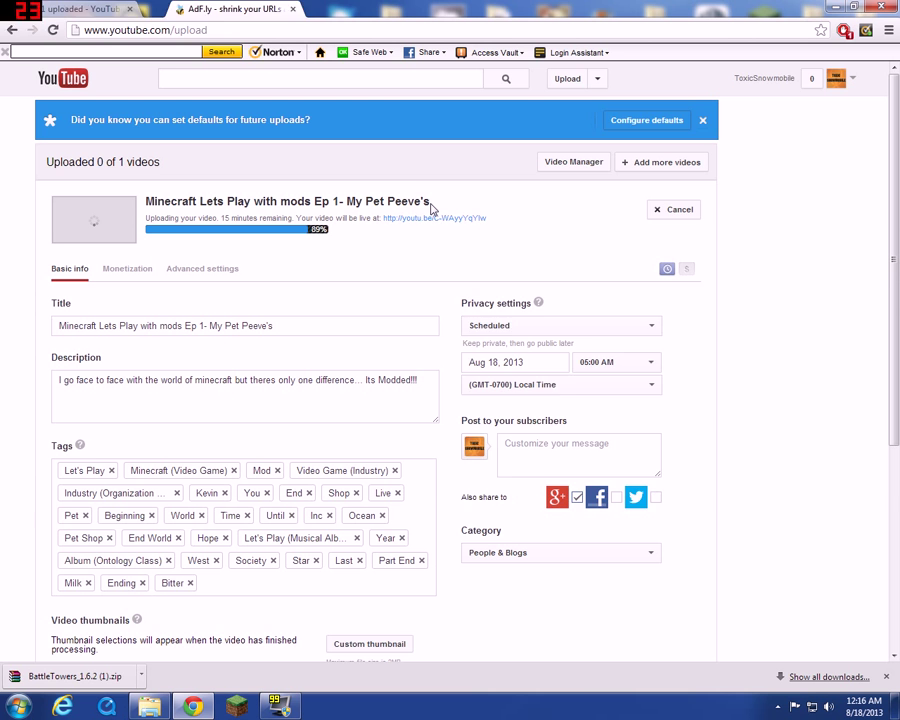
- Search 'essentials plugin 1.6.2' and download Essentials 2.11.1 from dev.bukkit.org
click(236, 8)
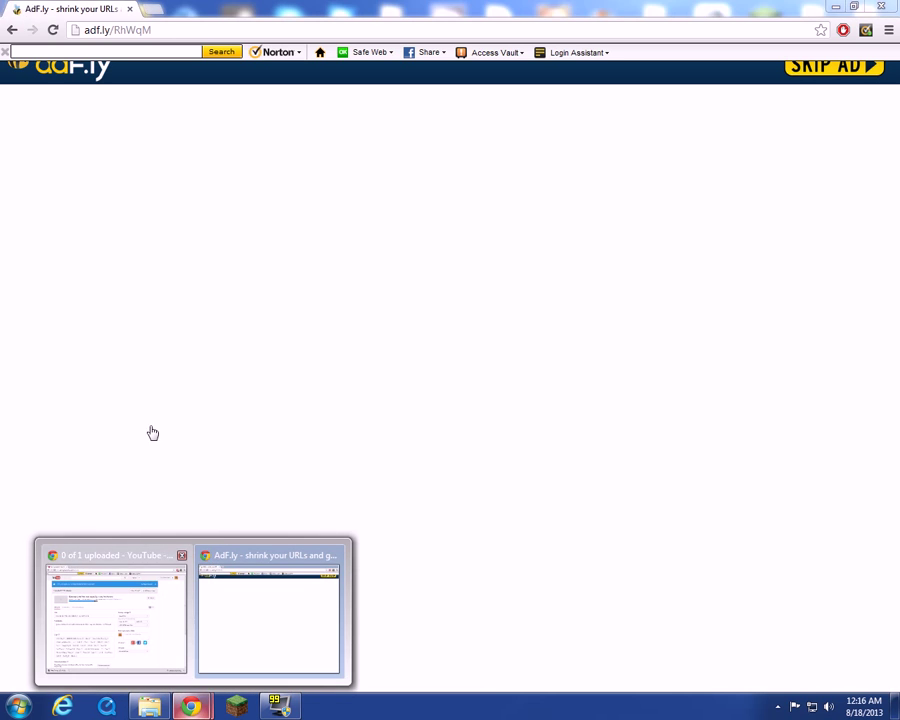
text(esse)
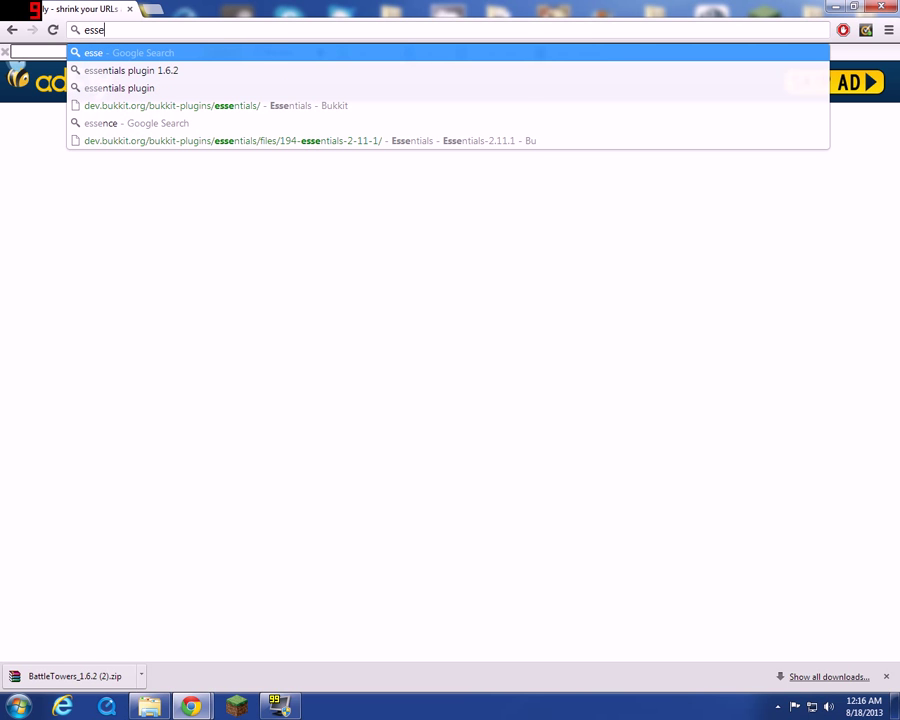
text(ntials)
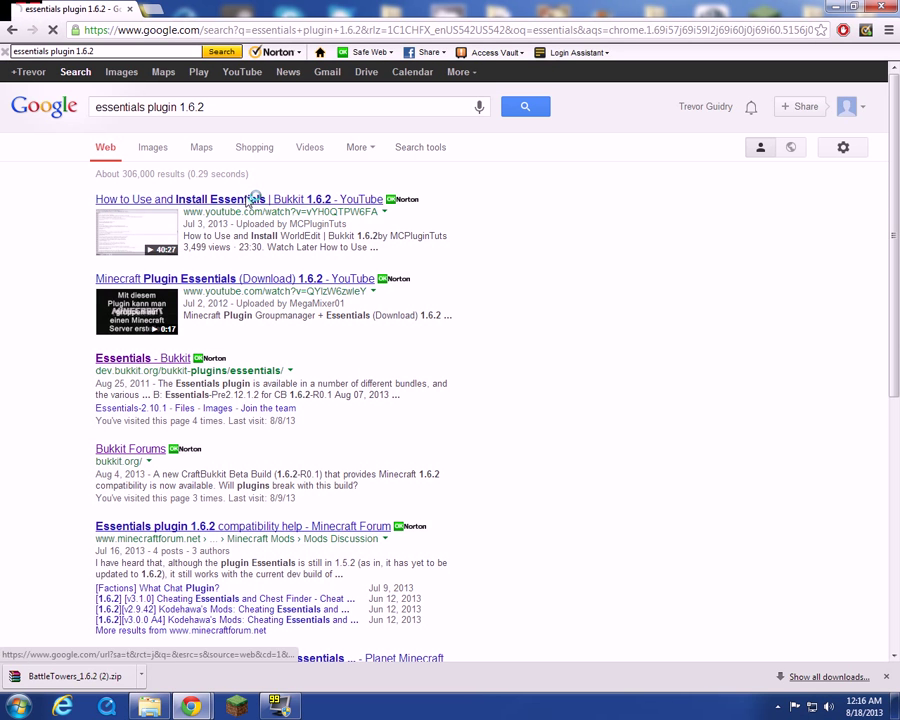
click(238, 200)
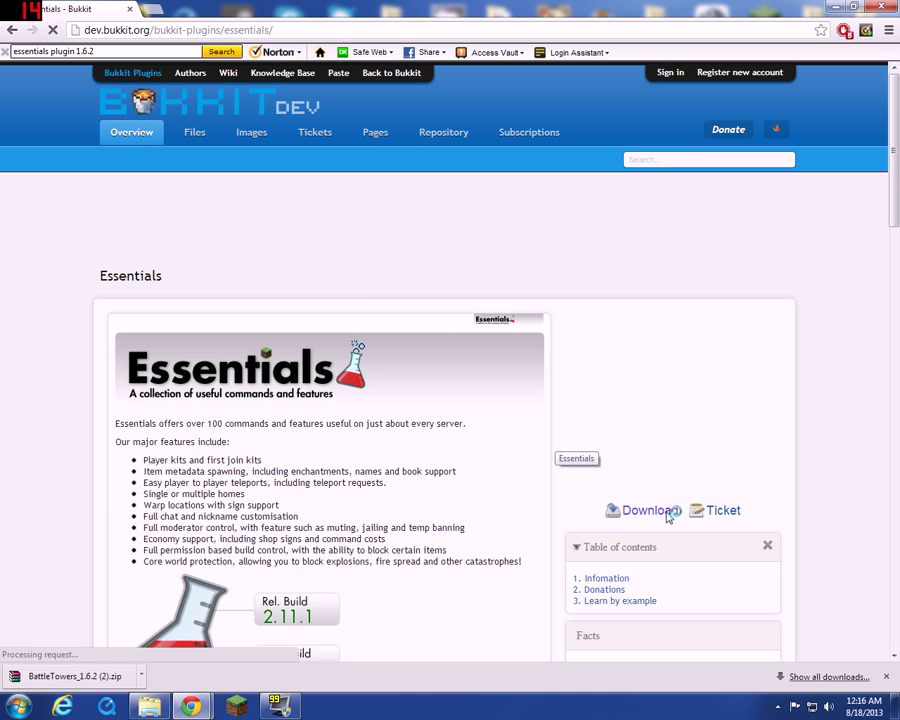
click(644, 510)
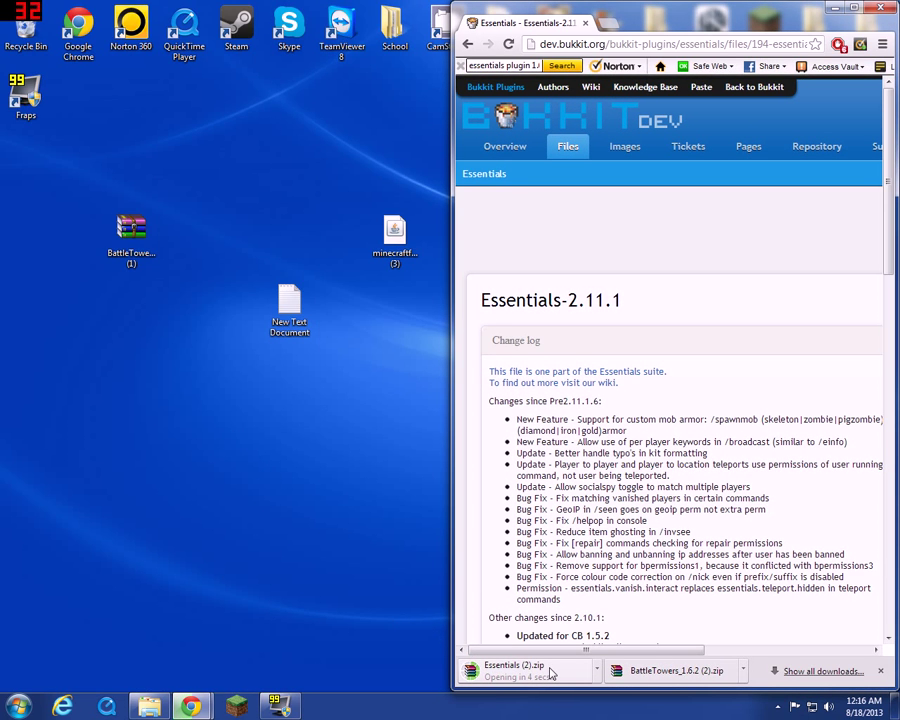
mouse_move(556, 676)
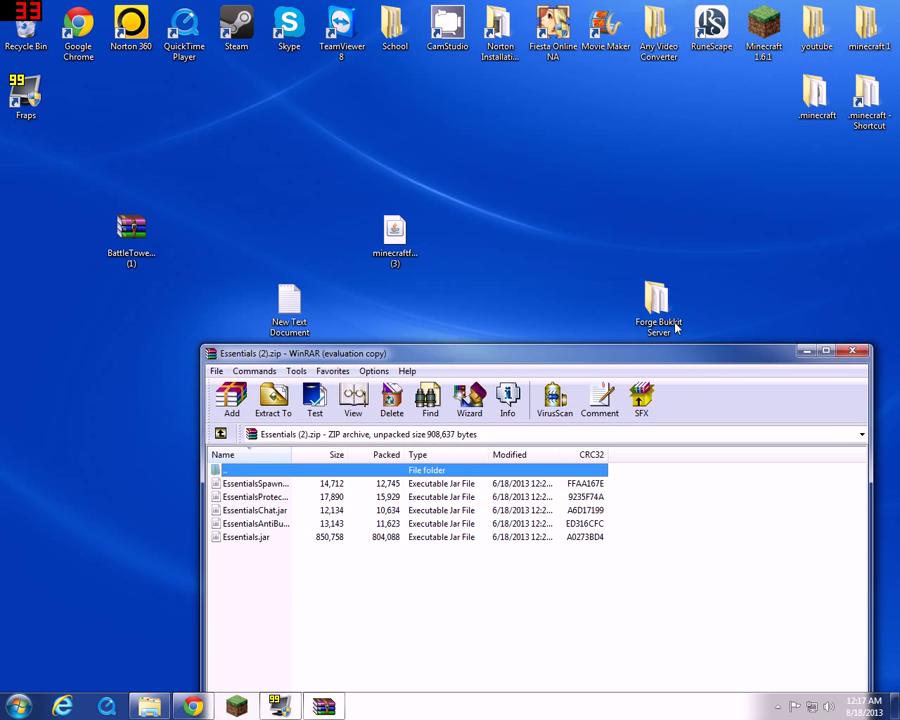
- Open the Forge Bukkit Server folder and its plugins subfolder for the Essentials jars
double_click(658, 300)
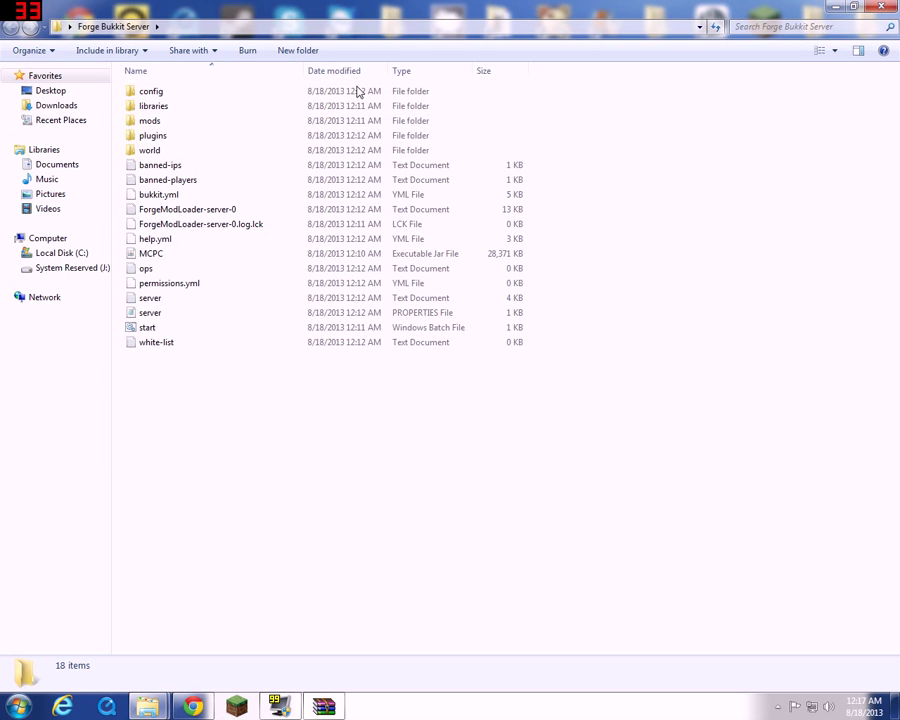
double_click(152, 136)
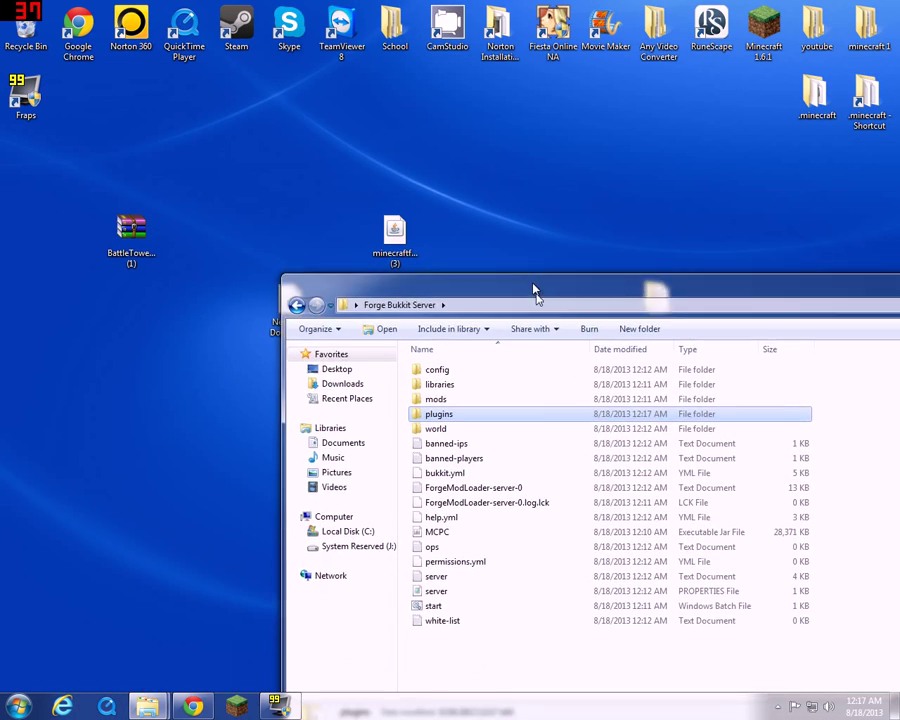
- Move BattleTowers_1.6.2 from the zip's setup\mods into the server's mods folder, then close Explorer
drag(536, 304, 510, 184)
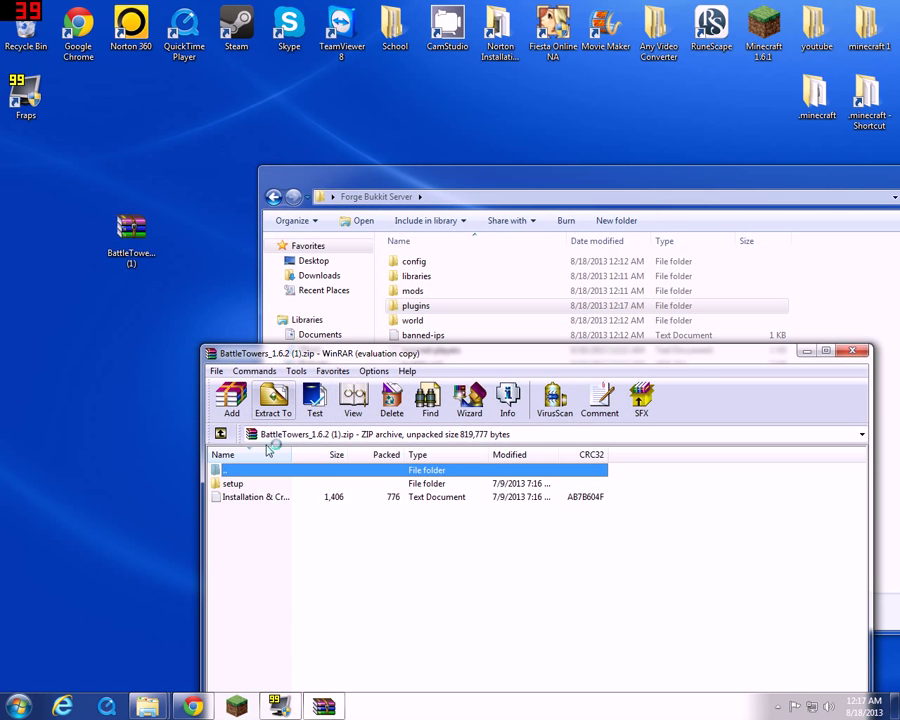
double_click(232, 482)
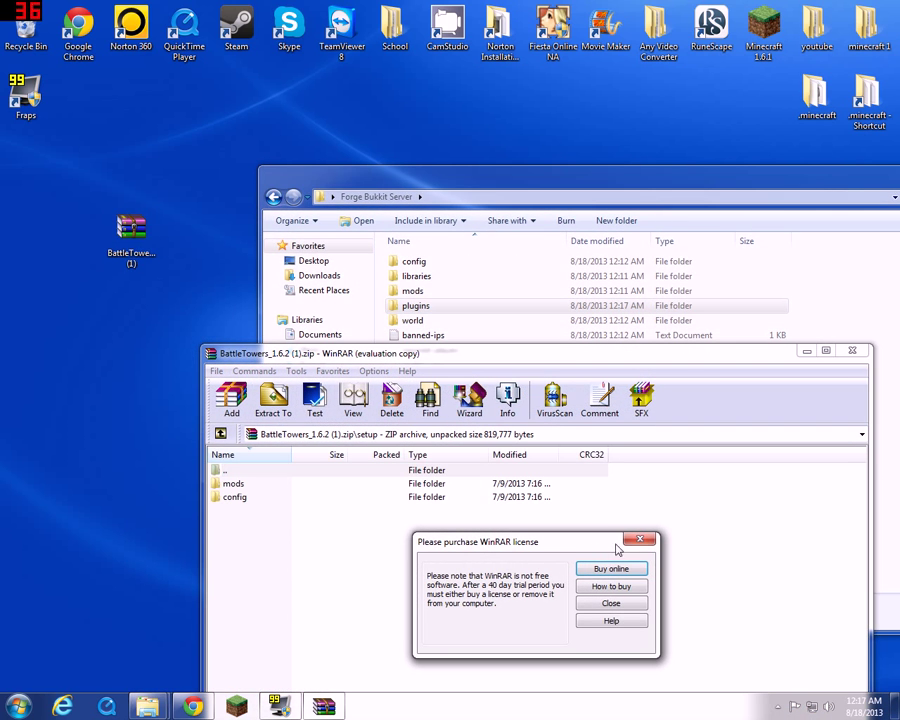
click(610, 604)
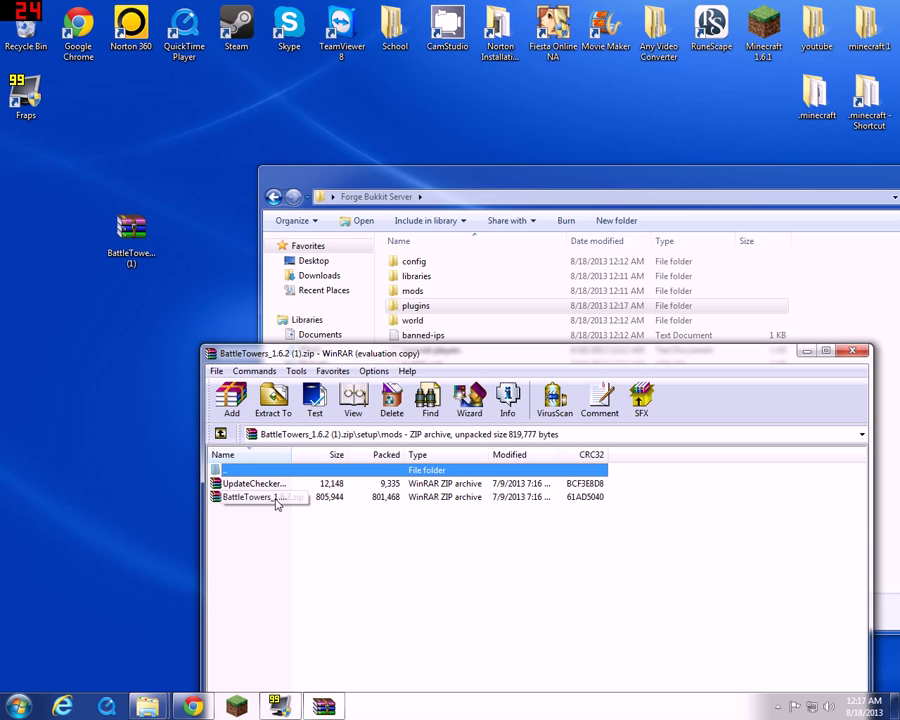
double_click(264, 496)
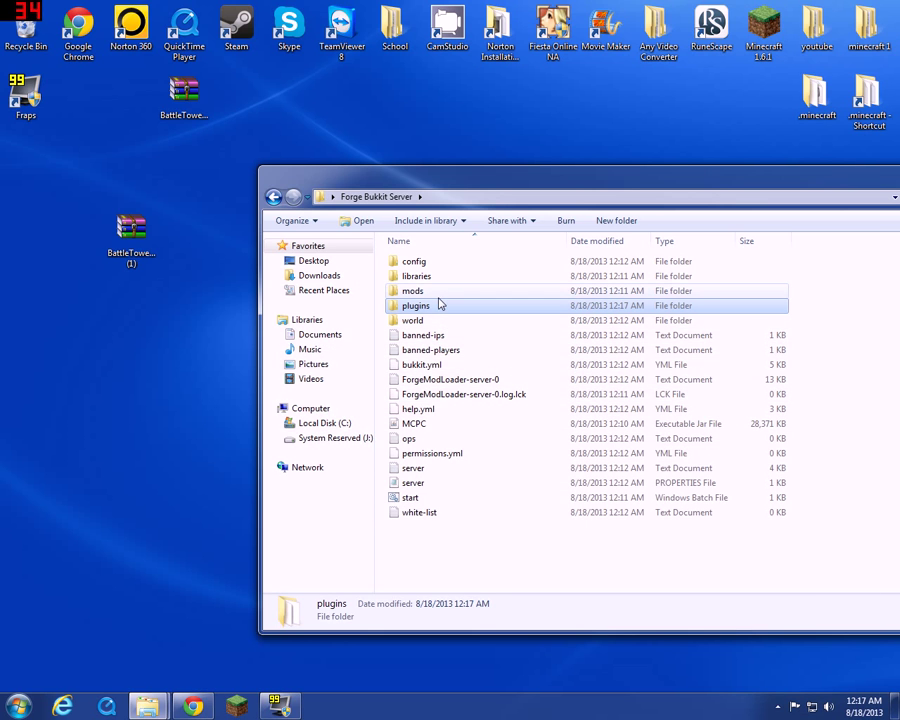
double_click(412, 290)
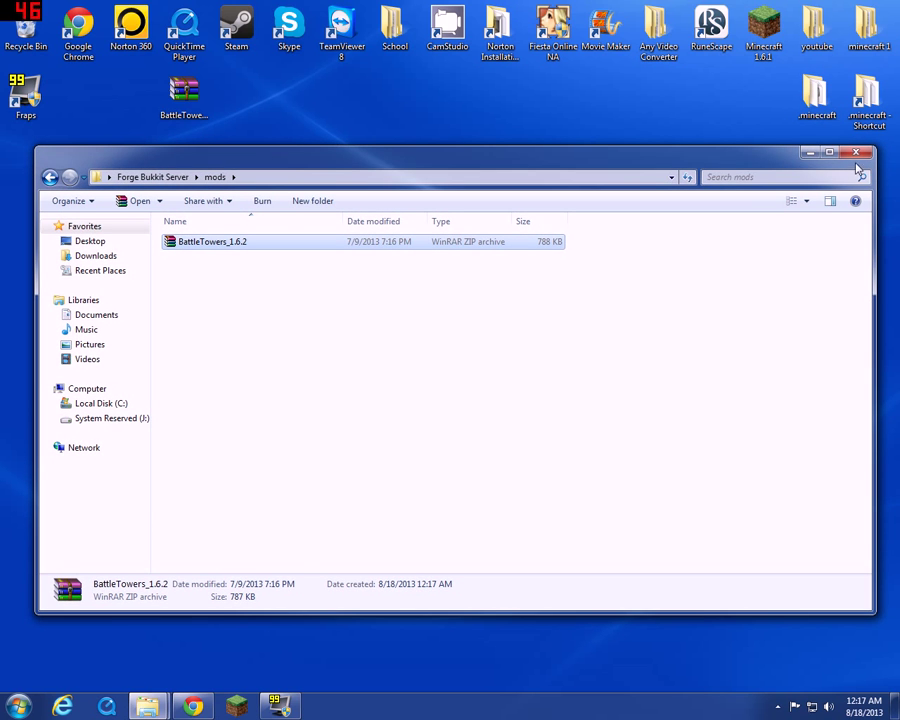
click(856, 152)
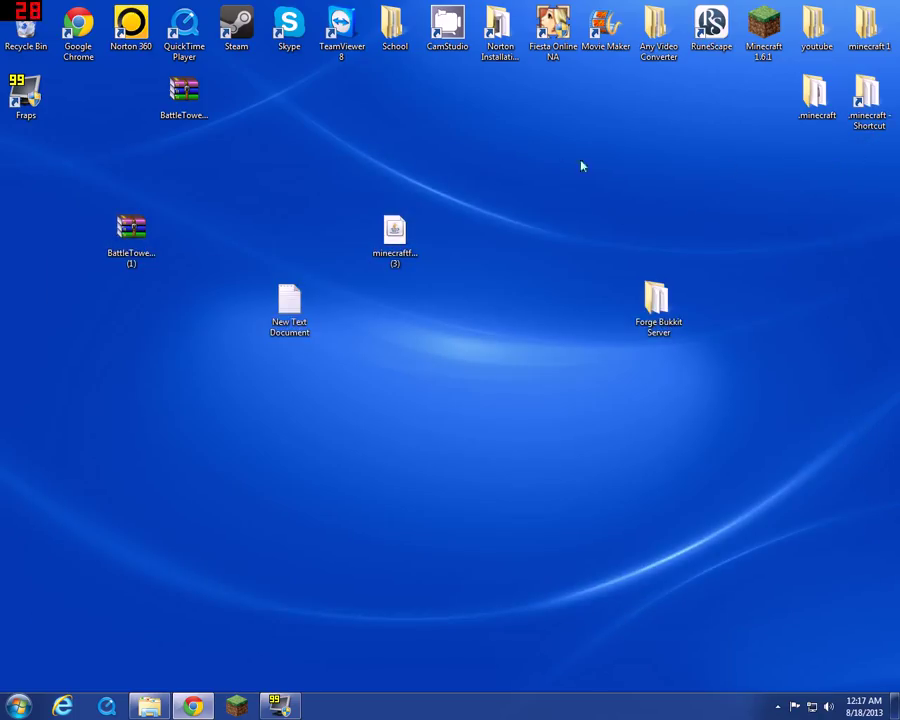
- Use Run with %appdata% to reach Roaming and open the .minecraft folder
click(18, 706)
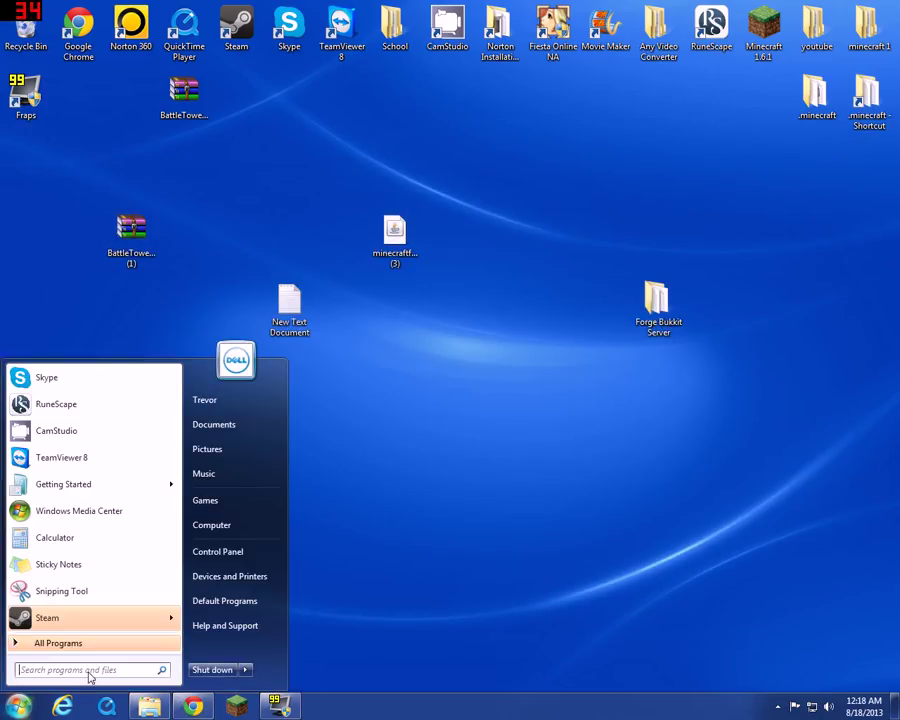
text(ru)
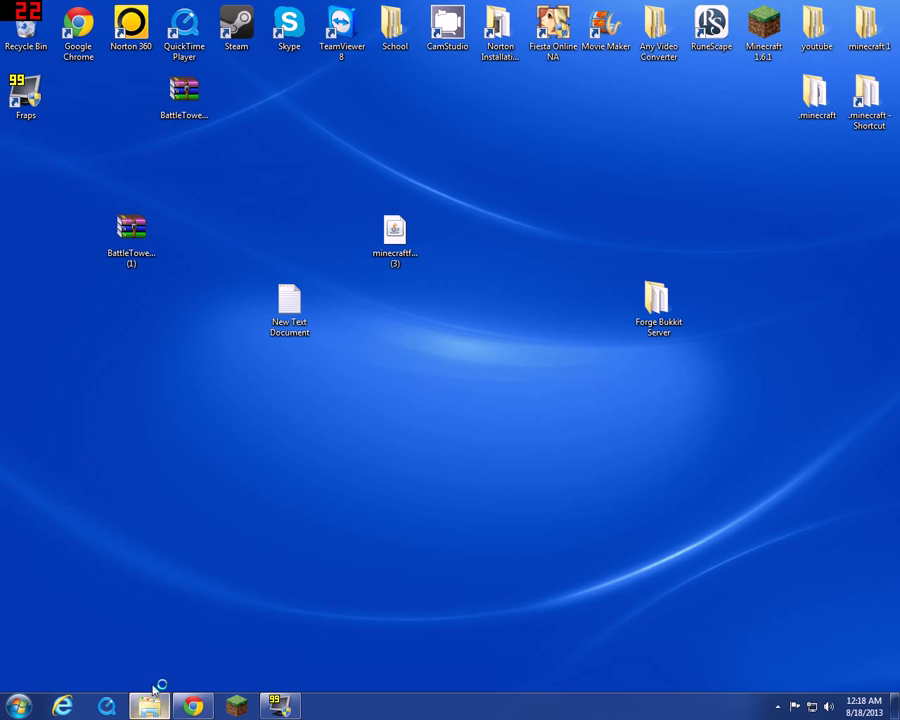
click(18, 706)
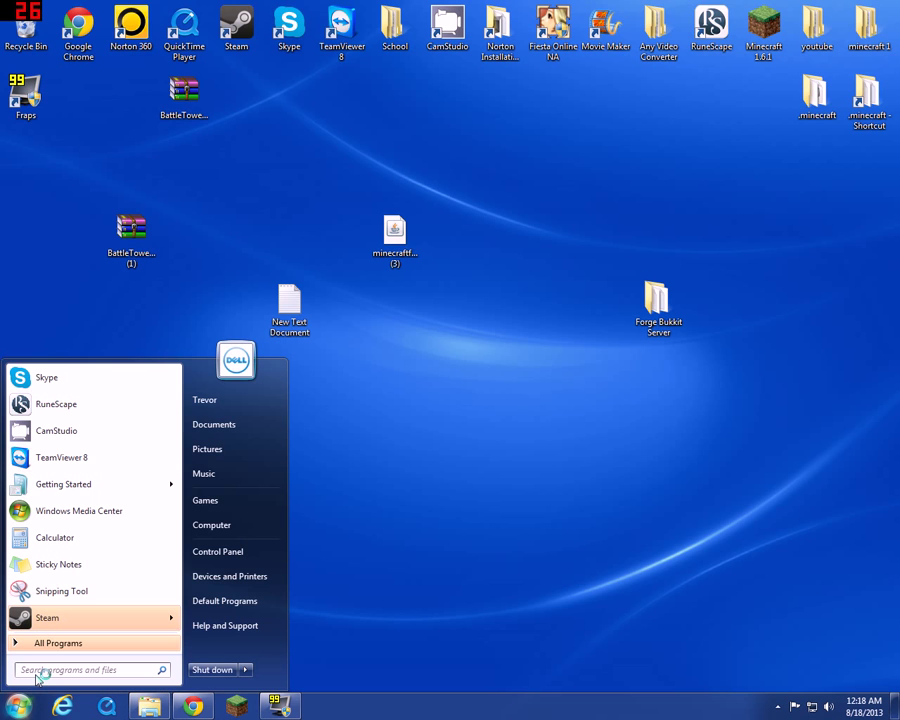
text(run)
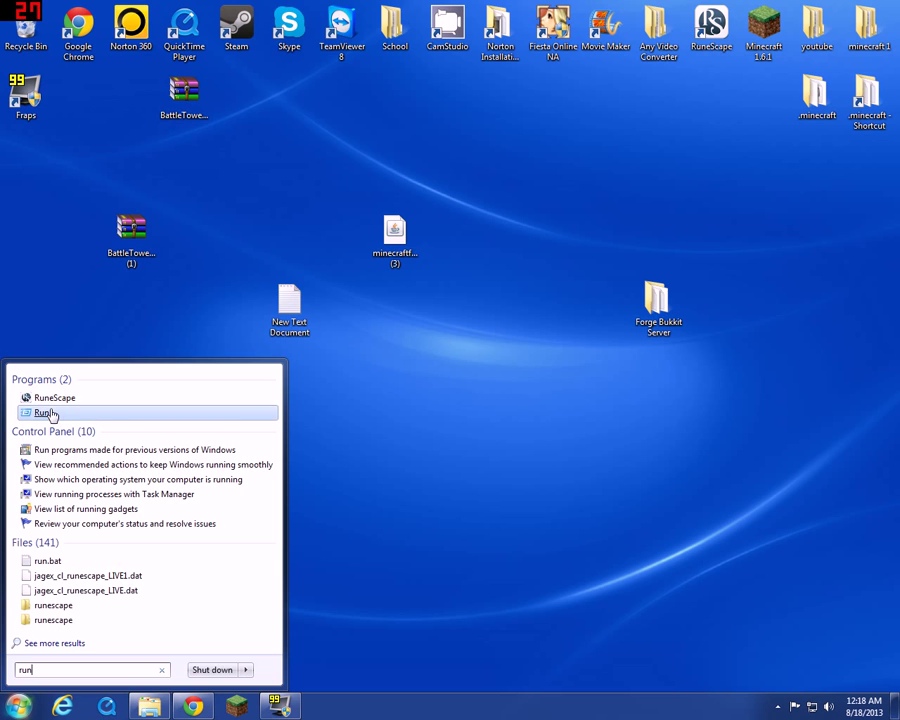
click(48, 412)
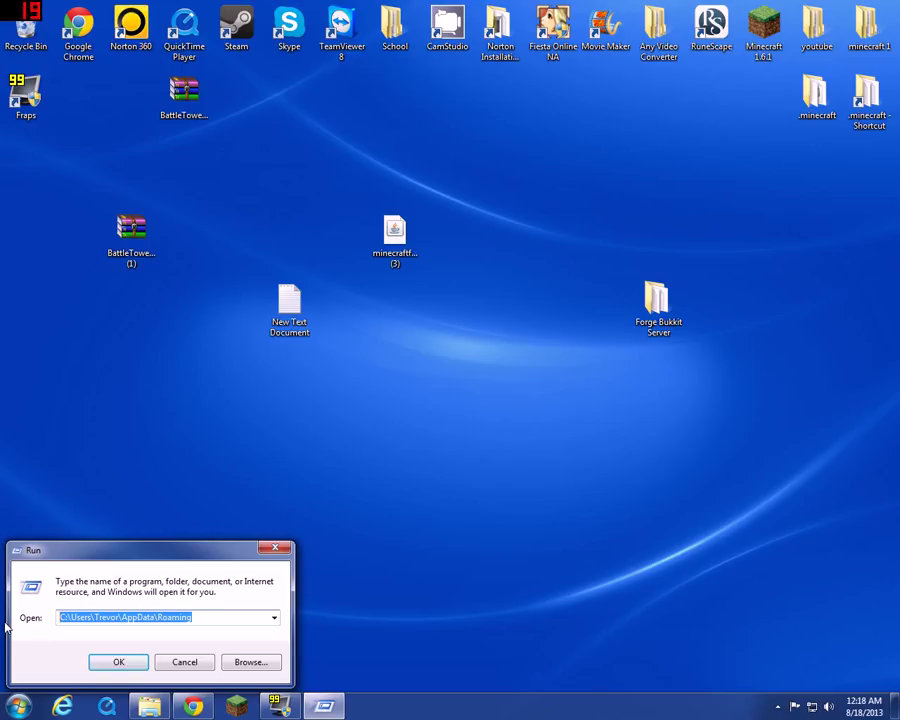
text(%appdata%)
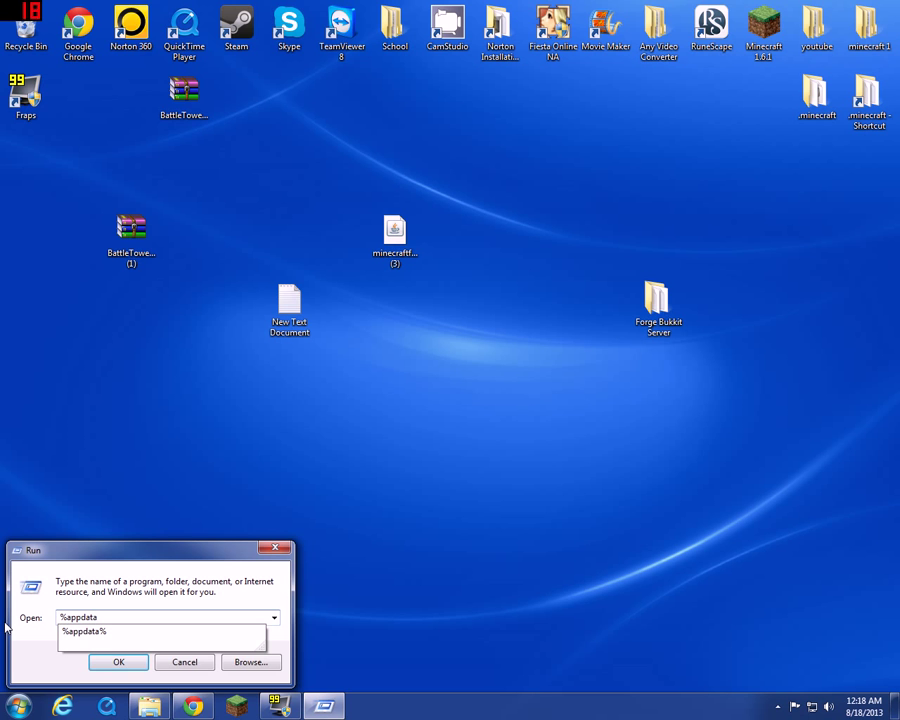
click(118, 662)
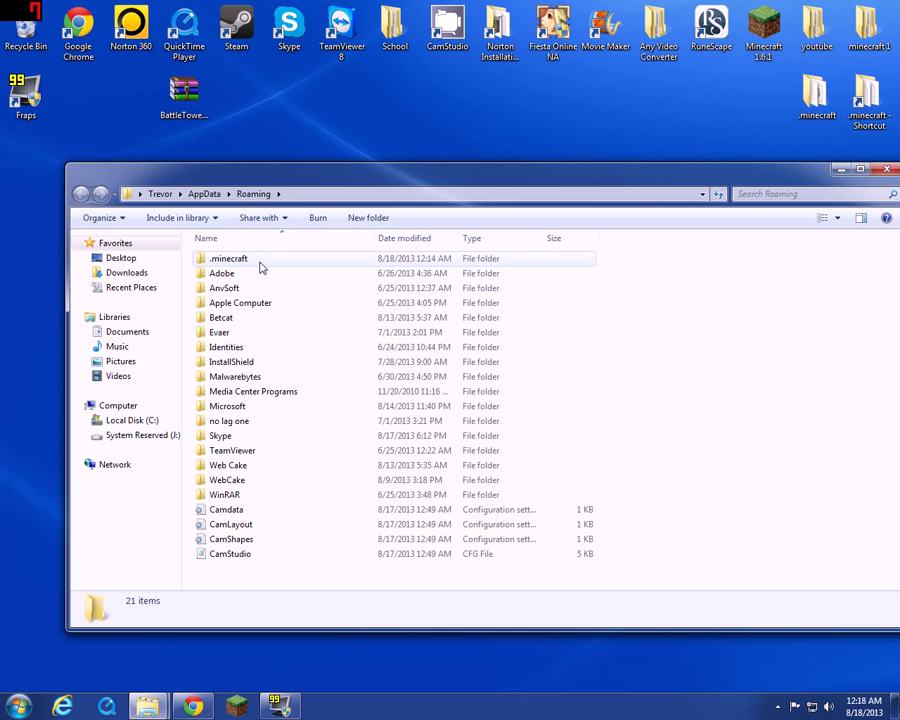
double_click(228, 258)
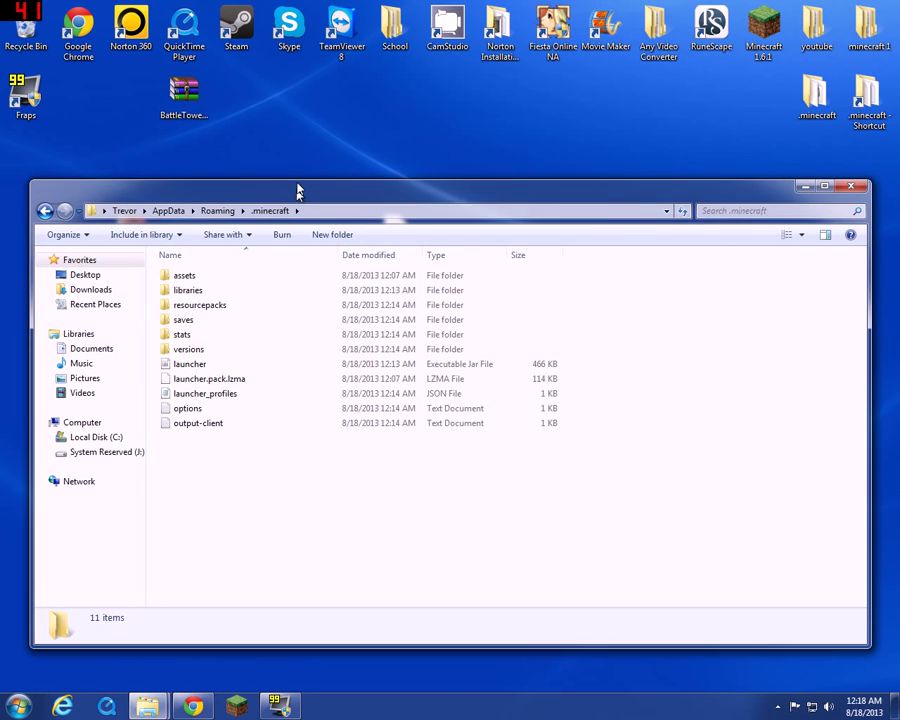
- Launch Minecraft 1.6.1.exe past the warning, play the Forge client once and quit
double_click(188, 364)
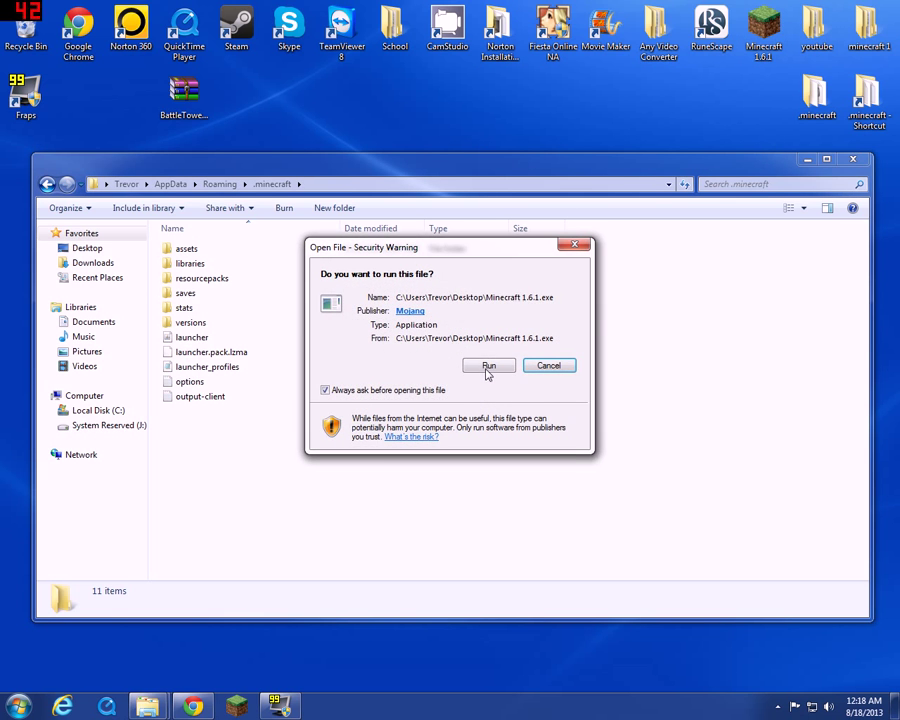
click(488, 364)
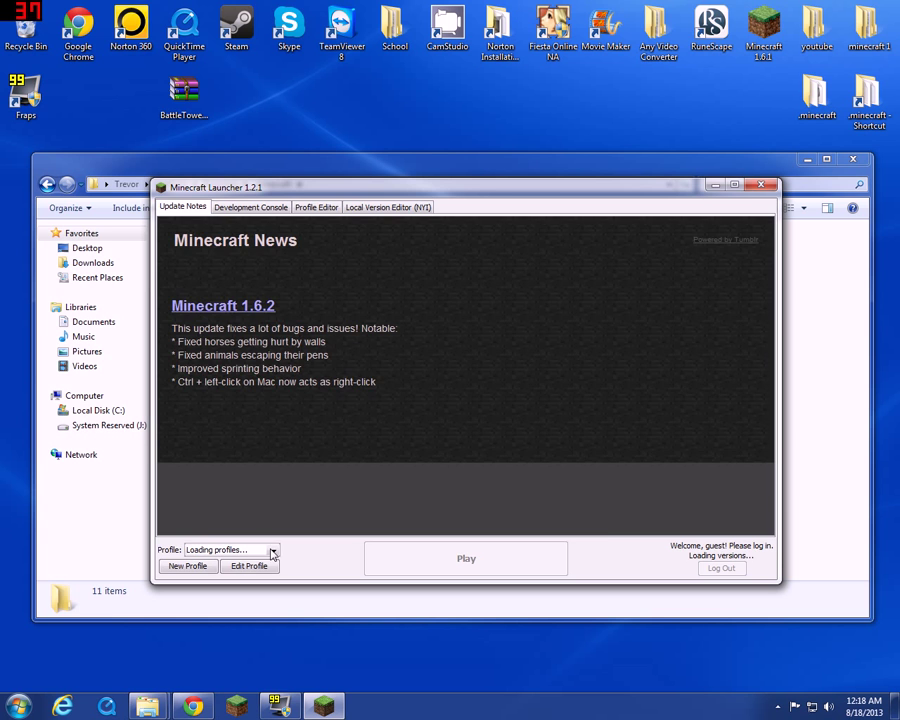
click(272, 550)
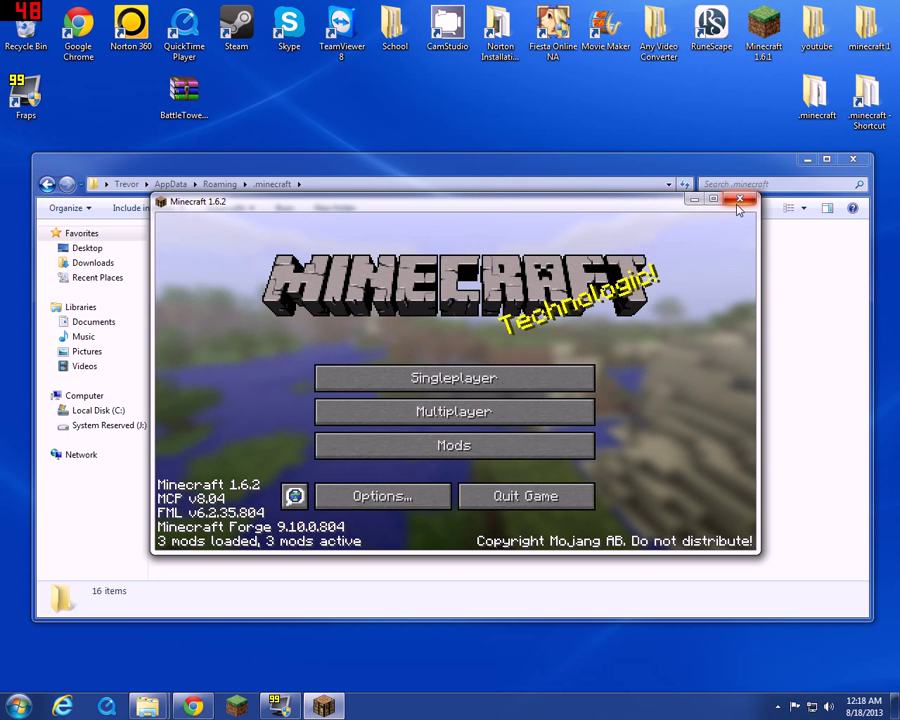
click(746, 200)
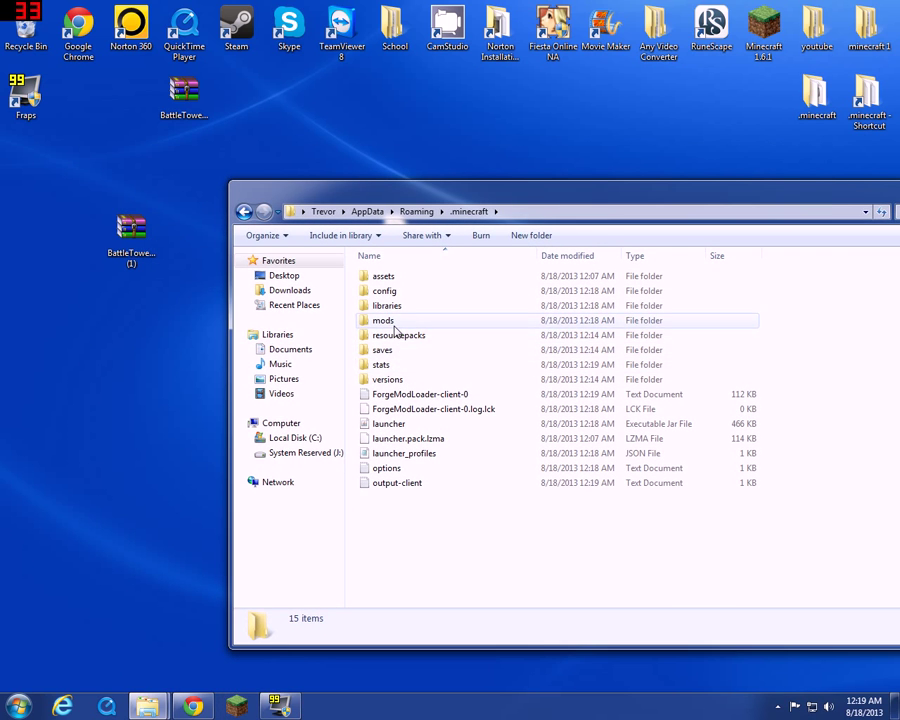
- Check the .minecraft mods folder holds BattleTowers_1.6.2, then close it
double_click(384, 320)
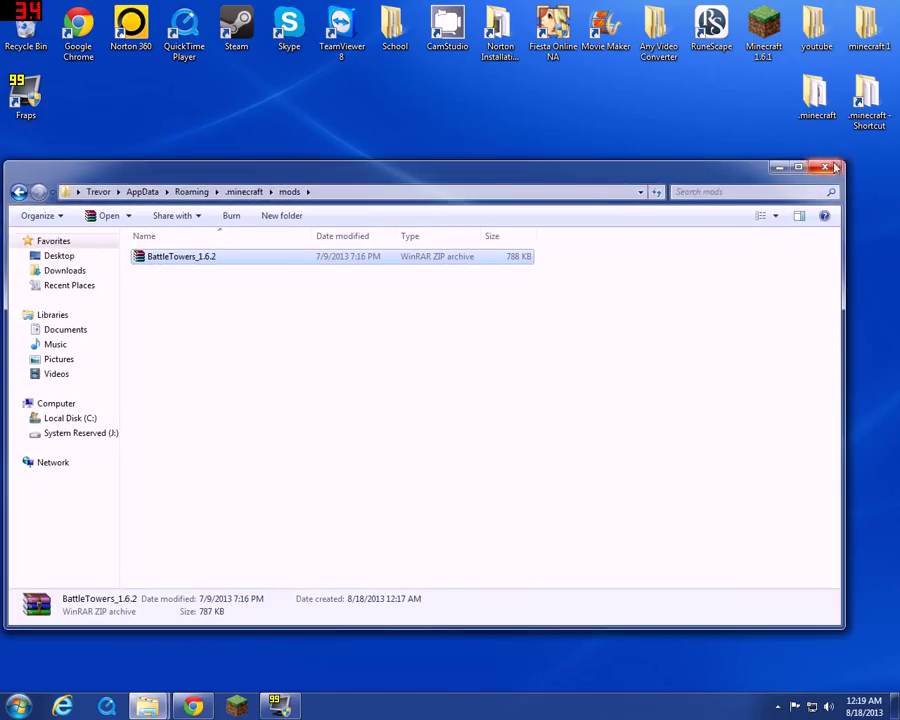
click(834, 168)
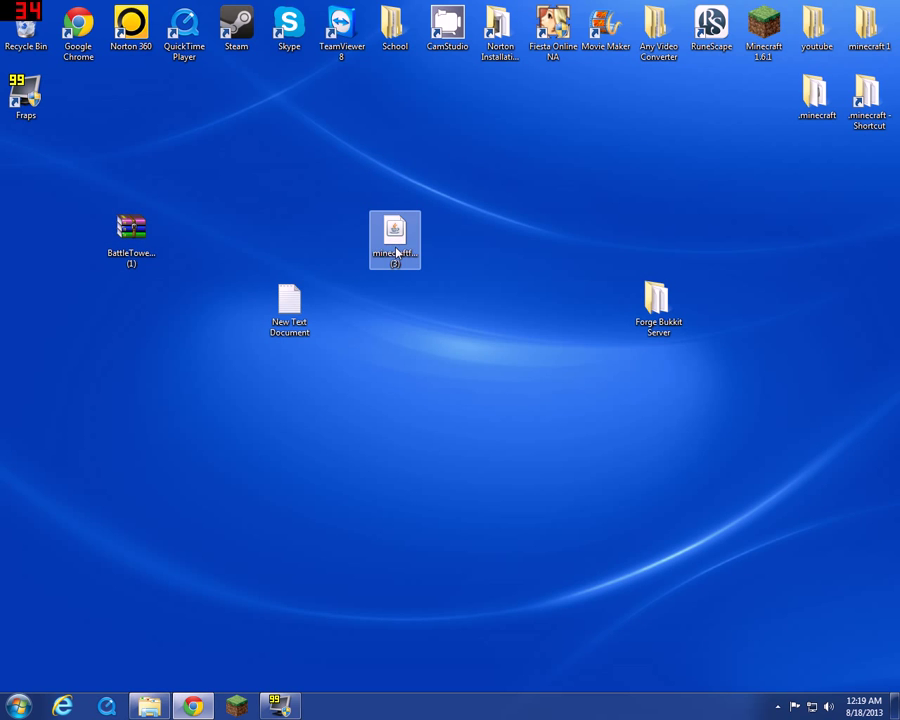
- Run start.bat in the Forge Bukkit Server folder, then bring the Minecraft launcher back up
double_click(658, 300)
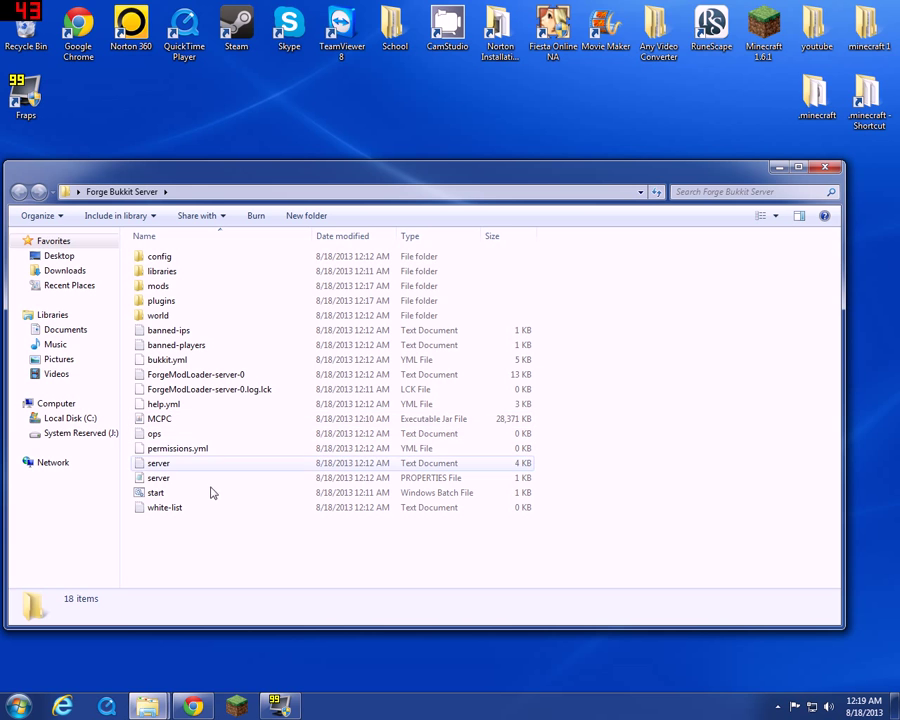
double_click(156, 492)
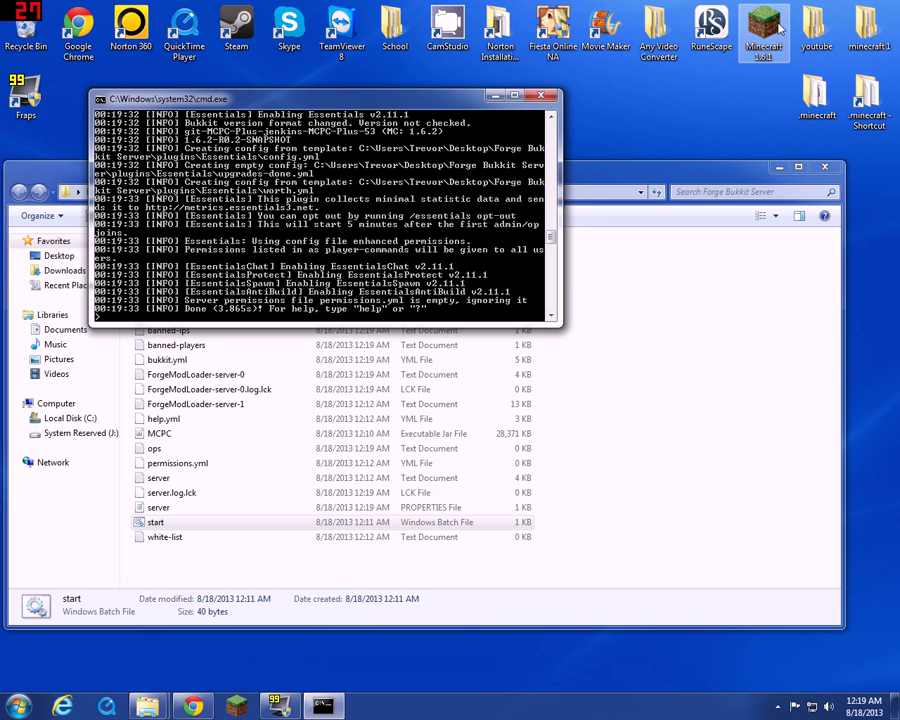
click(764, 30)
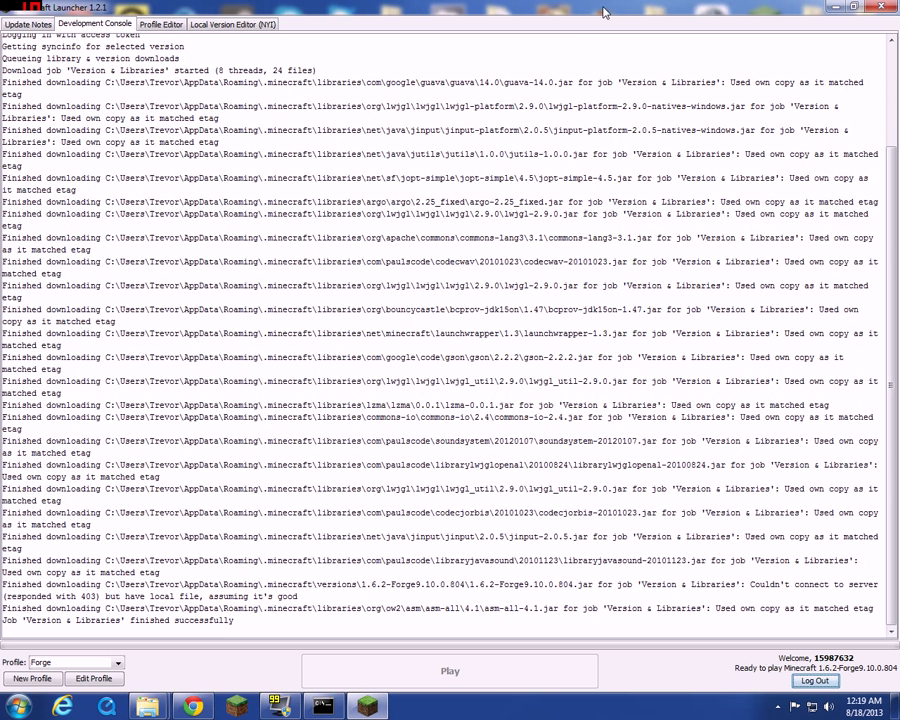
mouse_move(878, 404)
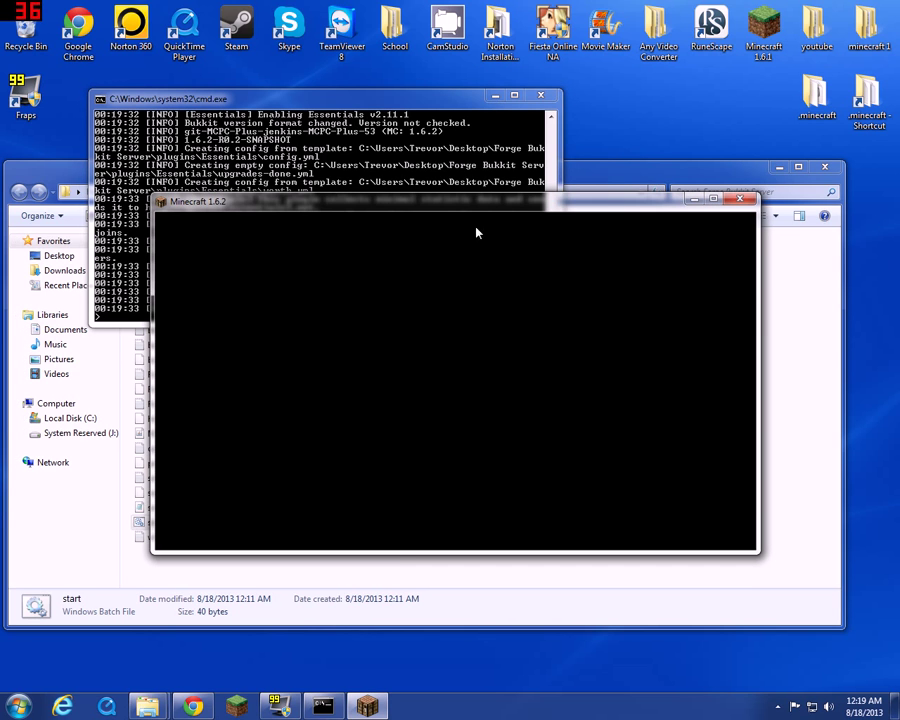
mouse_move(714, 200)
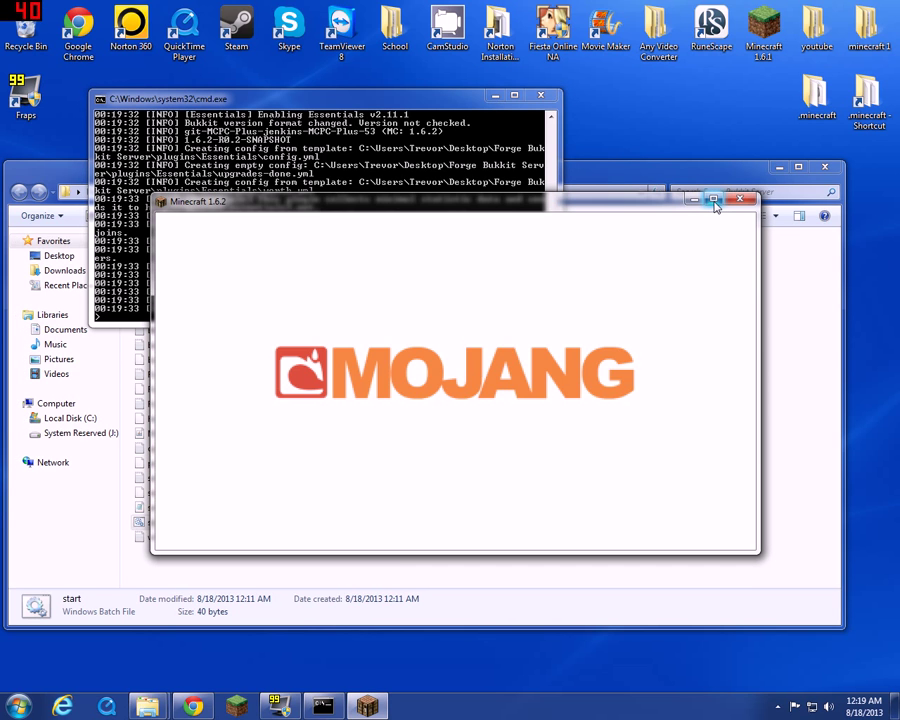
mouse_move(712, 200)
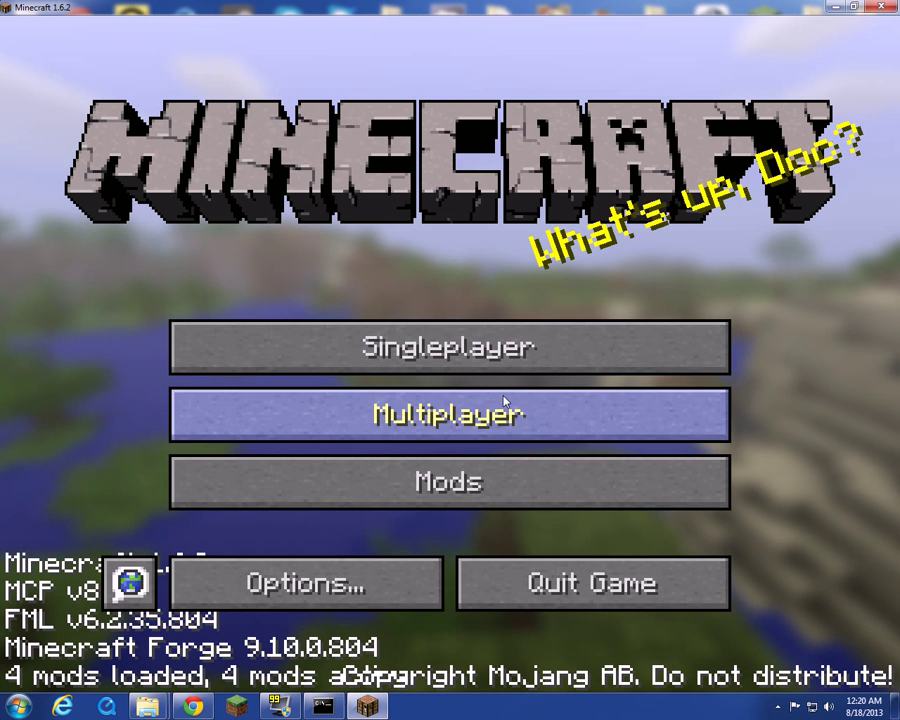
- Set GUI Scale to Normal and Brightness to Bright in Video Settings, returning to the title screen
click(306, 584)
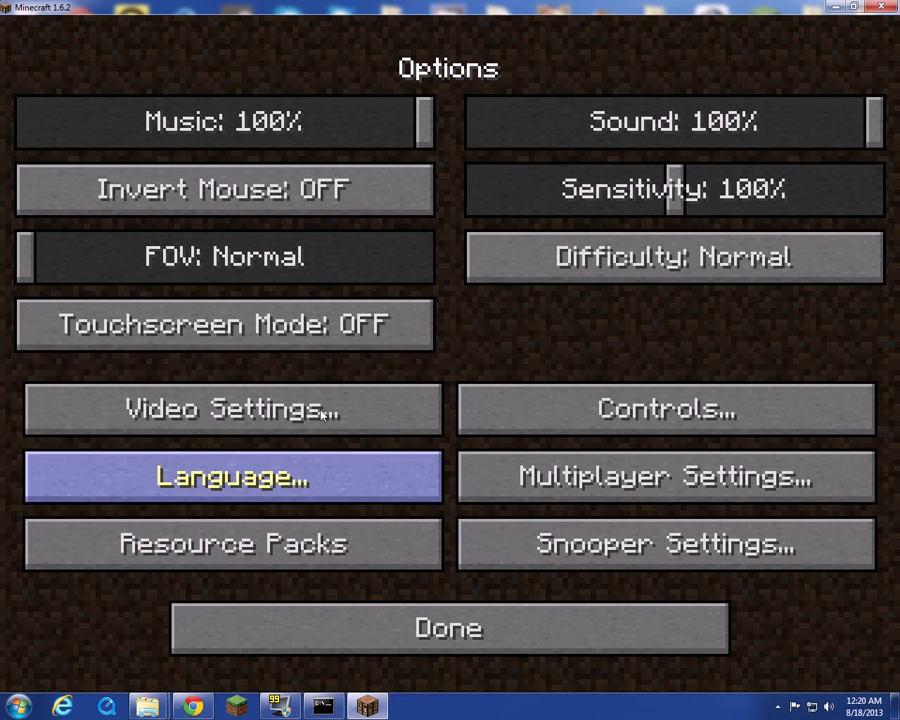
click(232, 408)
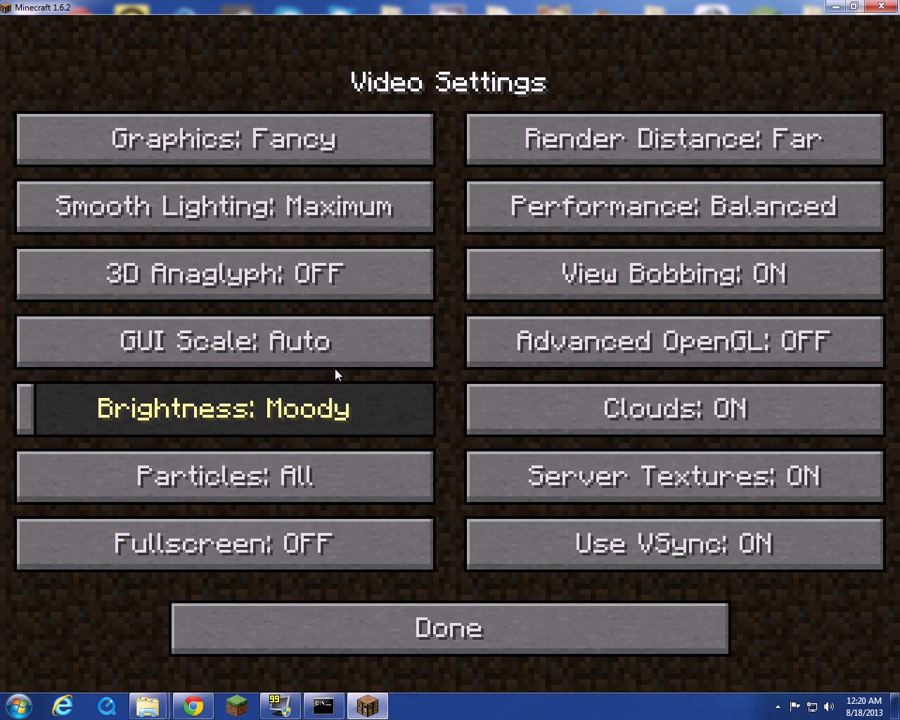
click(224, 340)
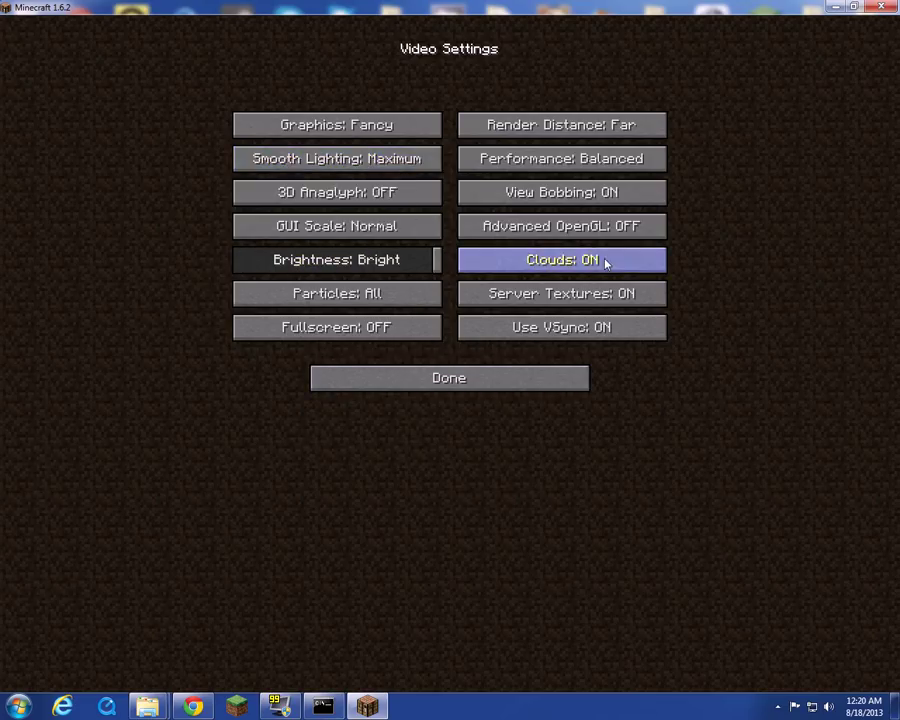
mouse_move(516, 420)
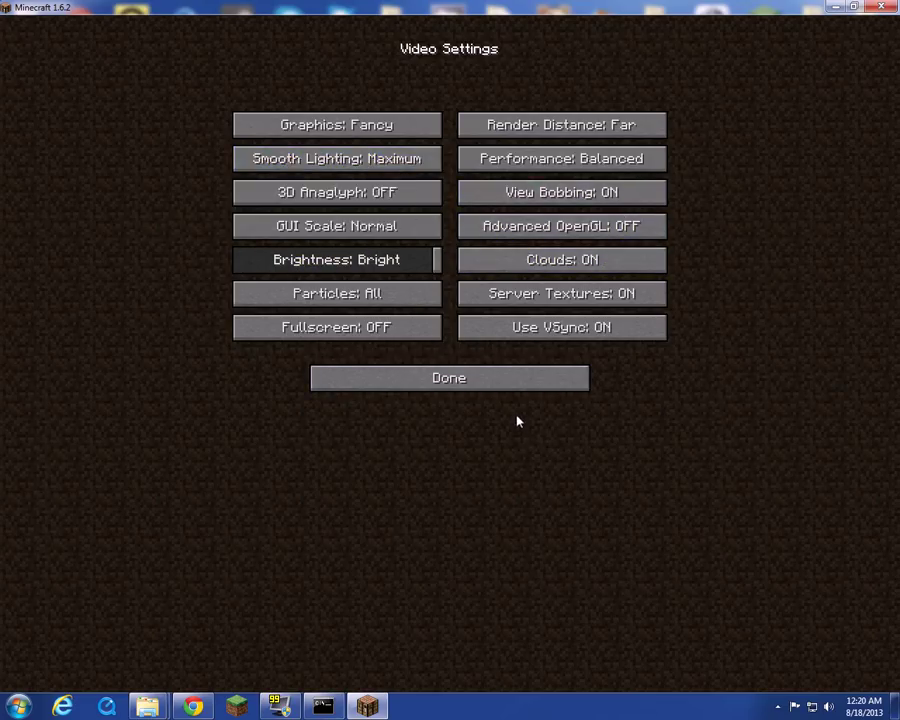
click(448, 376)
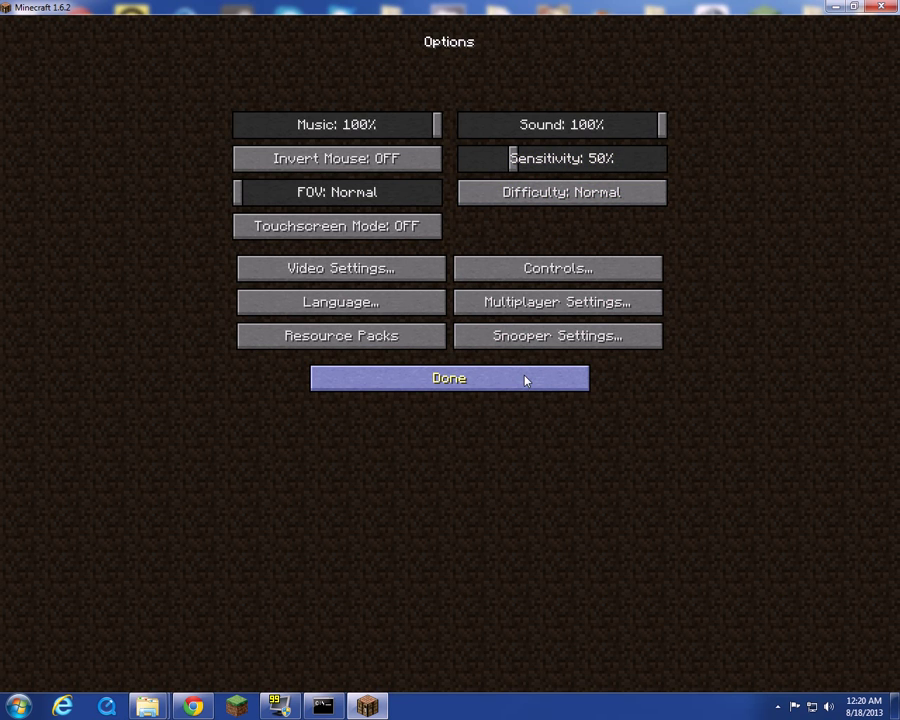
click(448, 378)
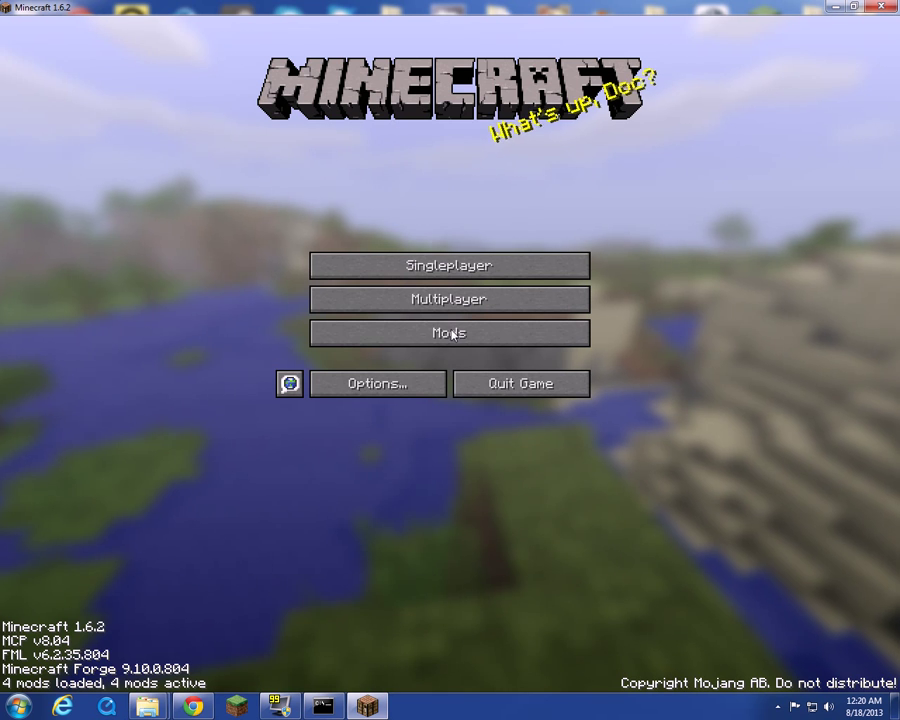
- Add server 'Minecraft Server' at address localhost and join it
click(448, 298)
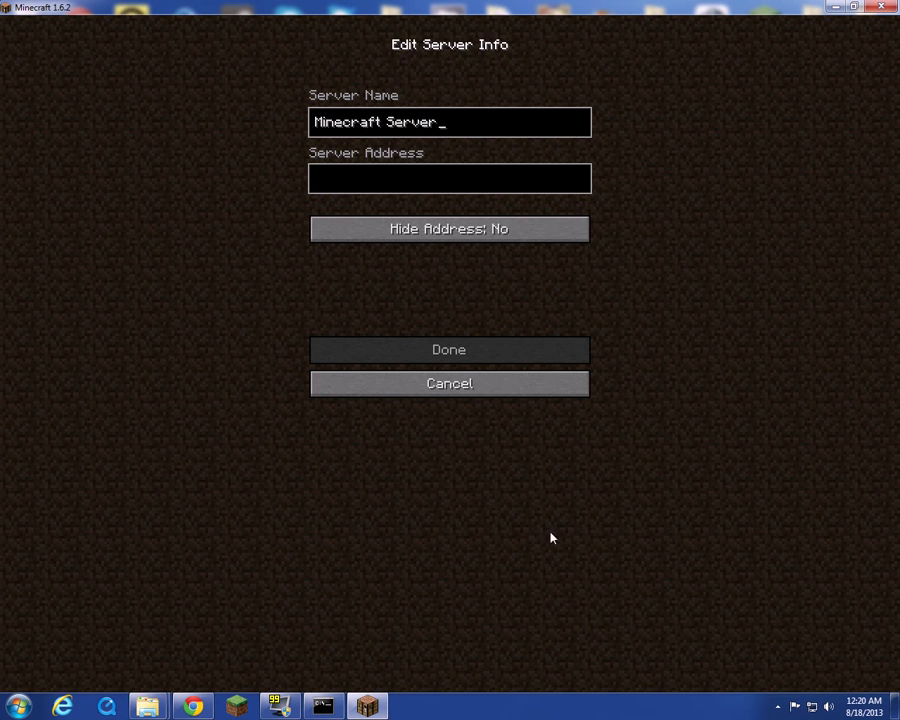
click(448, 178)
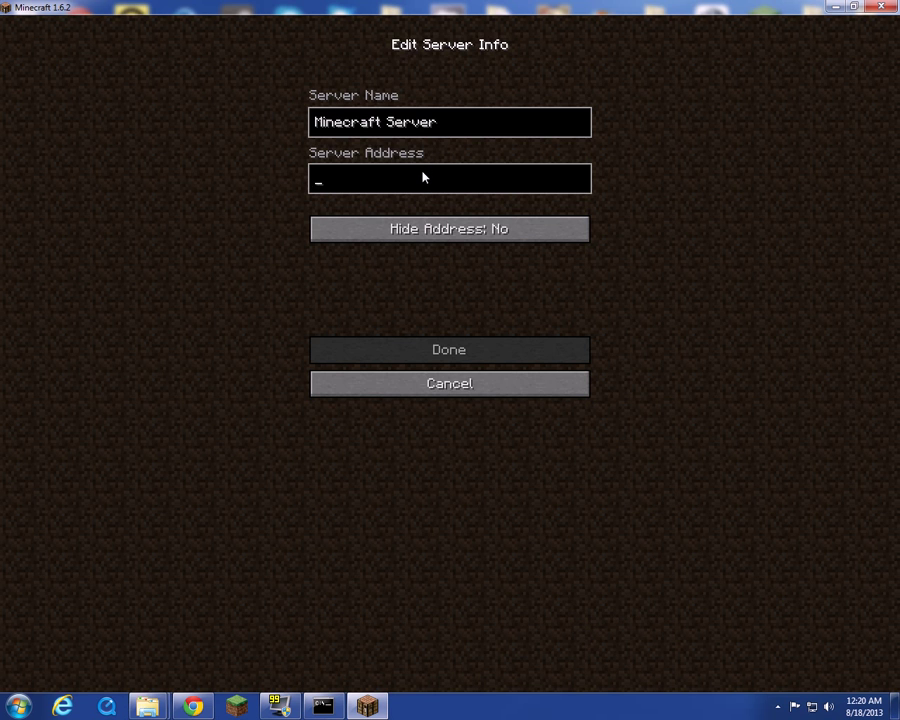
text(localh)
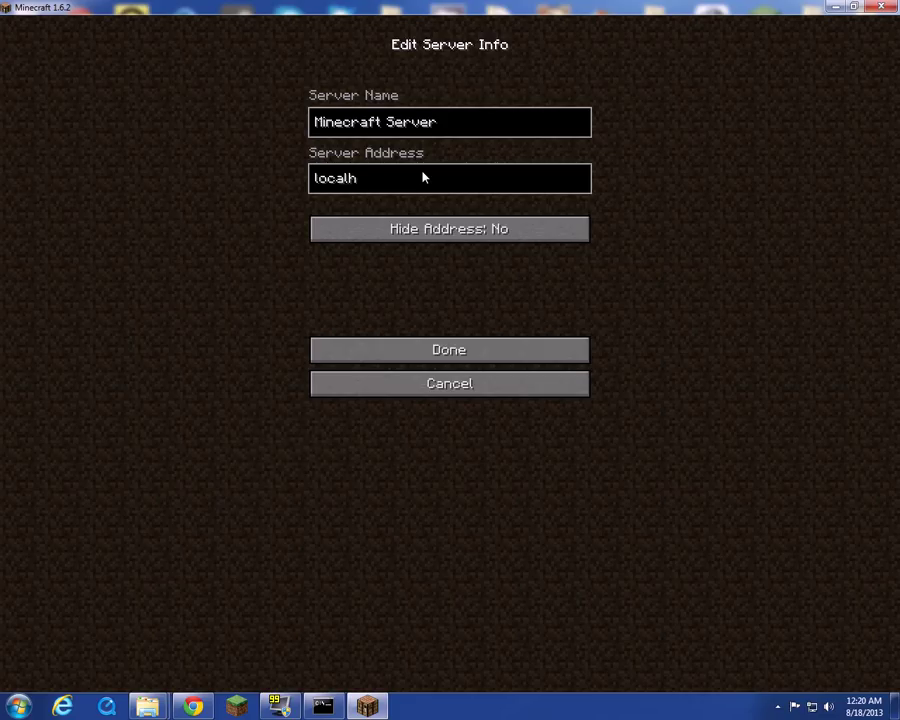
click(448, 348)
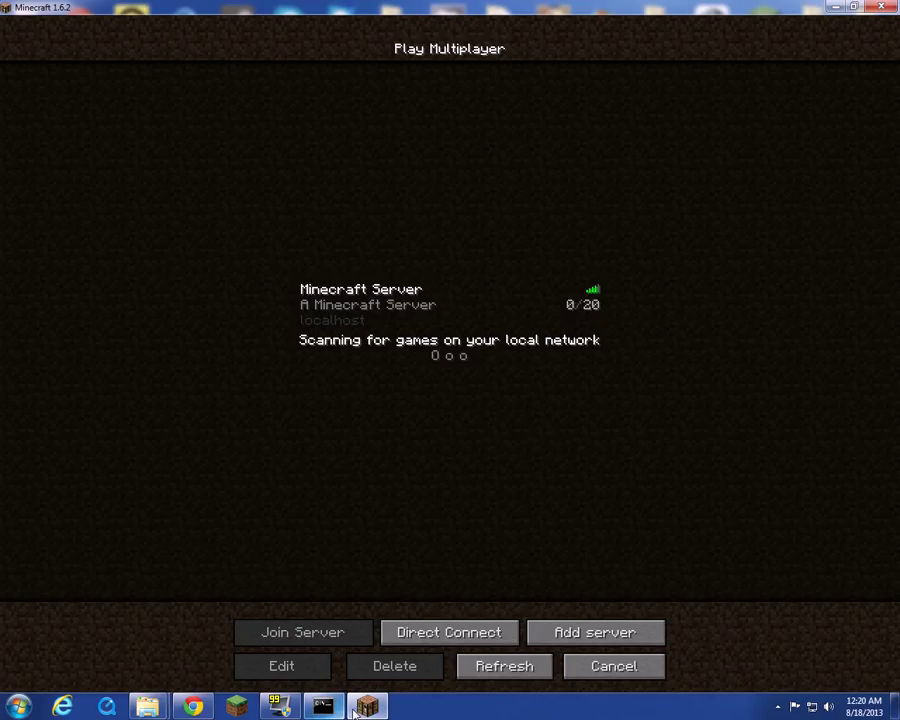
click(612, 666)
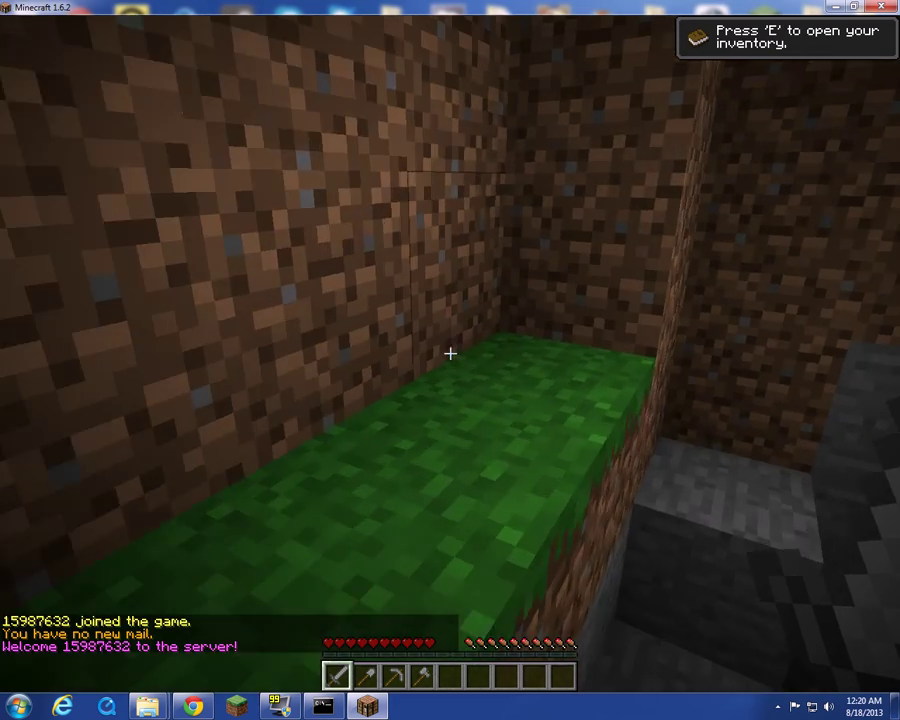
- Raise the field of view to 90 in Options and resume playing in the jungle
key(Escape)
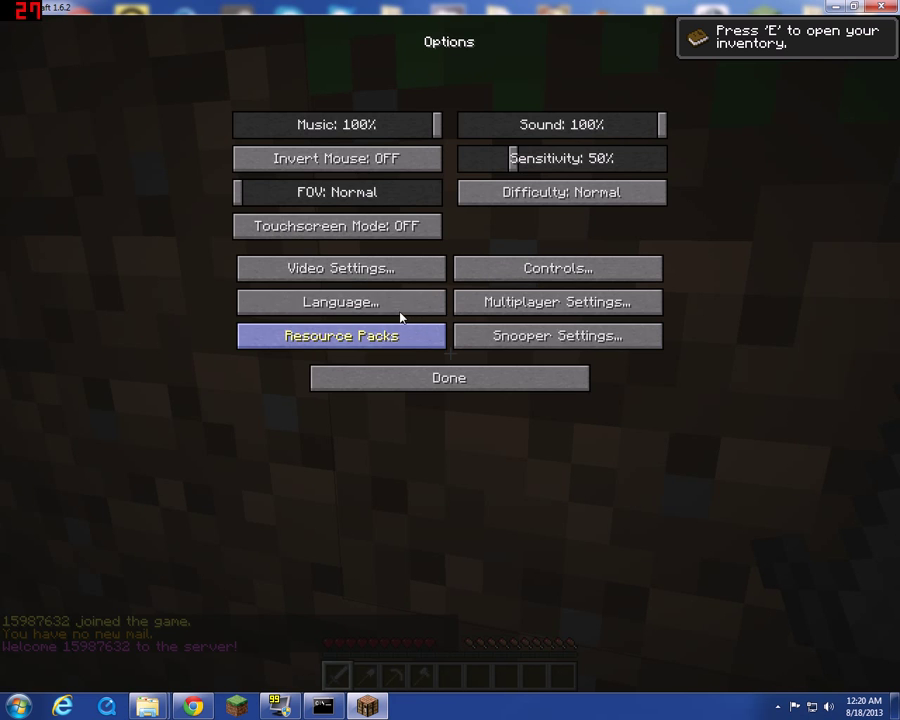
click(336, 192)
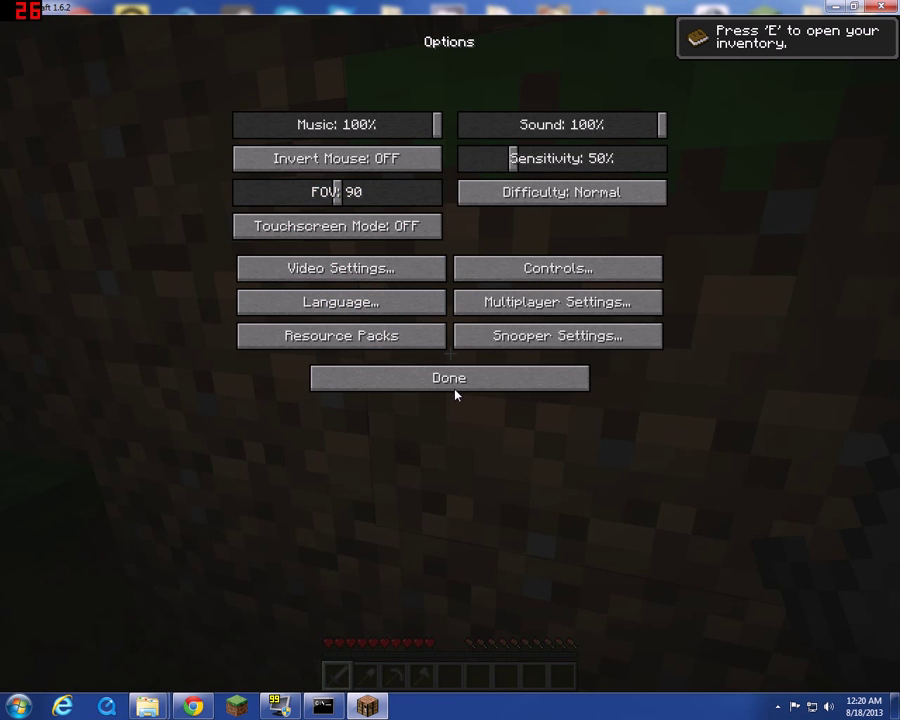
click(448, 378)
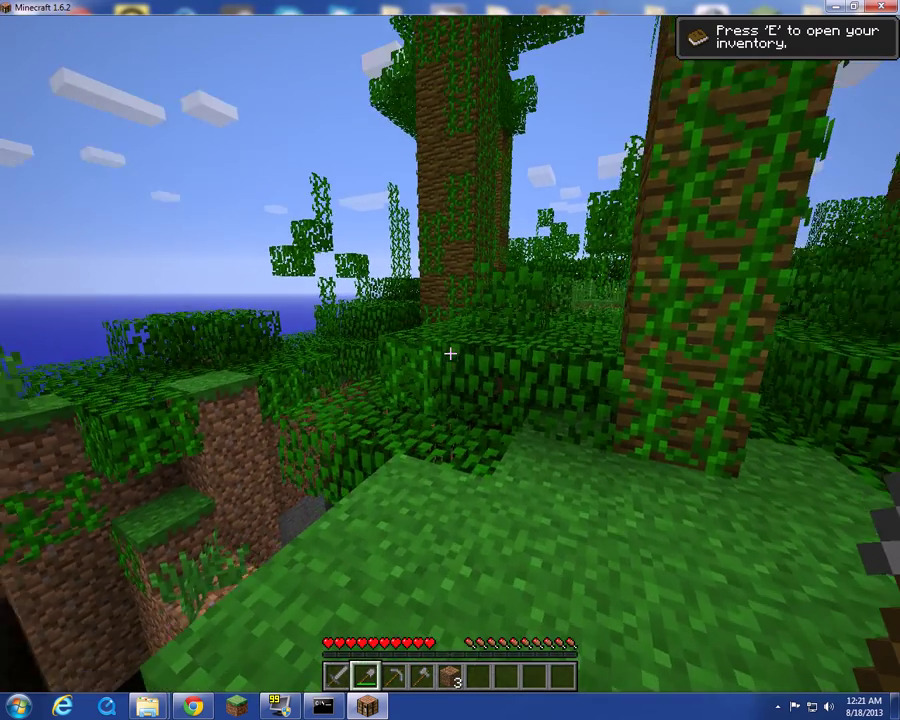
mouse_move(450, 354)
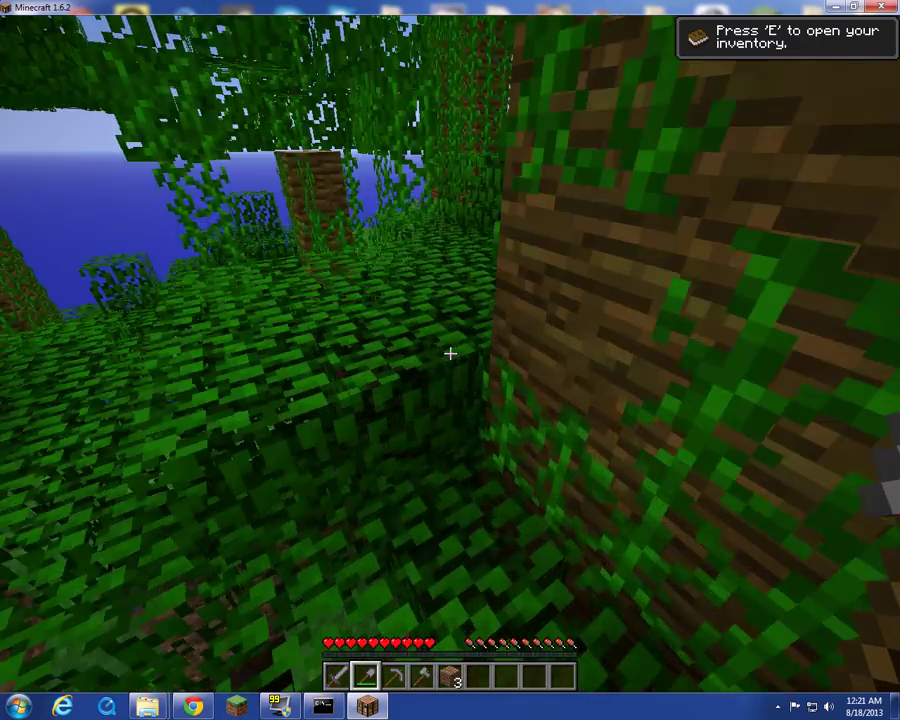
mouse_move(448, 352)
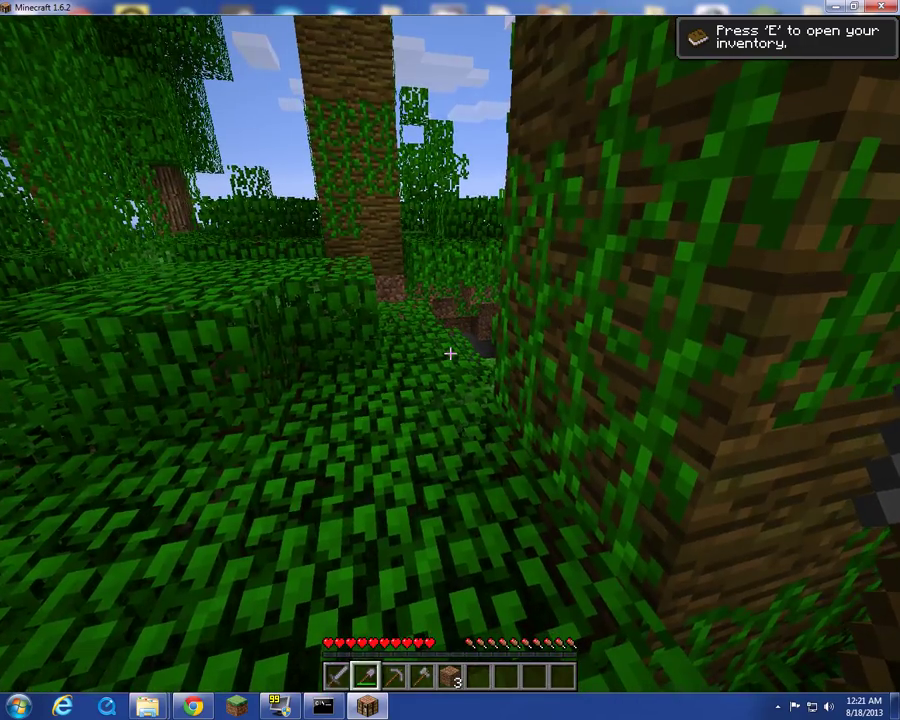
mouse_move(448, 352)
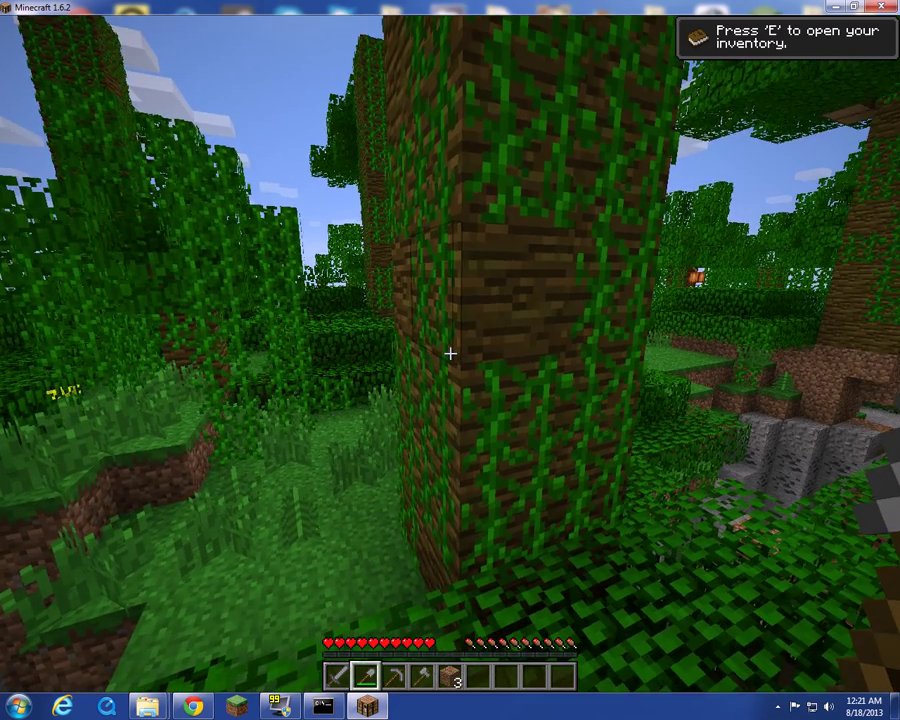
mouse_move(450, 354)
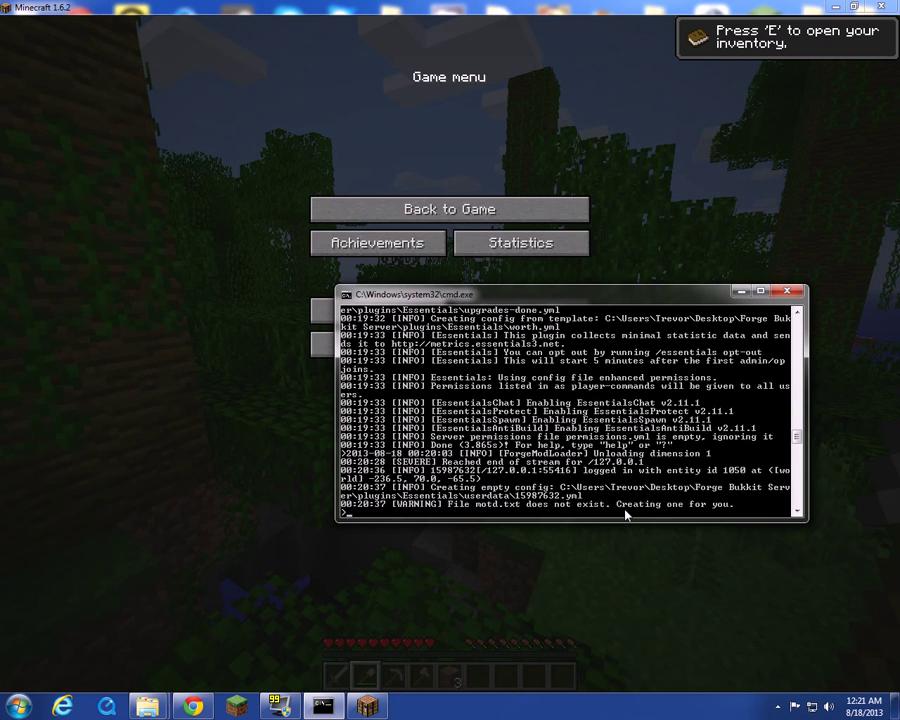
- Op the player from the server console and return to the game to fly in creative mode
text(op)
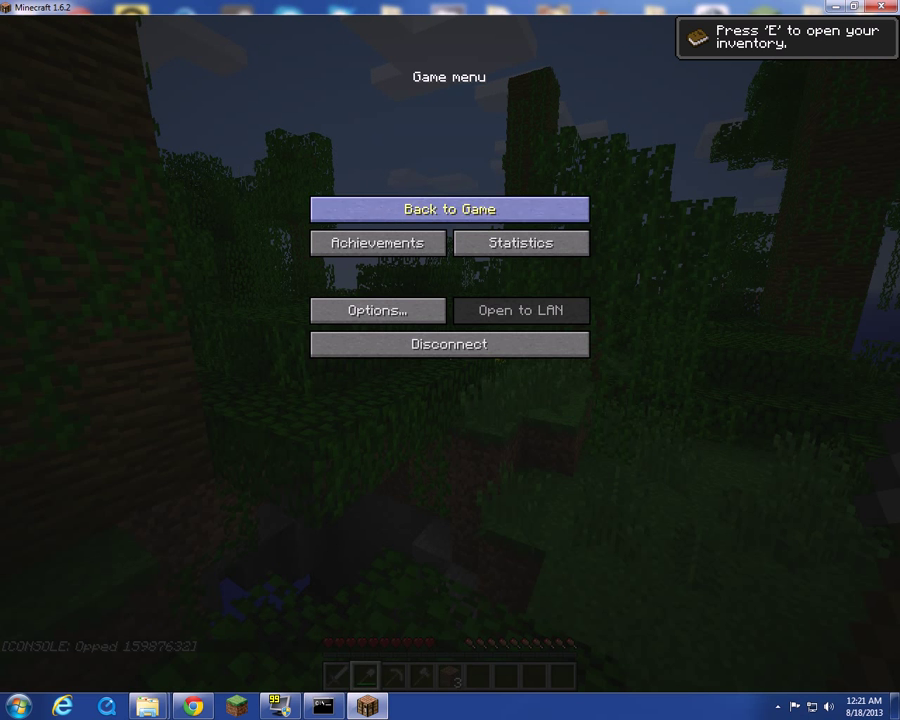
click(448, 210)
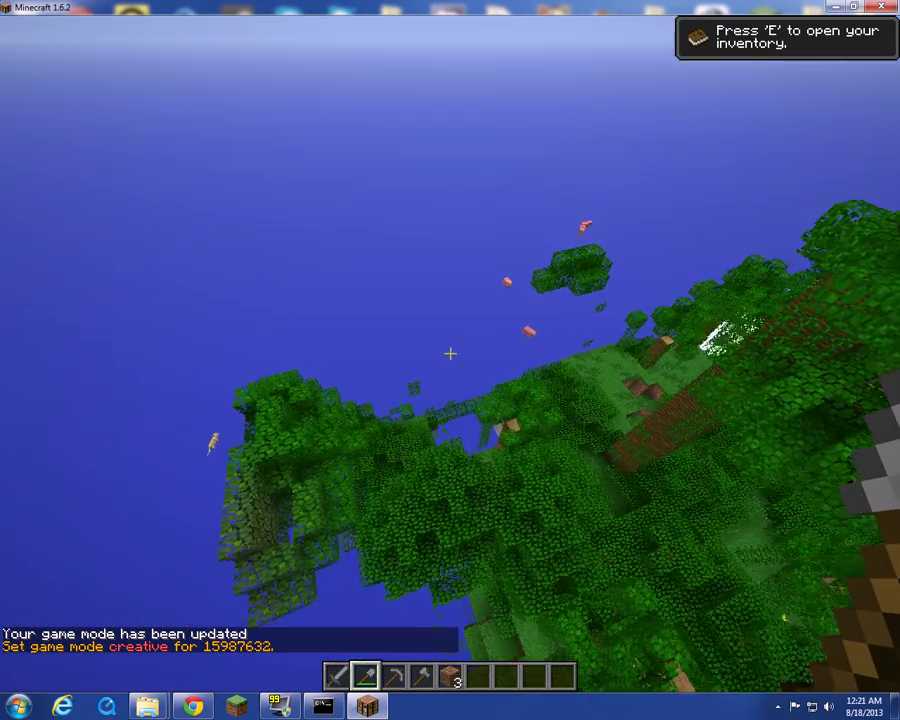
mouse_move(450, 356)
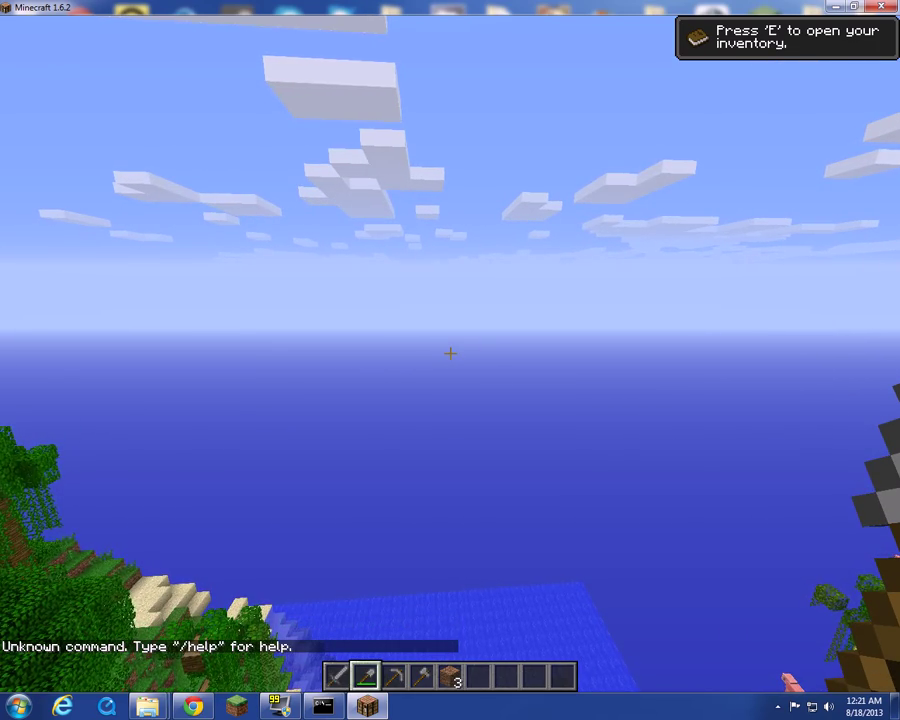
mouse_move(450, 354)
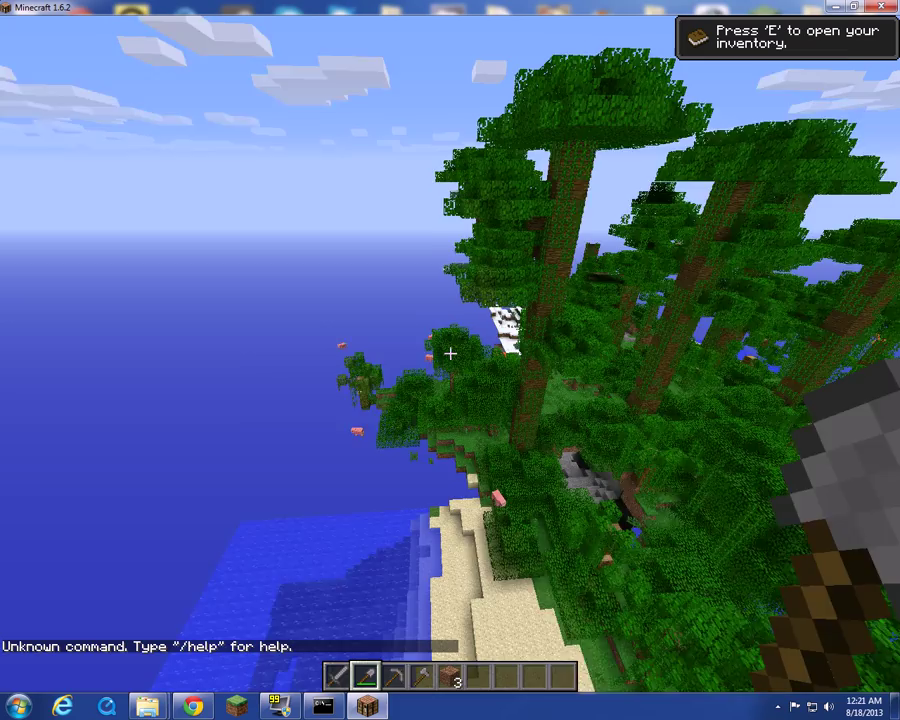
mouse_move(450, 354)
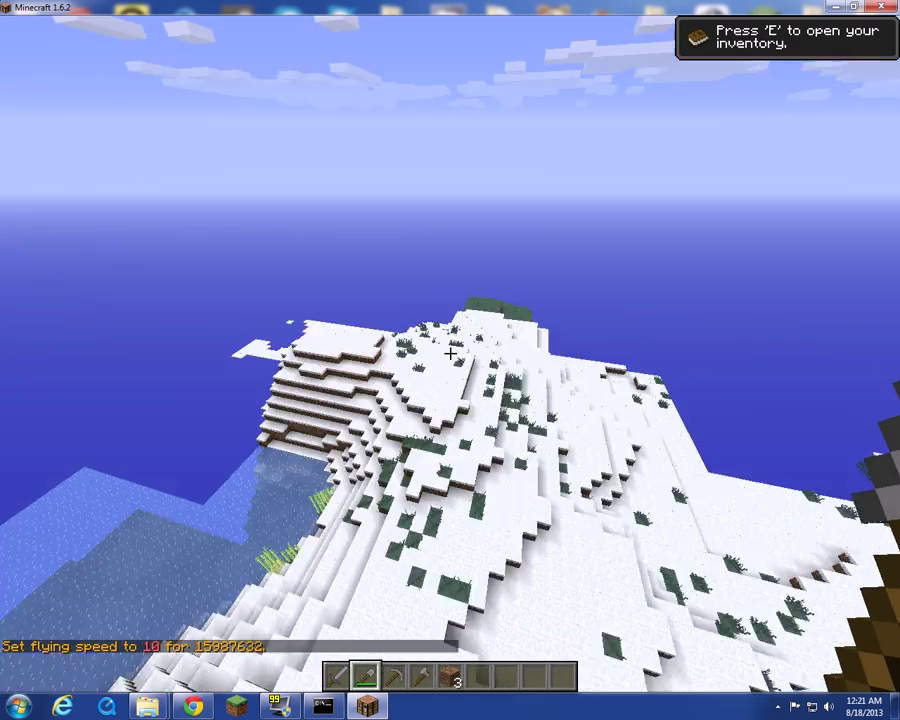
mouse_move(450, 354)
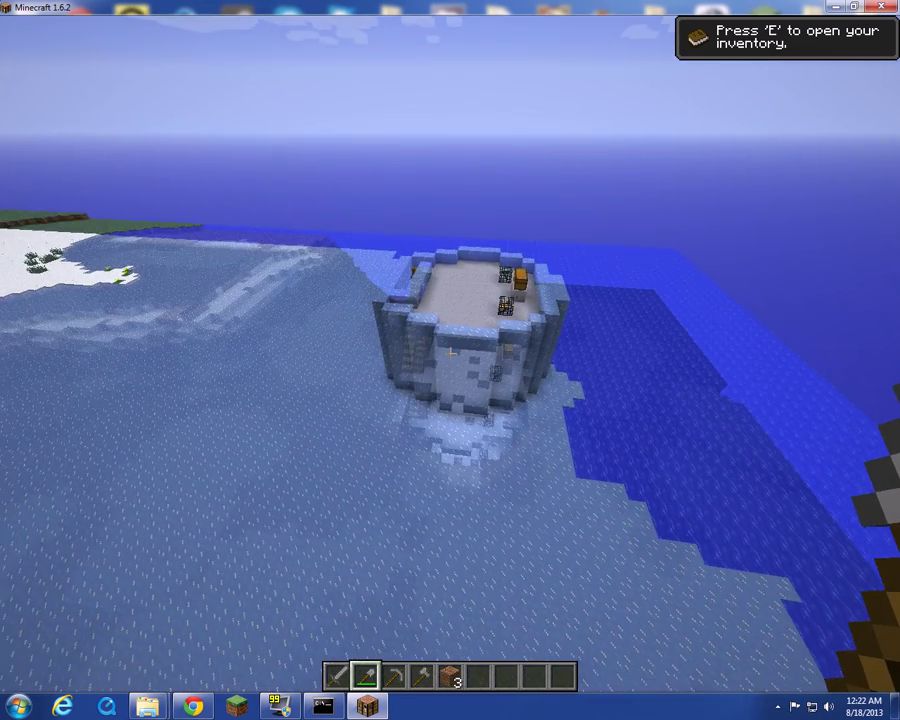
mouse_move(450, 354)
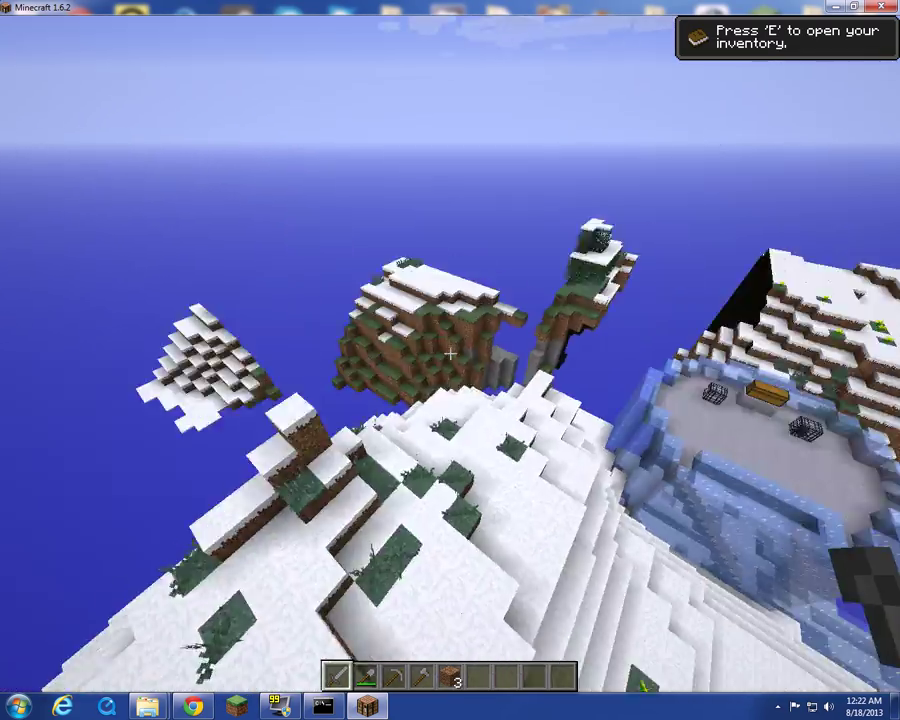
mouse_move(450, 354)
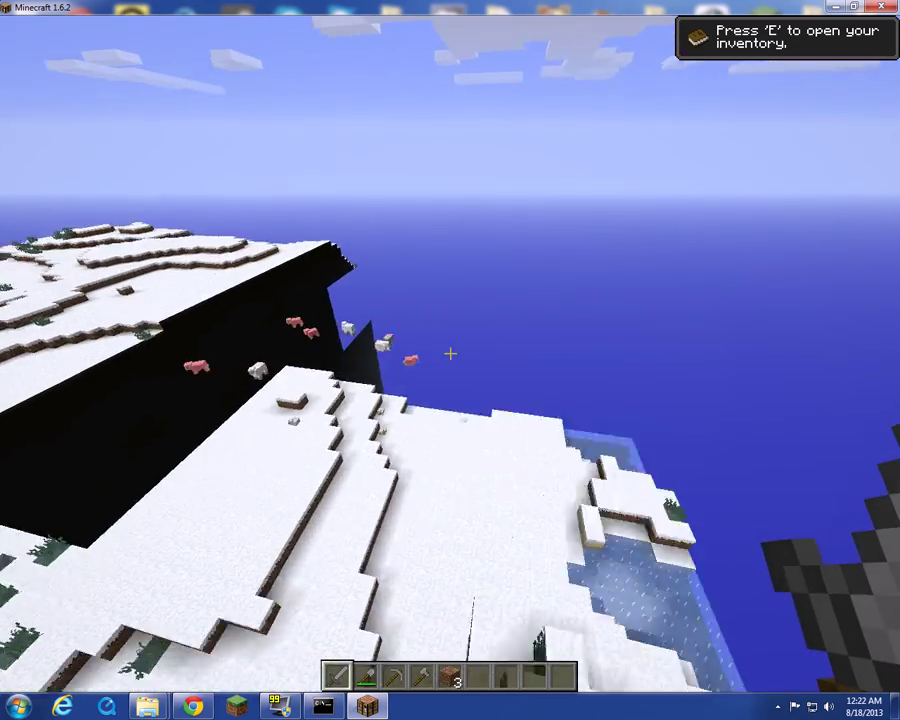
mouse_move(450, 356)
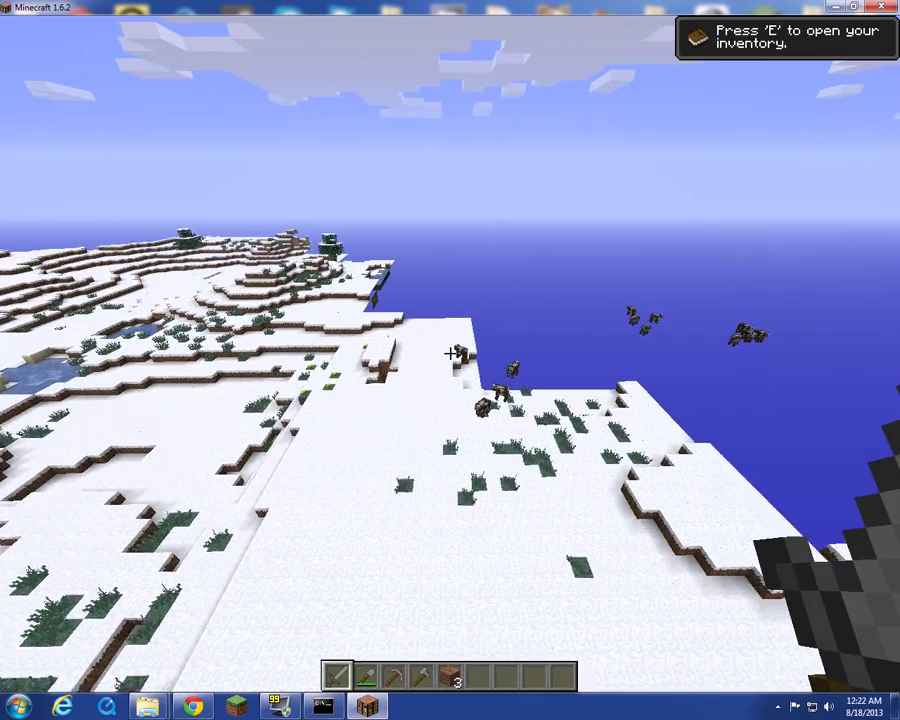
mouse_move(450, 354)
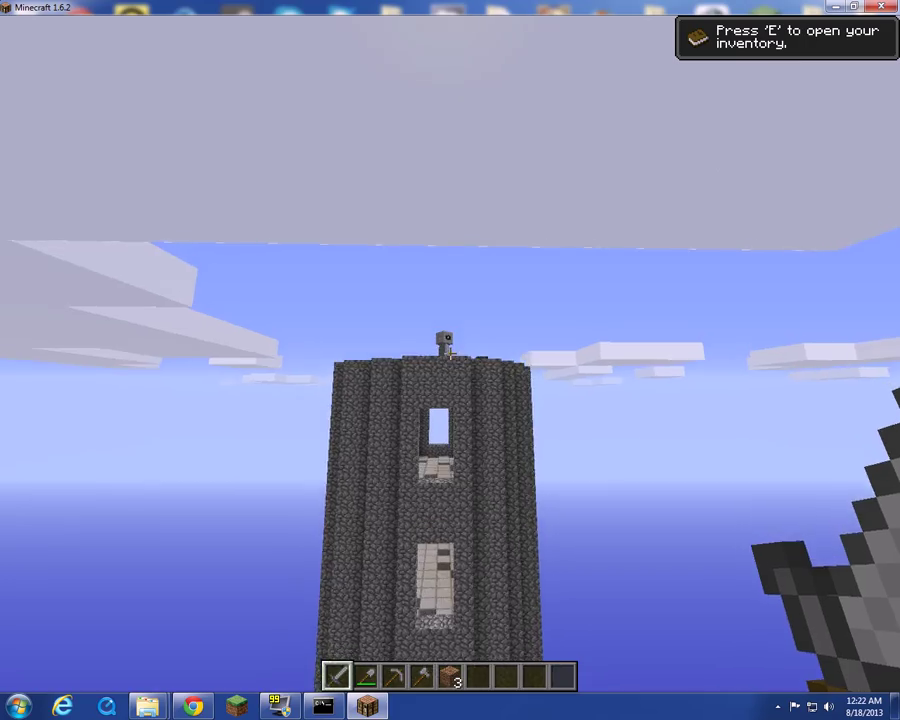
mouse_move(450, 360)
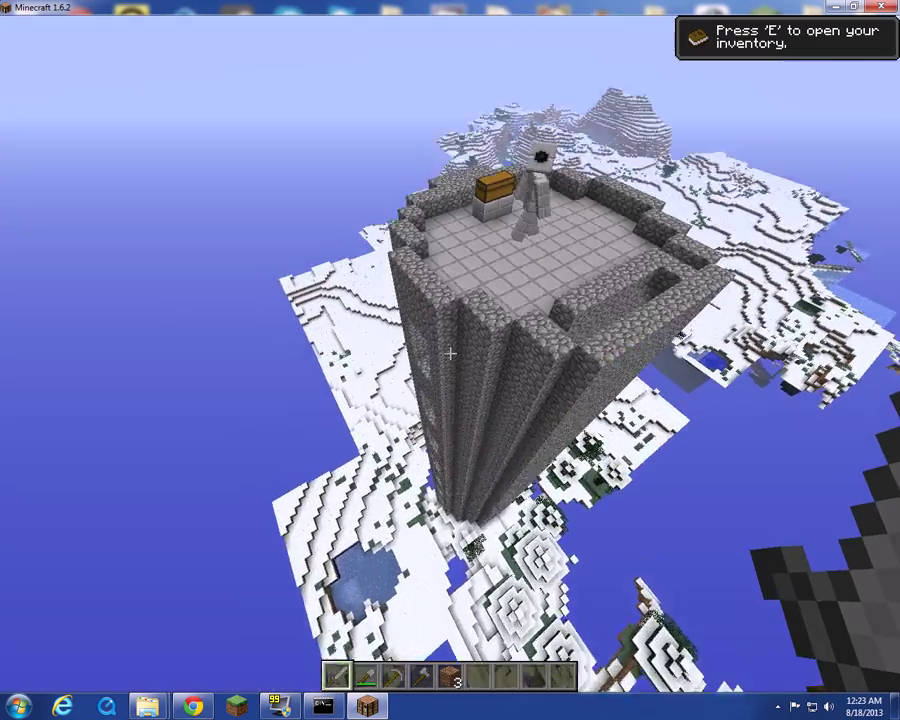
mouse_move(450, 356)
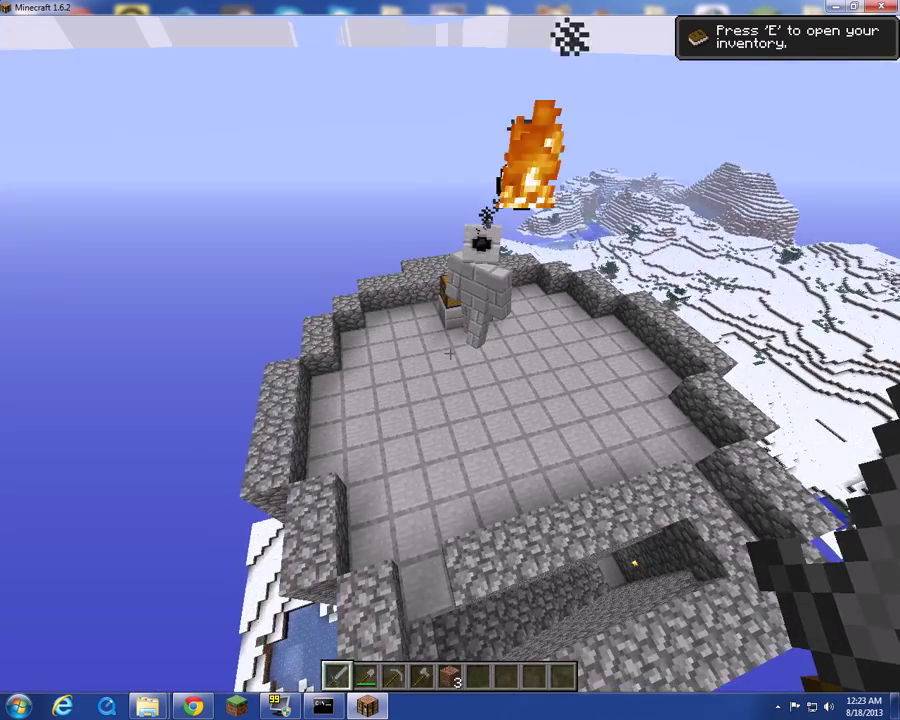
mouse_move(450, 354)
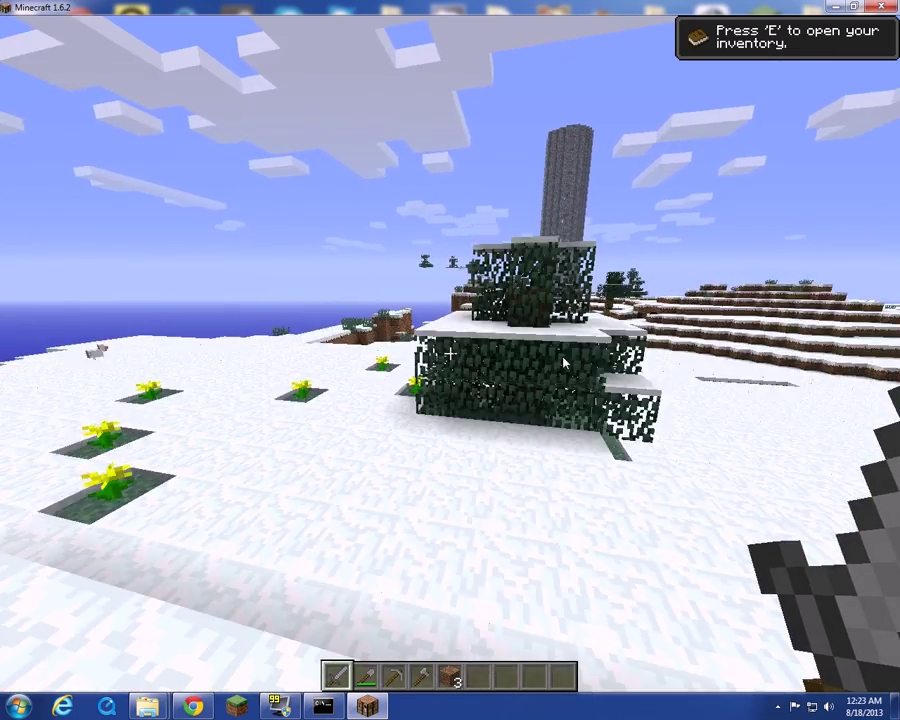
- Pause briefly on the battle tower rooftop, then resume exploring near the chest and golem
key(Escape)
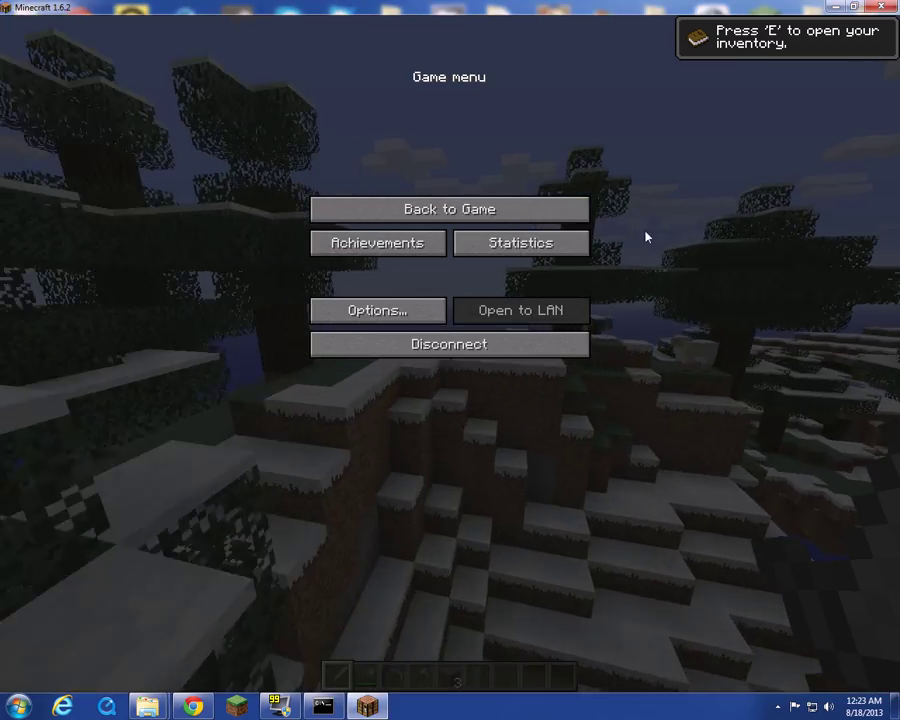
click(448, 208)
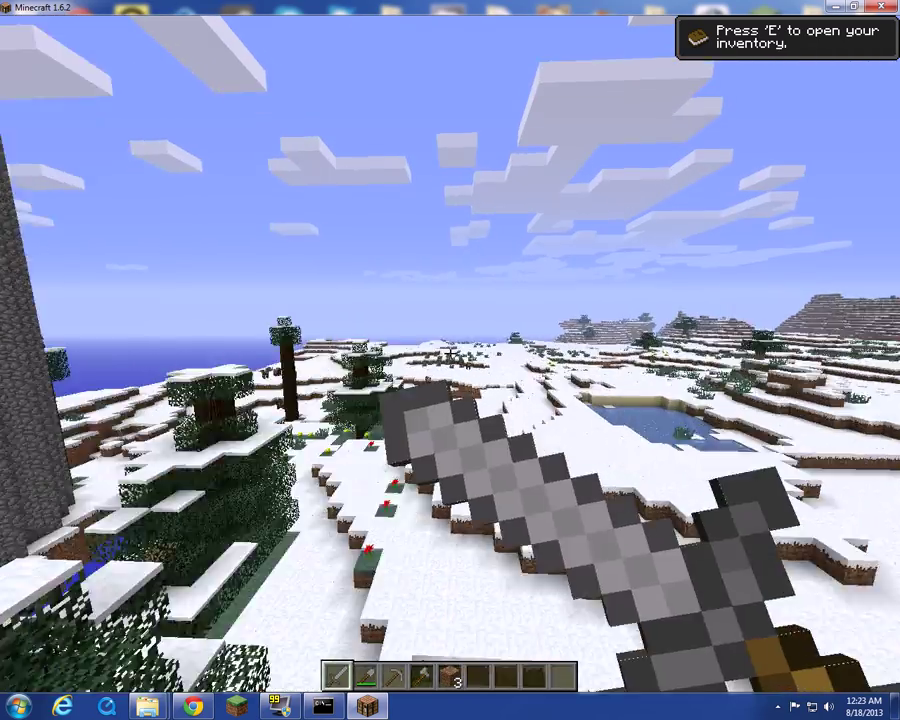